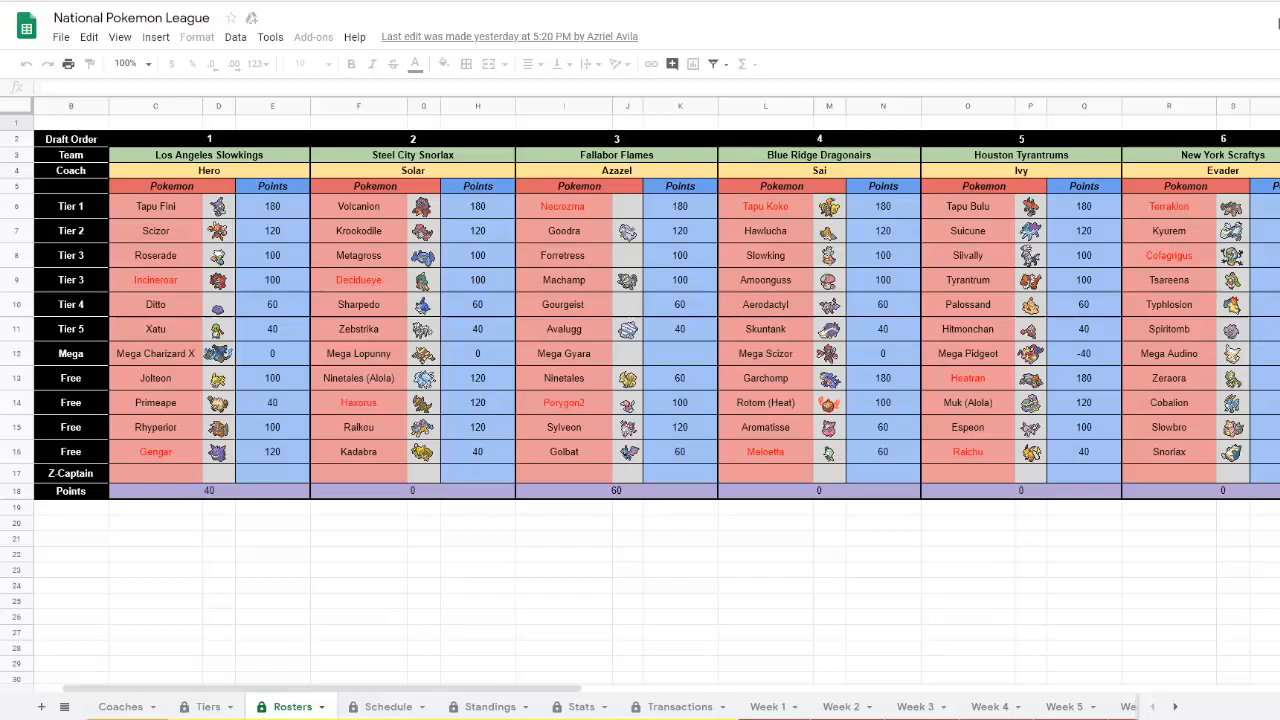
mouse_move(445, 185)
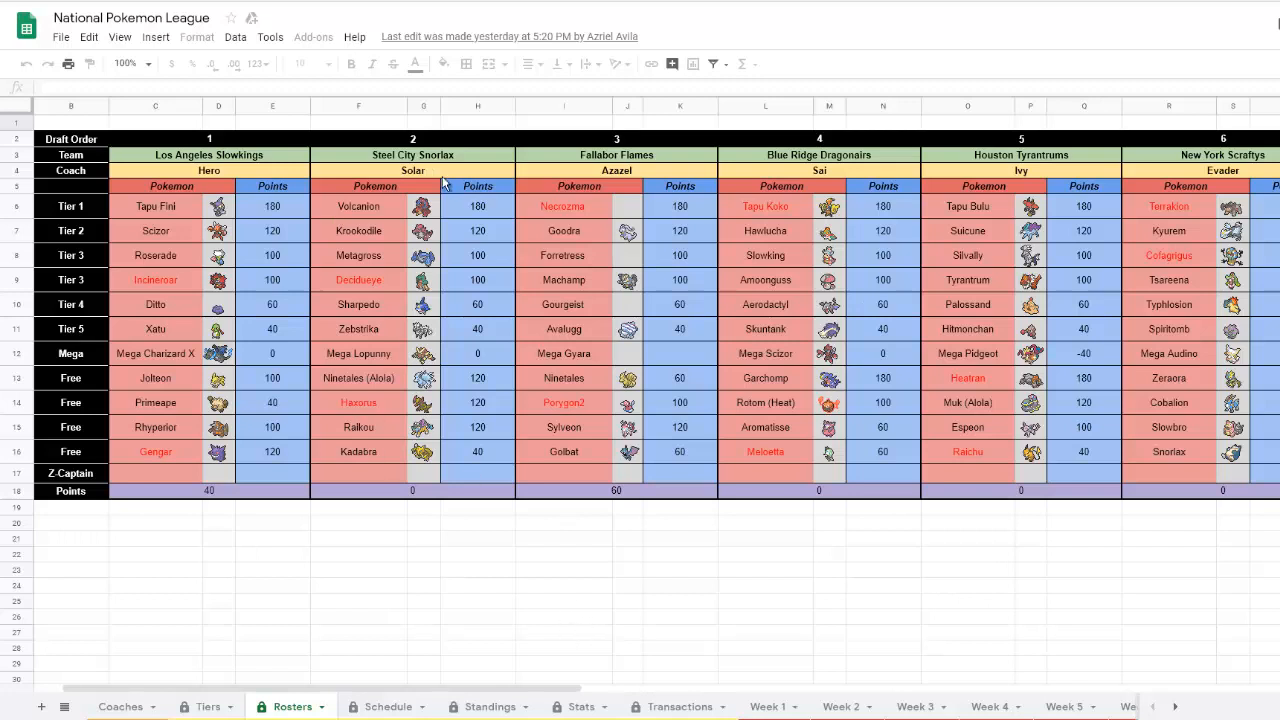
mouse_move(533, 253)
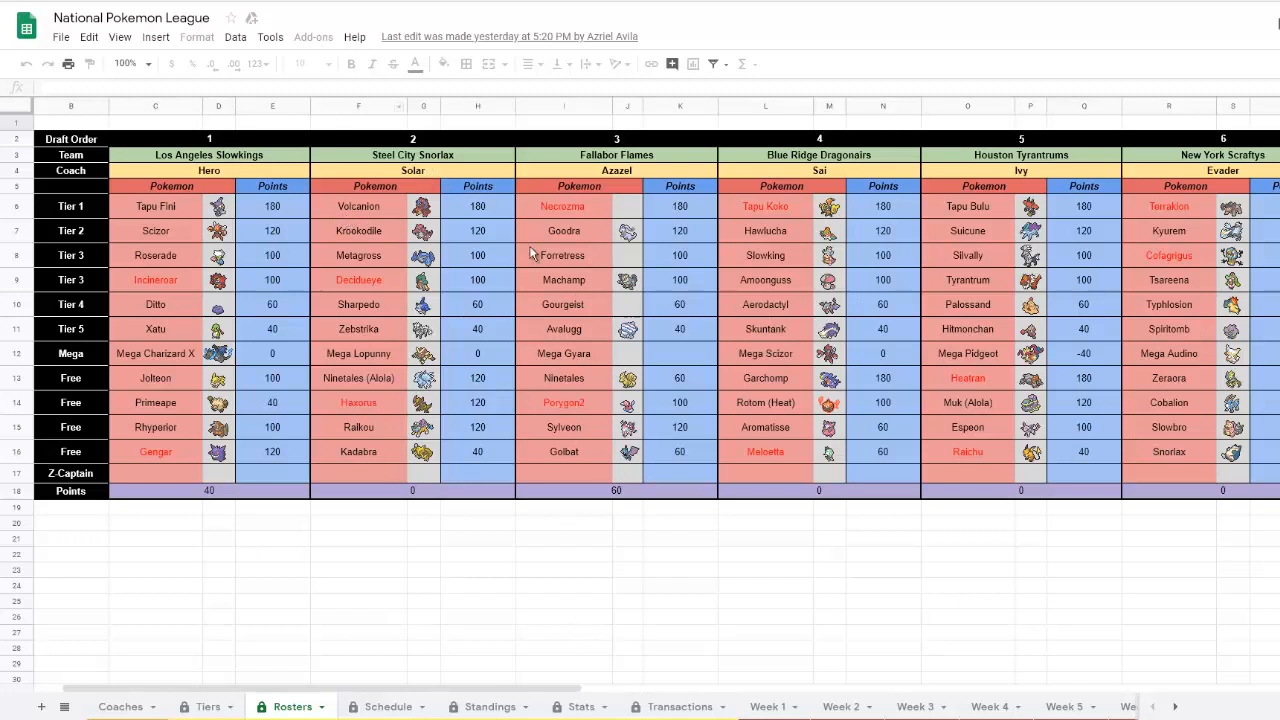
mouse_move(500, 475)
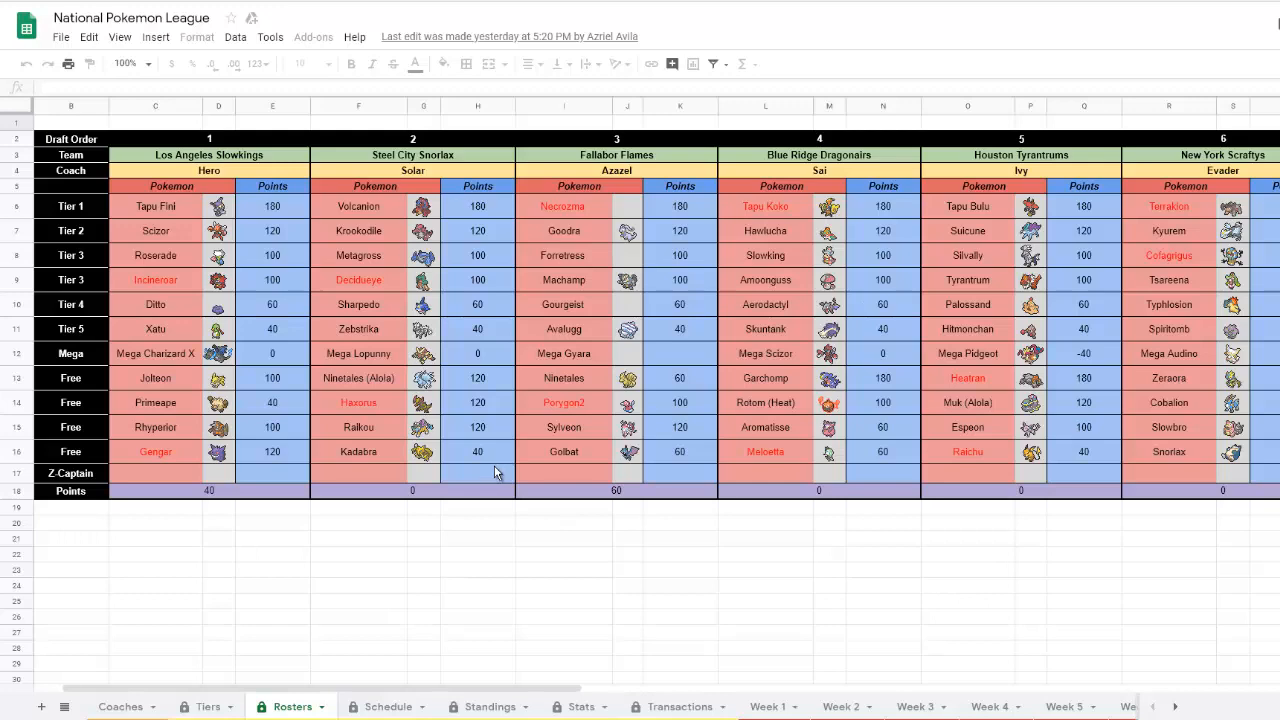
mouse_move(576, 687)
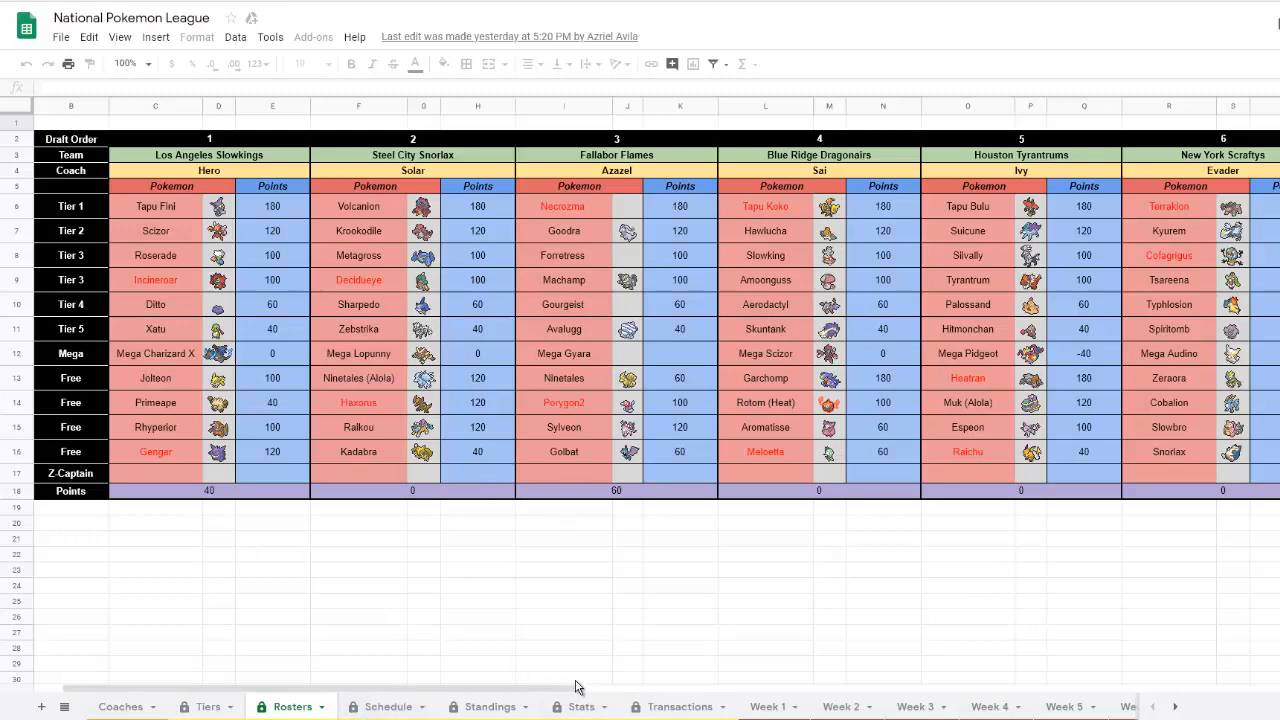
Scroll through the Teambuilder to review the six-member Gen 7 Ubers team
scroll("right", 3)
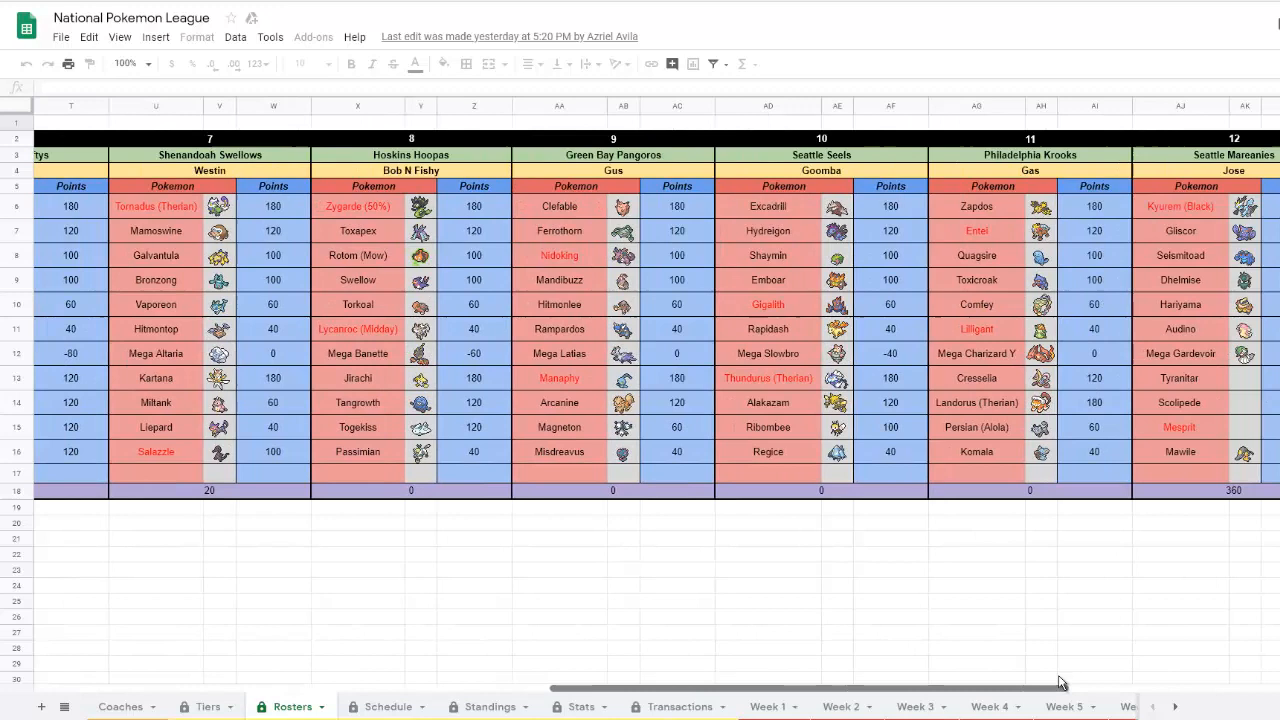
scroll("left", 3)
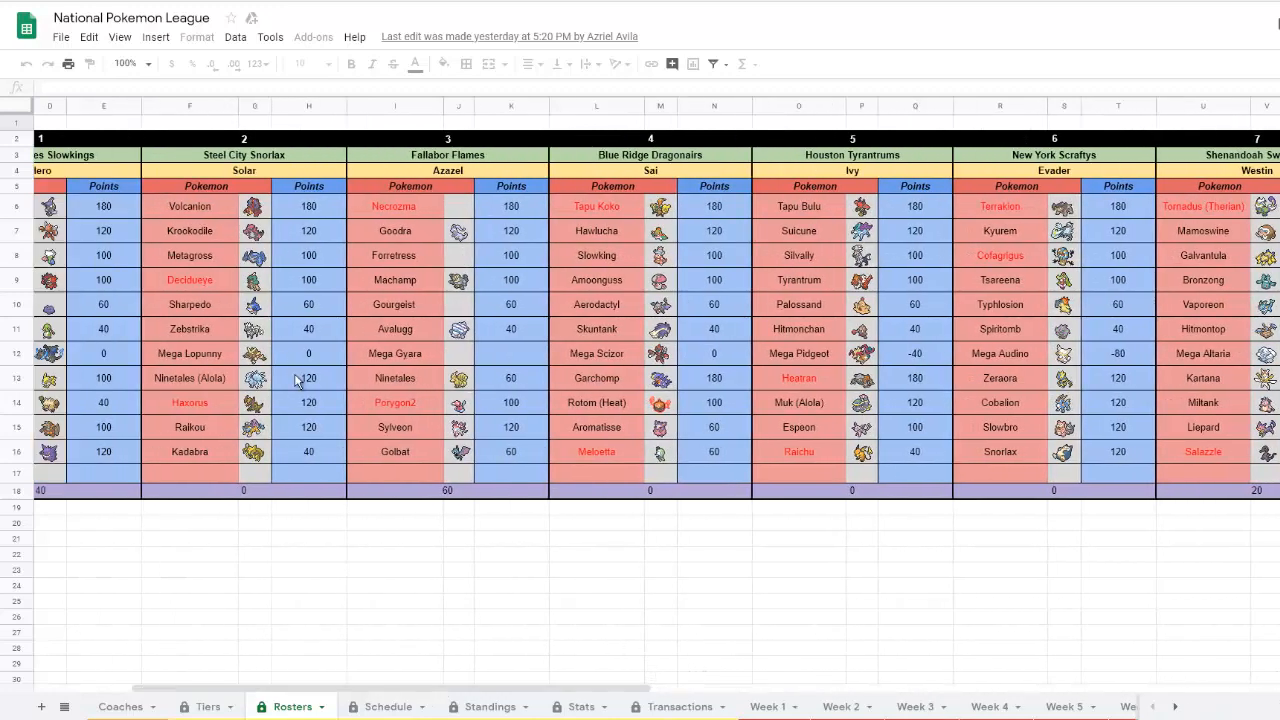
mouse_move(701, 550)
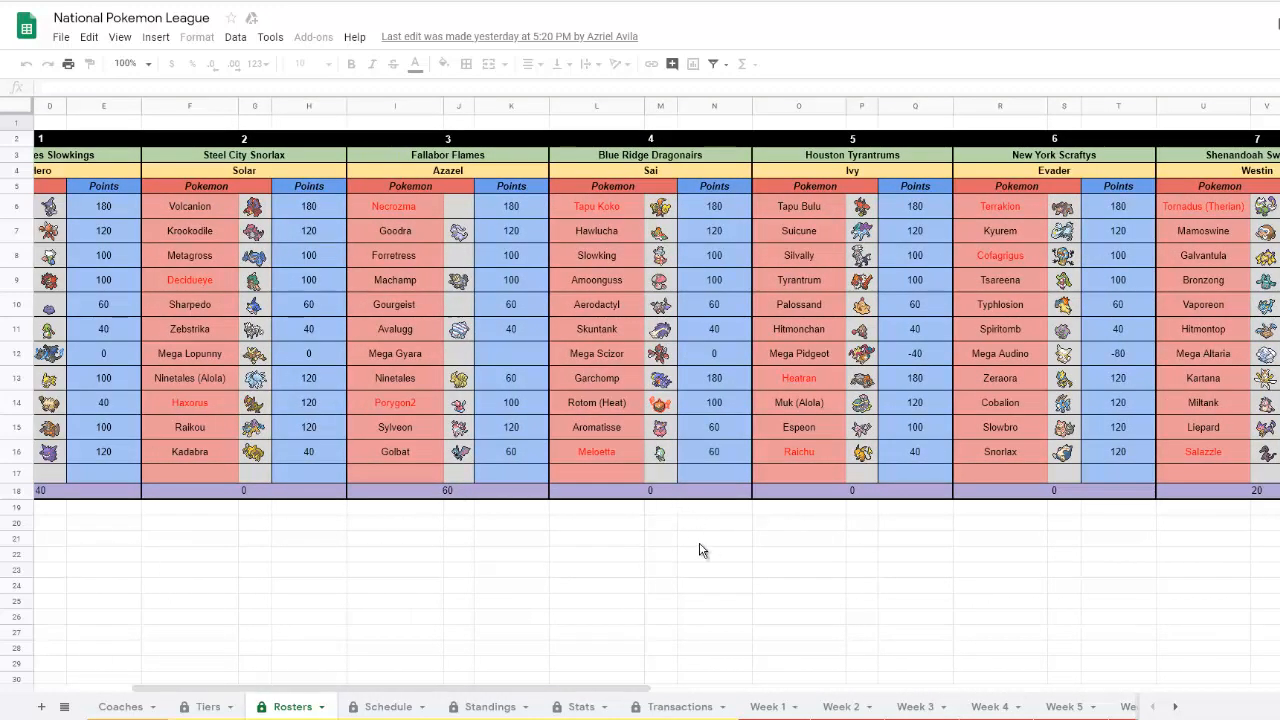
mouse_move(293, 323)
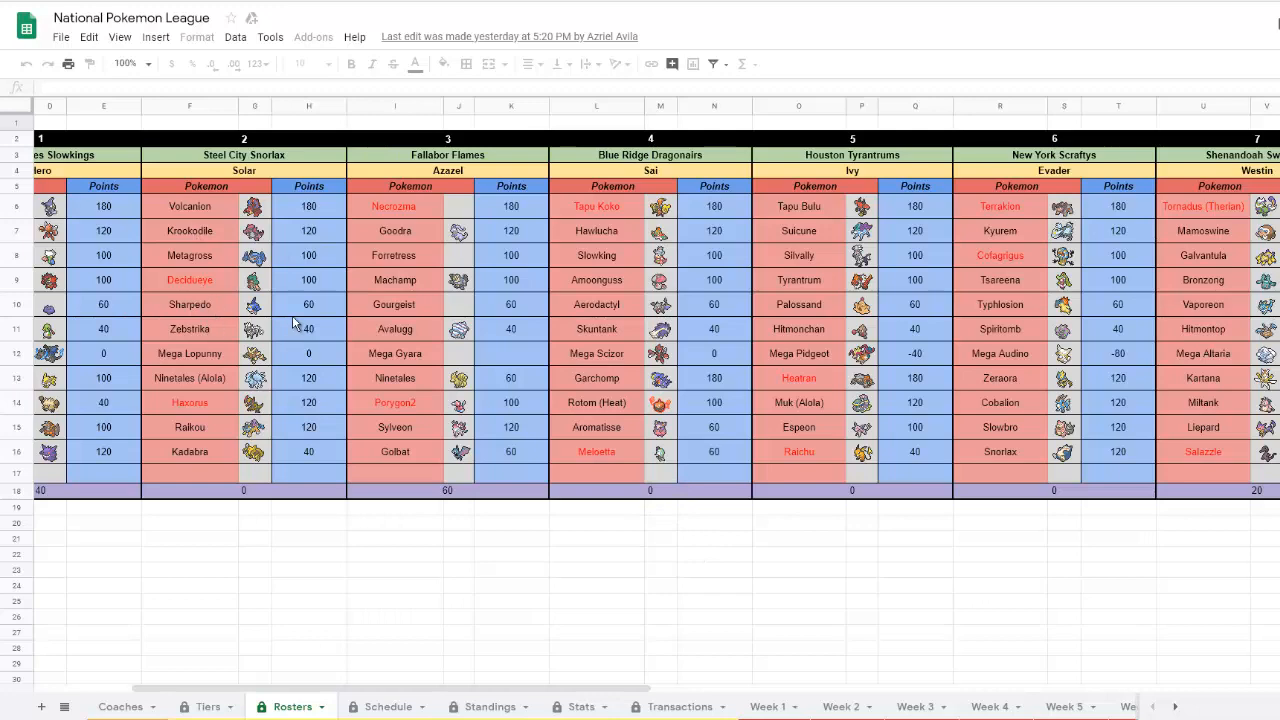
mouse_move(665, 705)
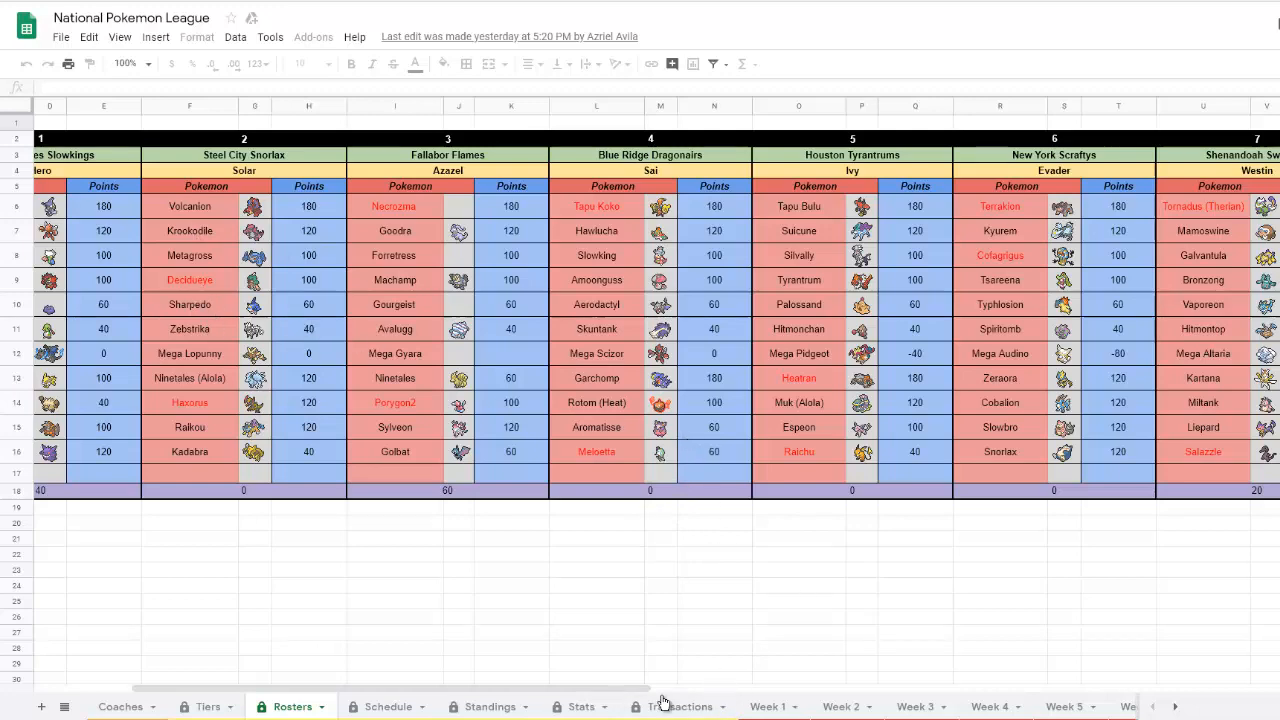
scroll("right", 3)
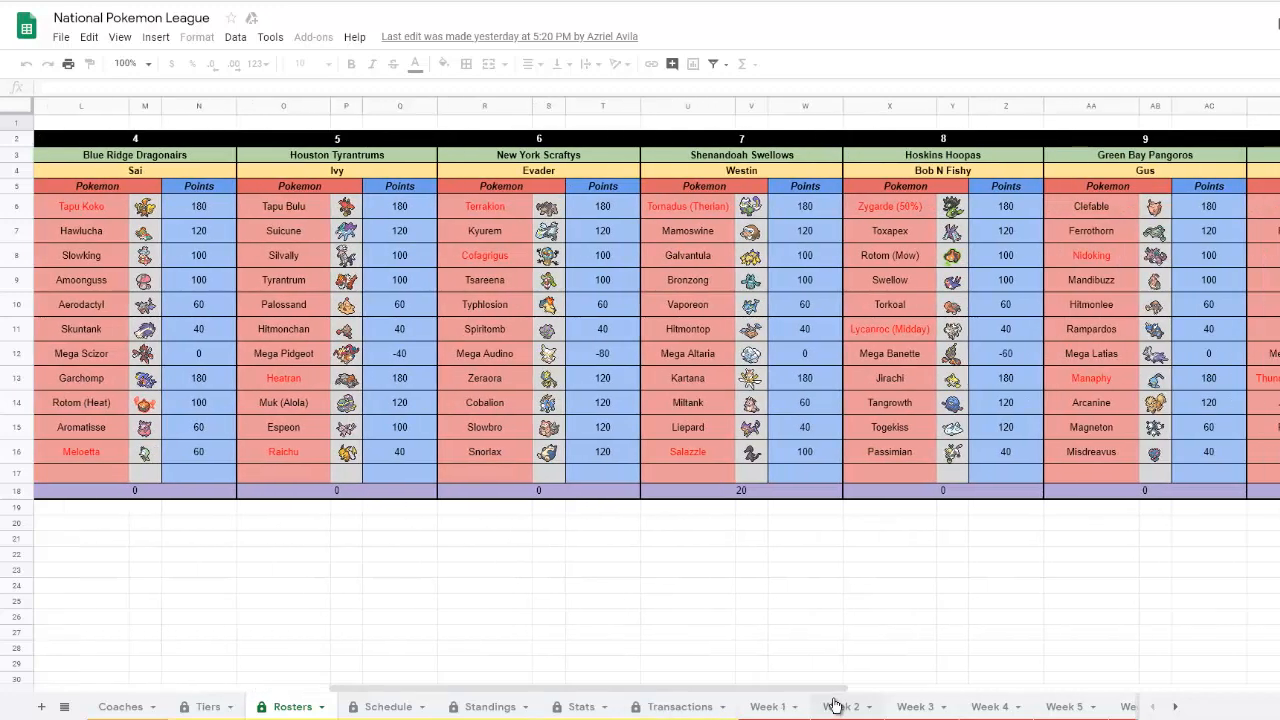
scroll("left", 3)
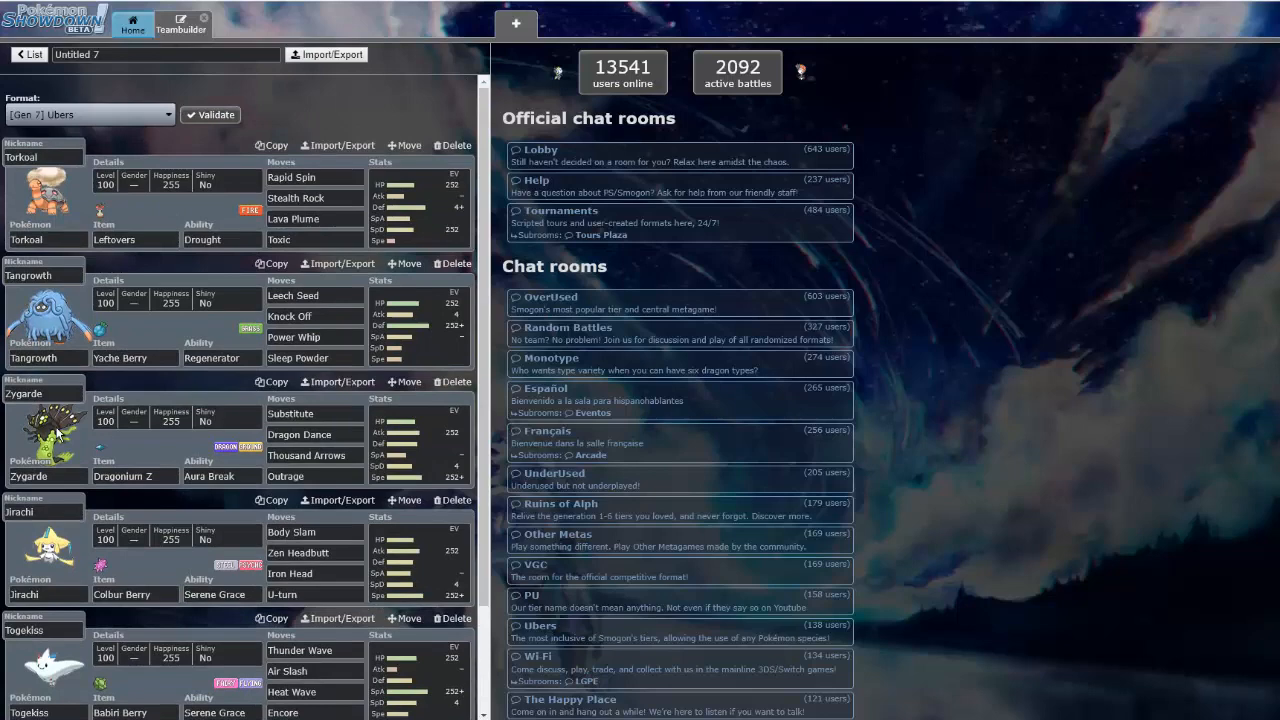
scroll("down", 3)
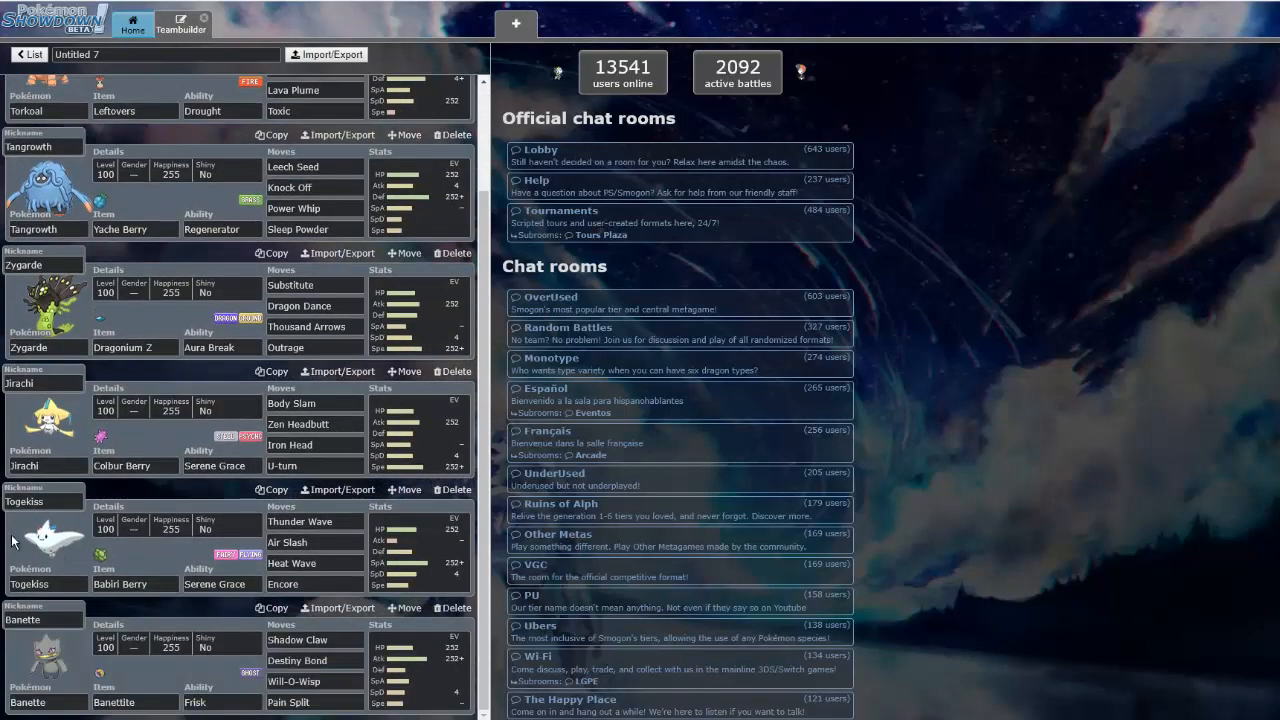
mouse_move(413, 480)
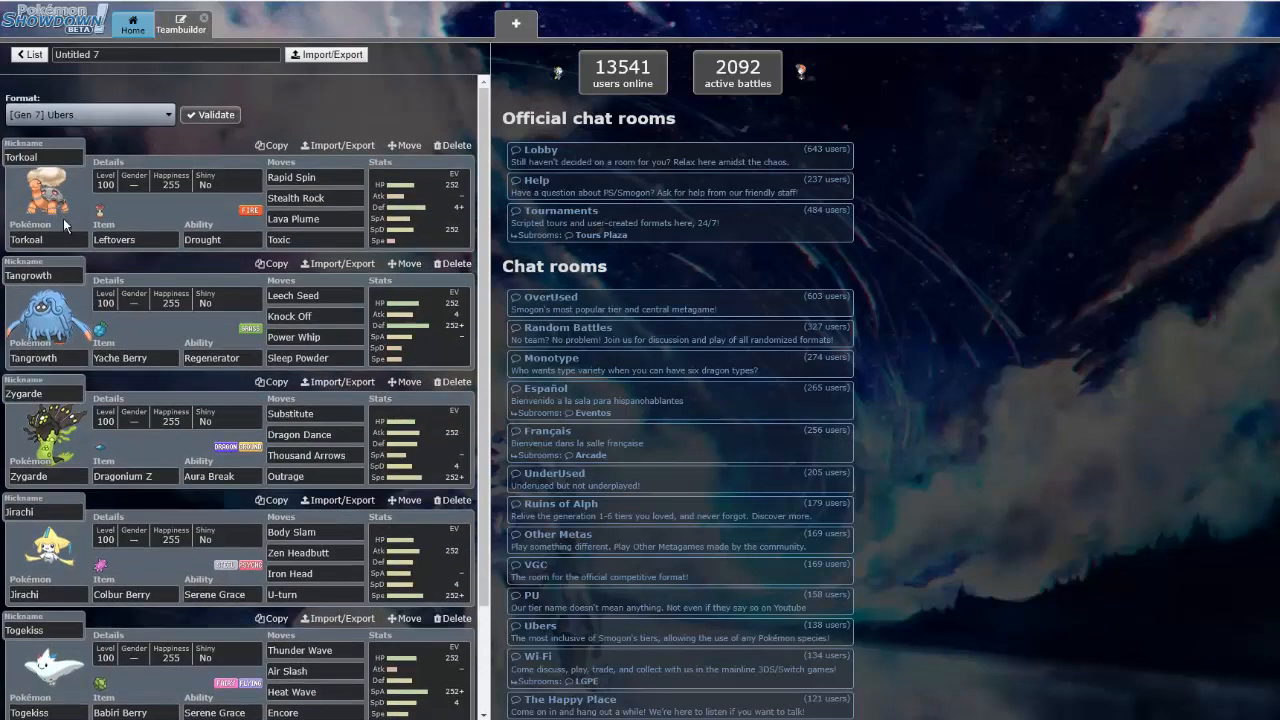
From Home, send the challenger a brief waiting message and open their profile
left_click(133, 22)
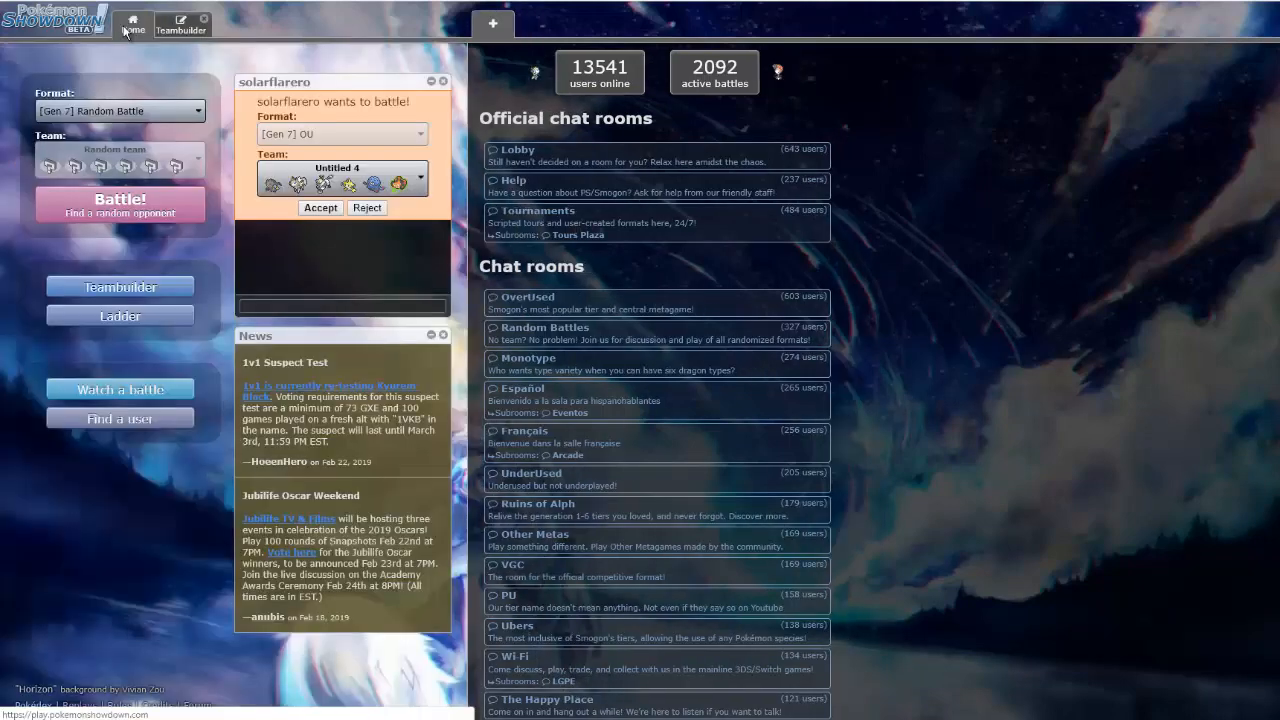
left_click(340, 175)
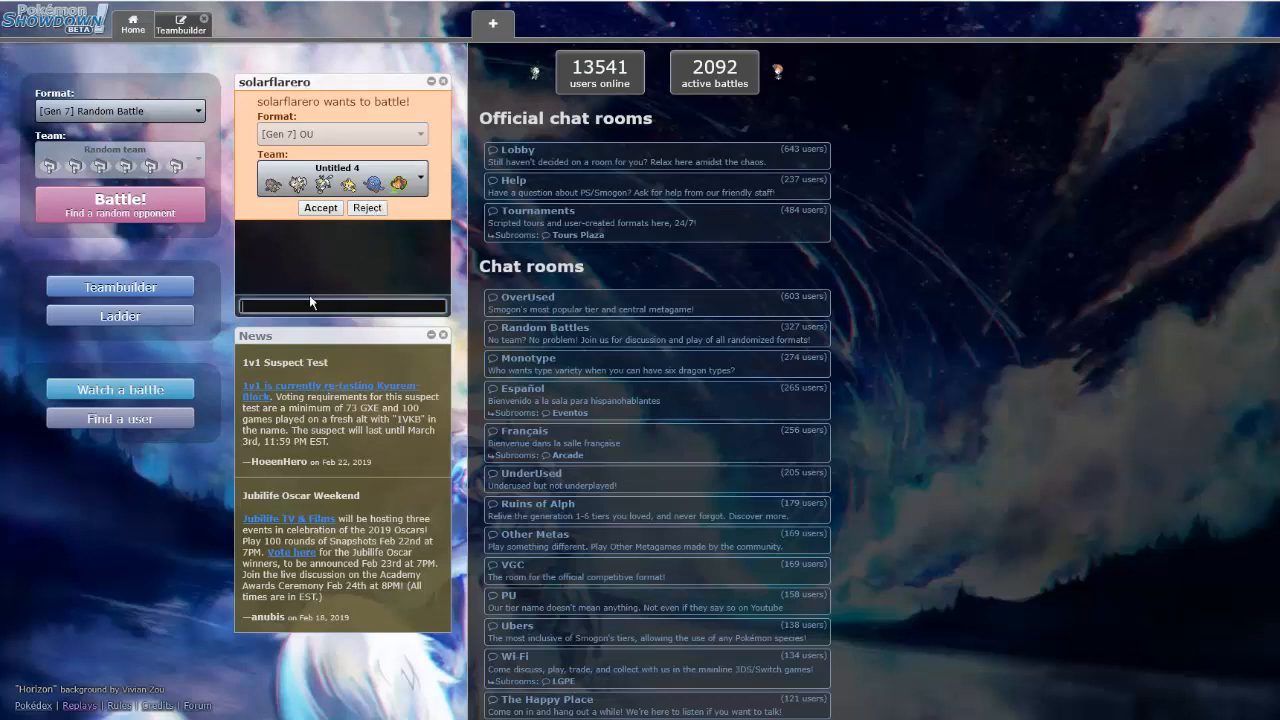
type("one")
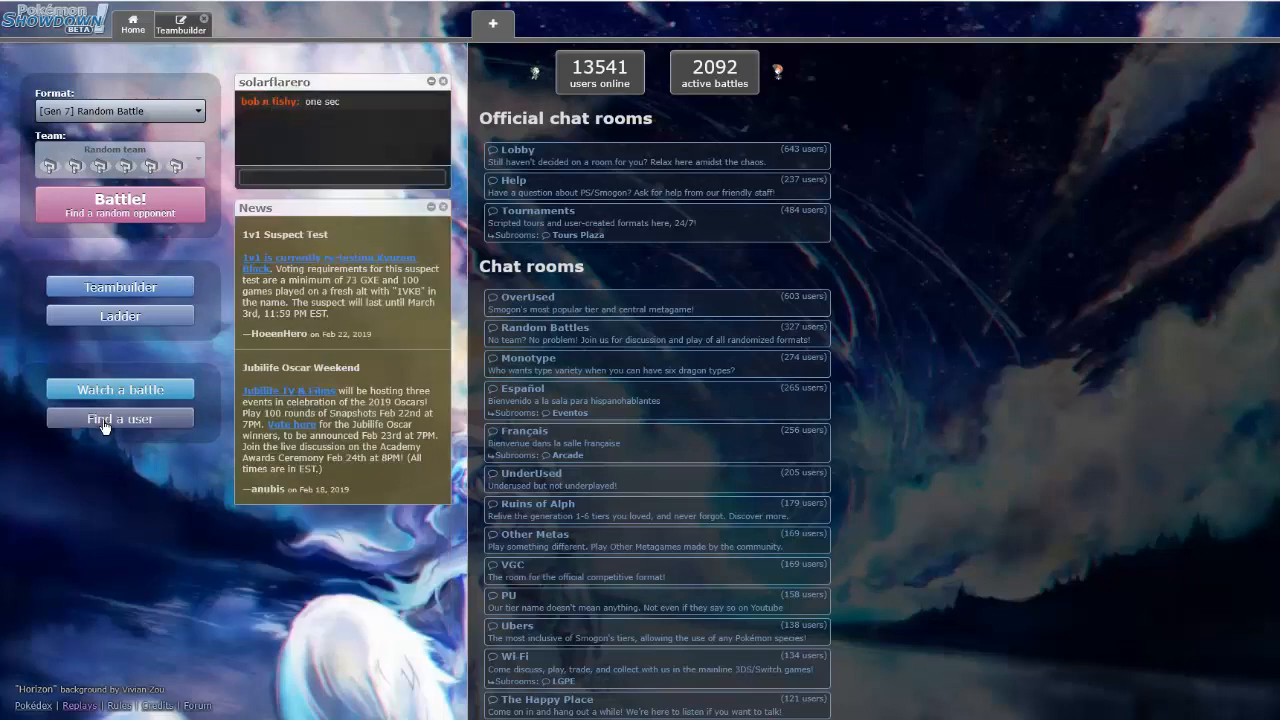
type("solarflareo")
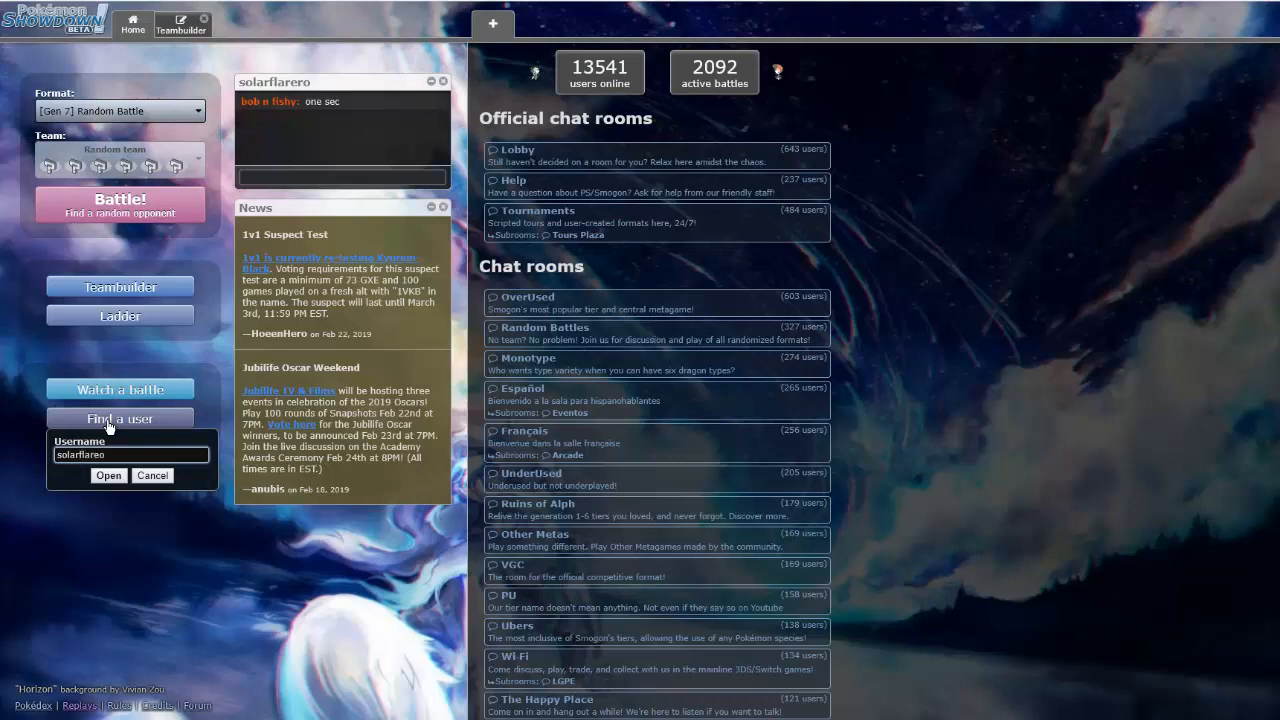
left_click(108, 475)
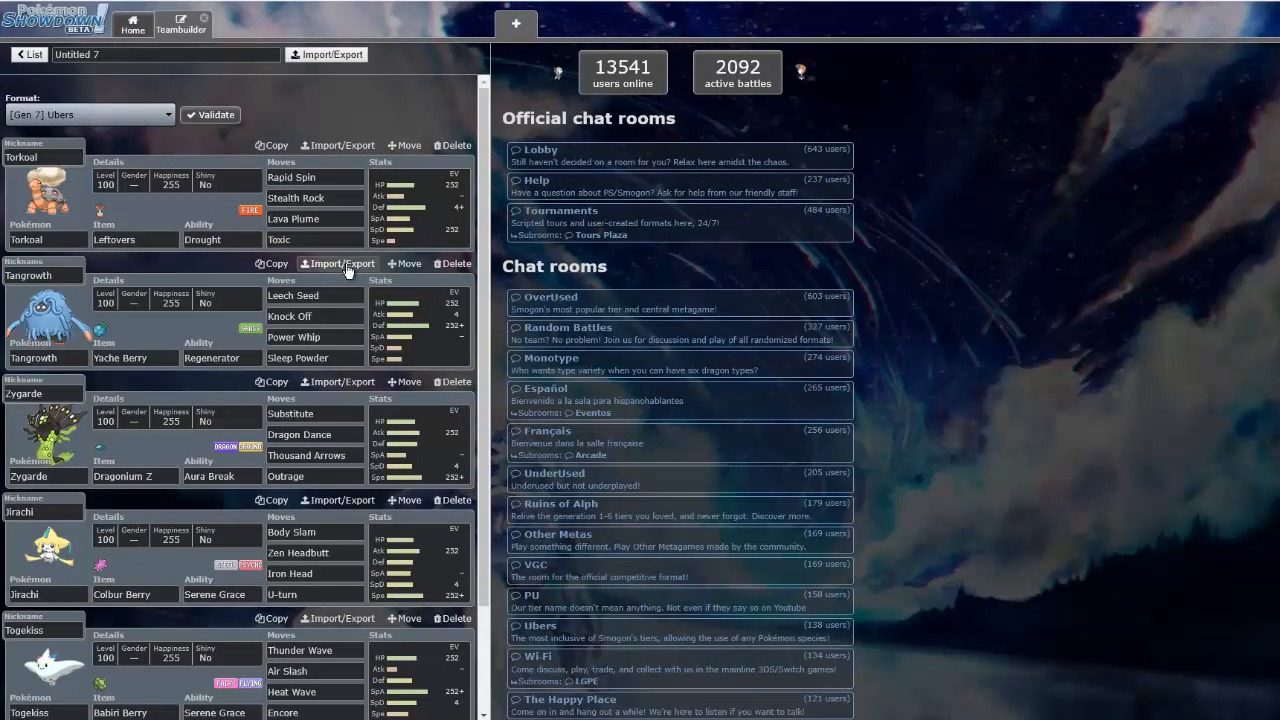
mouse_move(18, 435)
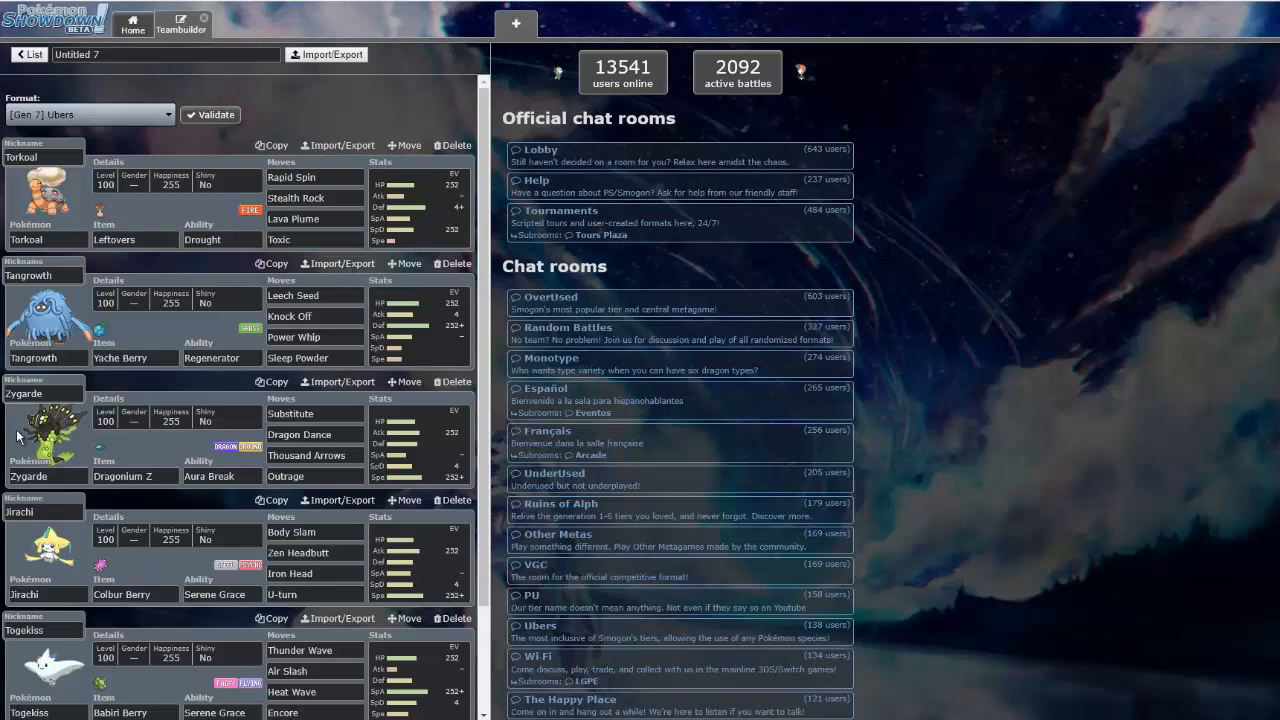
Select the Untitled 7 team and accept the Gen 7 Ubers challenge
scroll("down", 3)
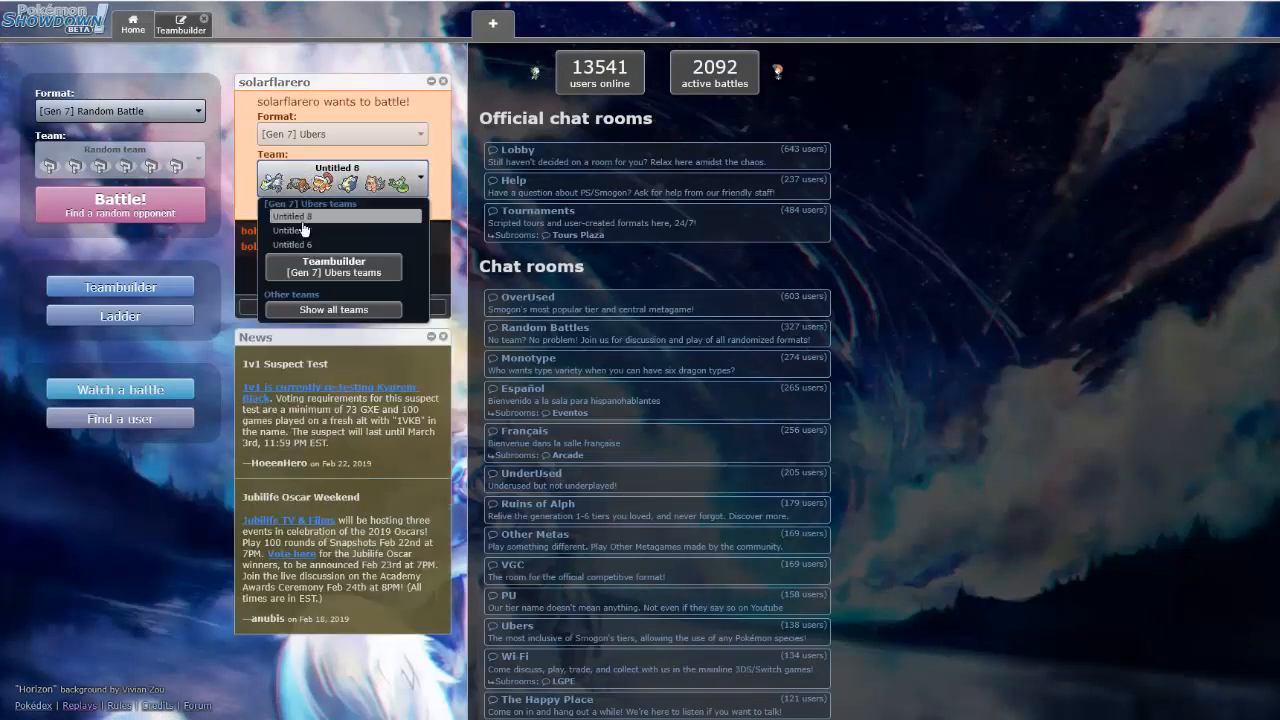
left_click(293, 230)
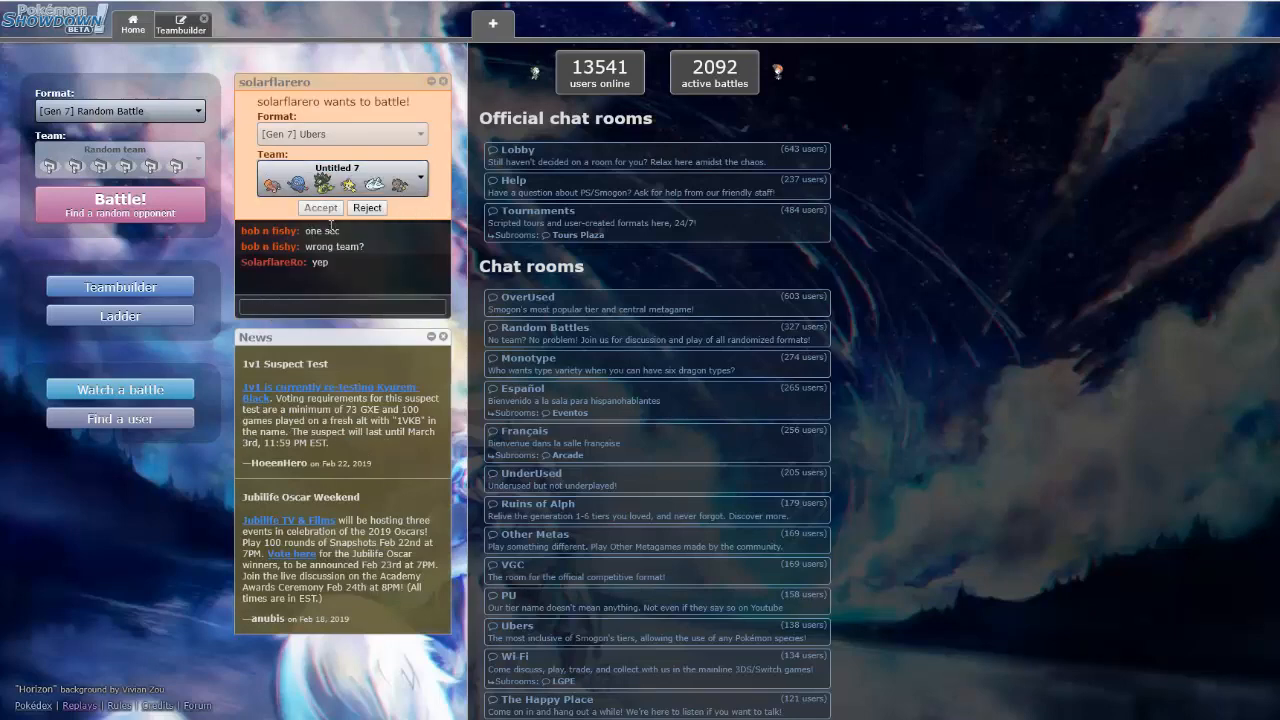
left_click(320, 207)
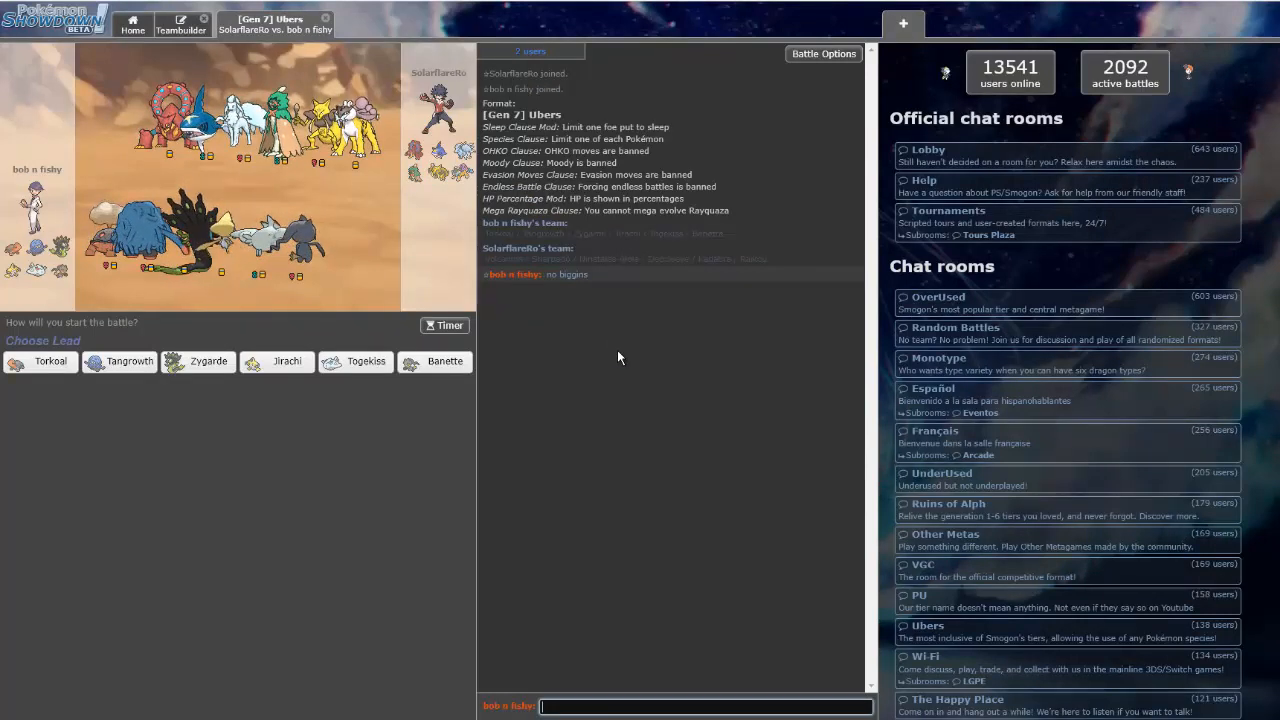
Send 'glhf' in the battle chat
type("glhf")
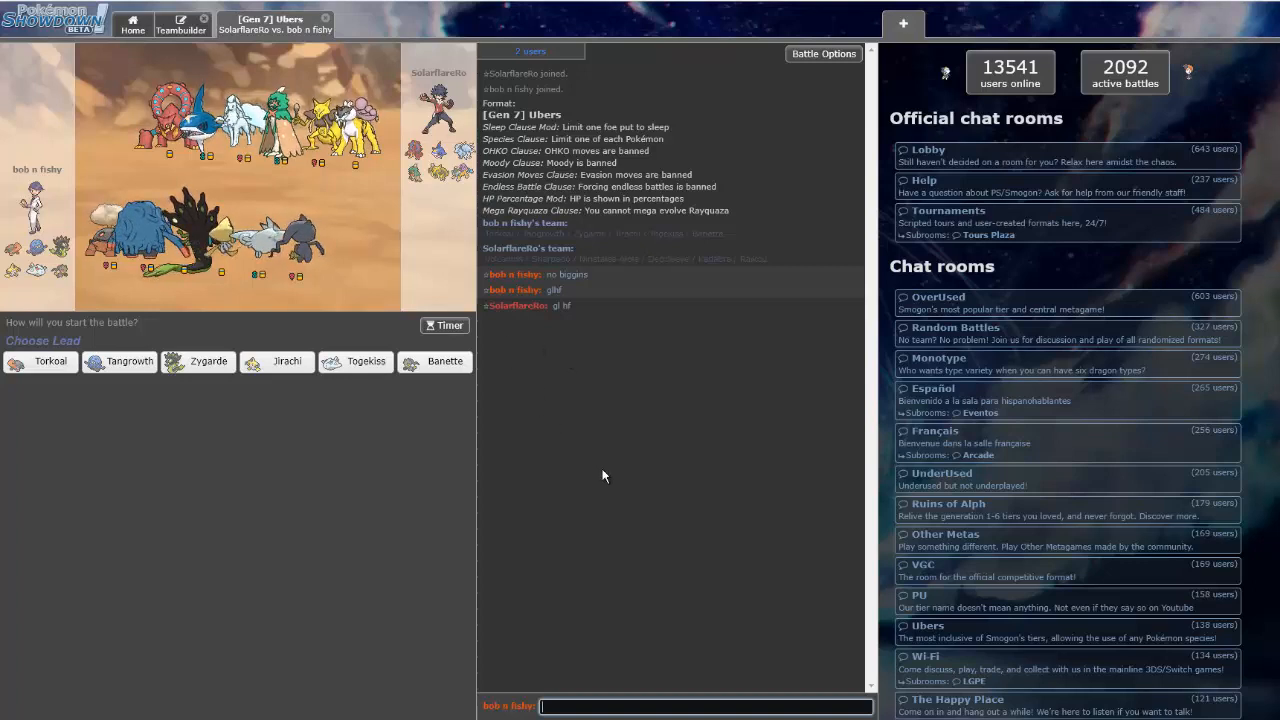
mouse_move(557, 353)
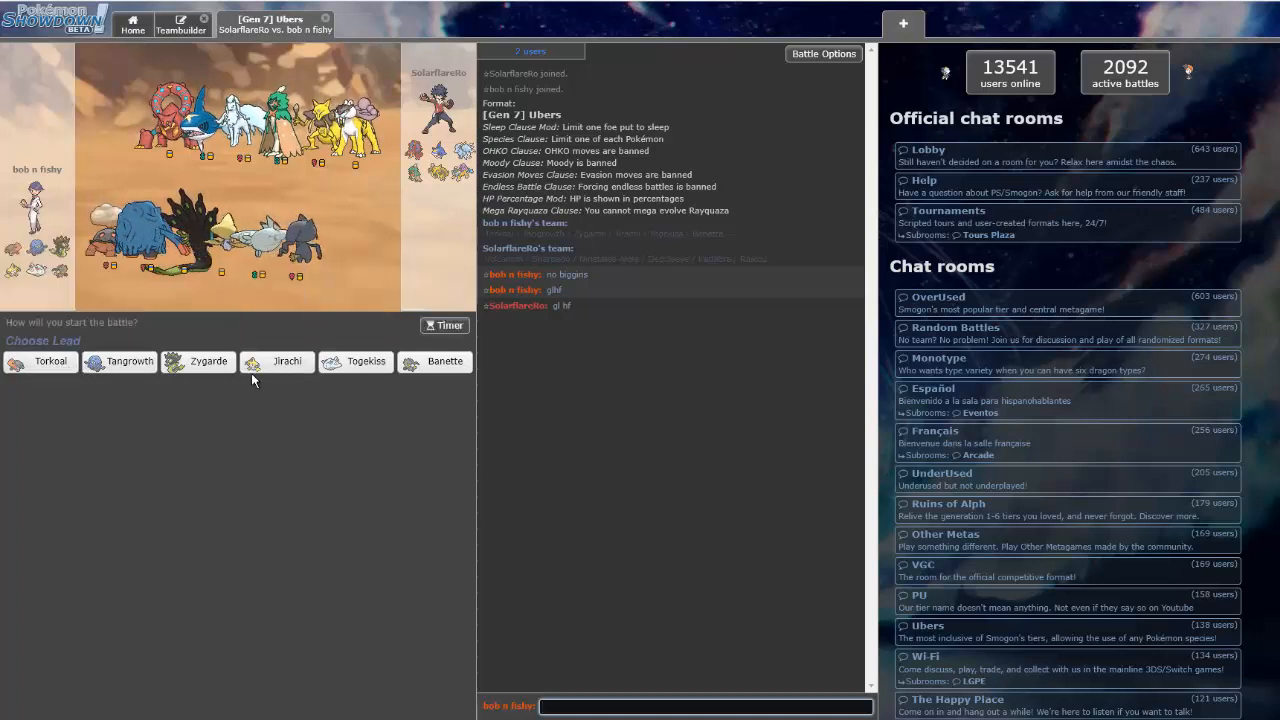
mouse_move(276, 361)
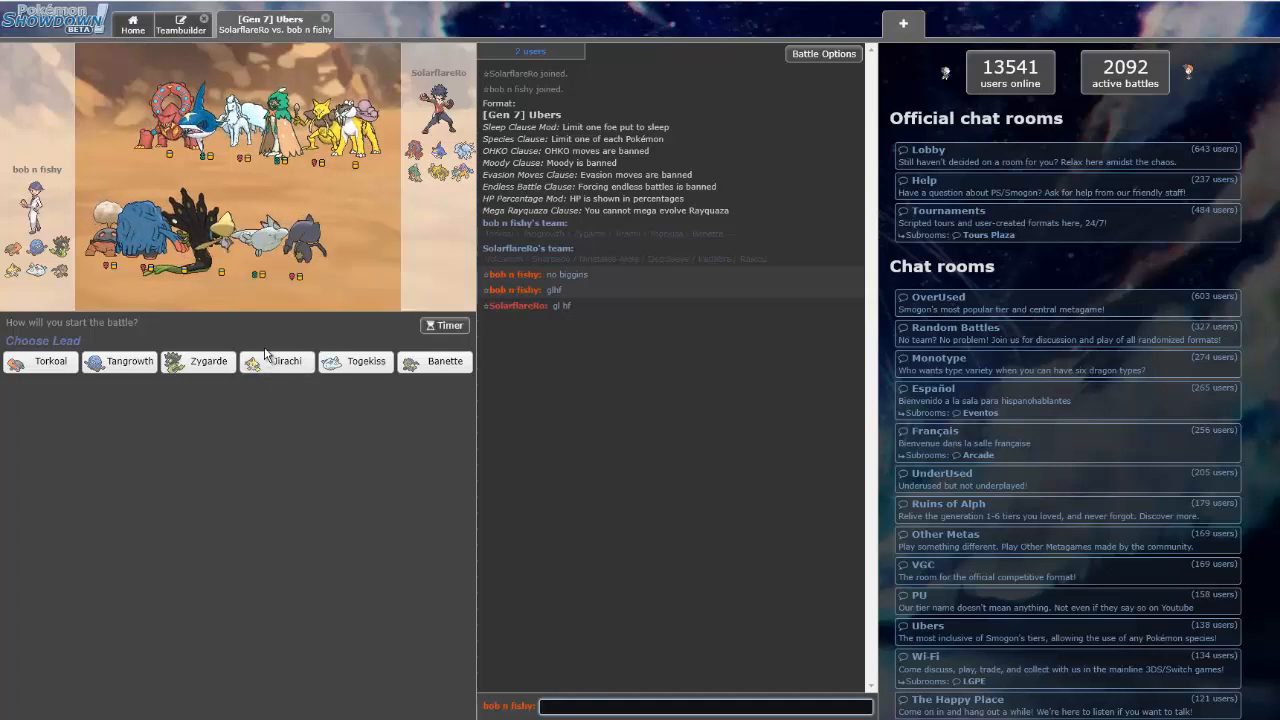
mouse_move(276, 361)
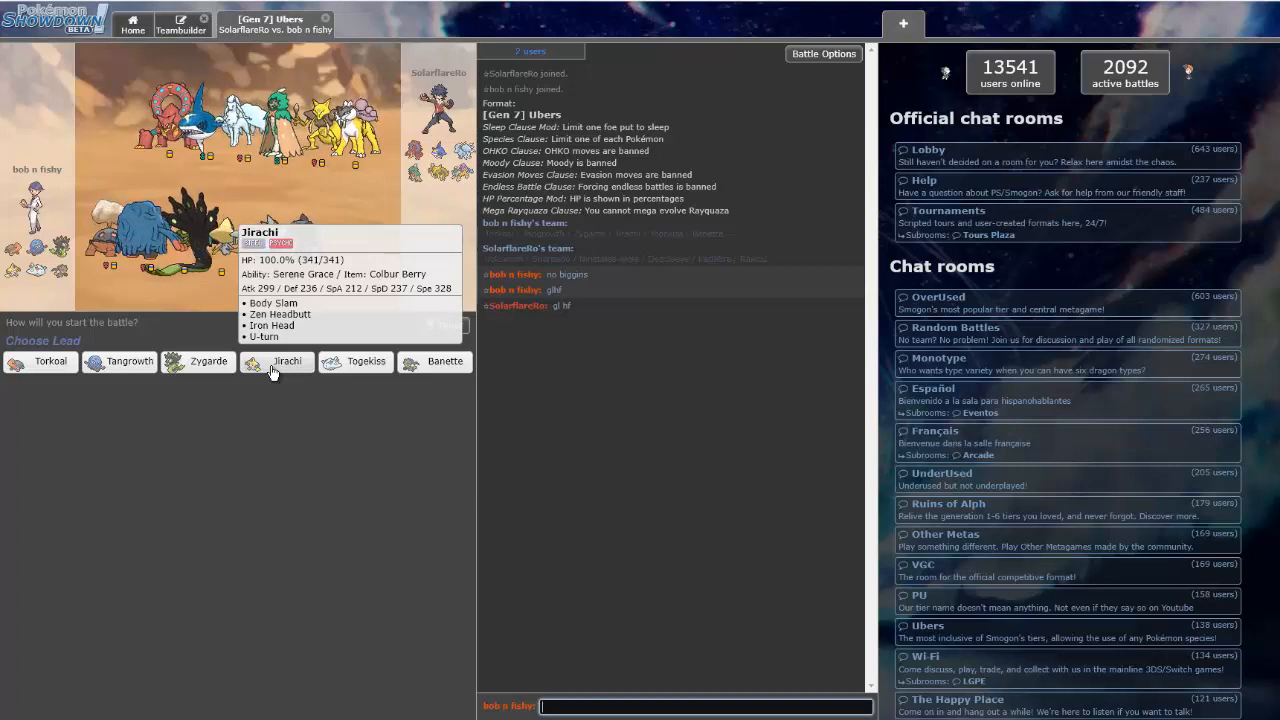
mouse_move(444, 371)
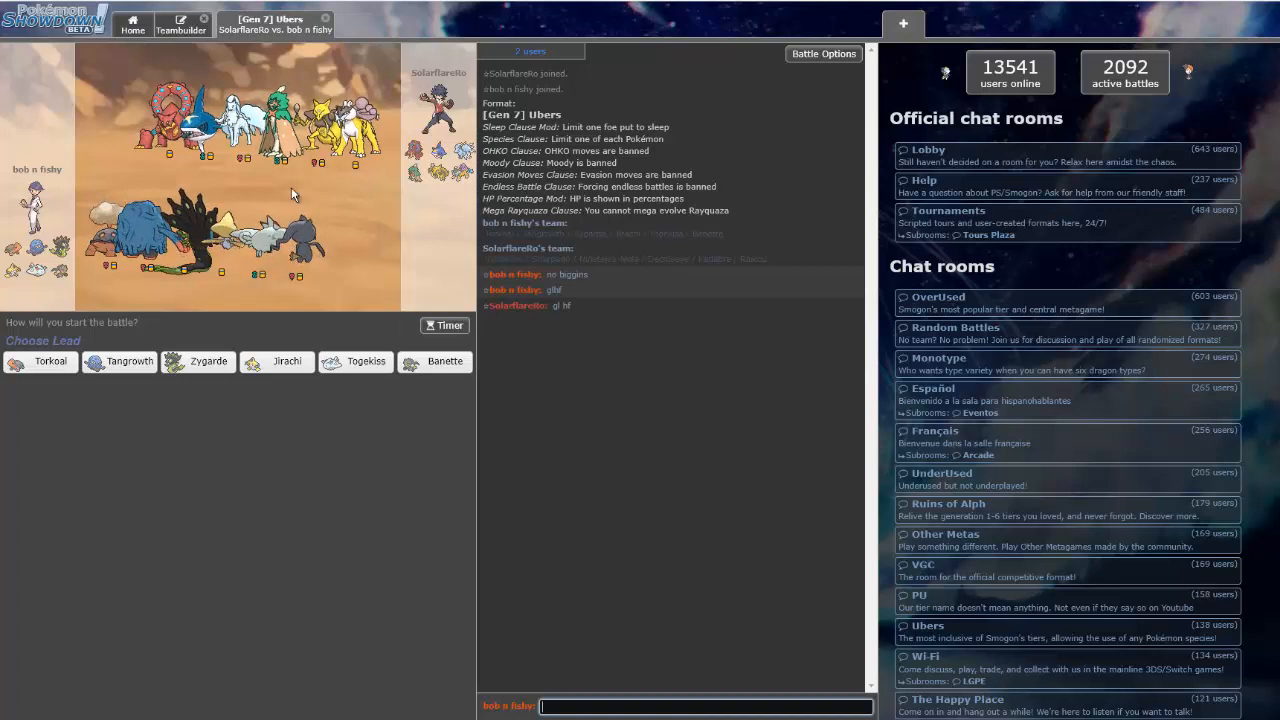
mouse_move(444, 361)
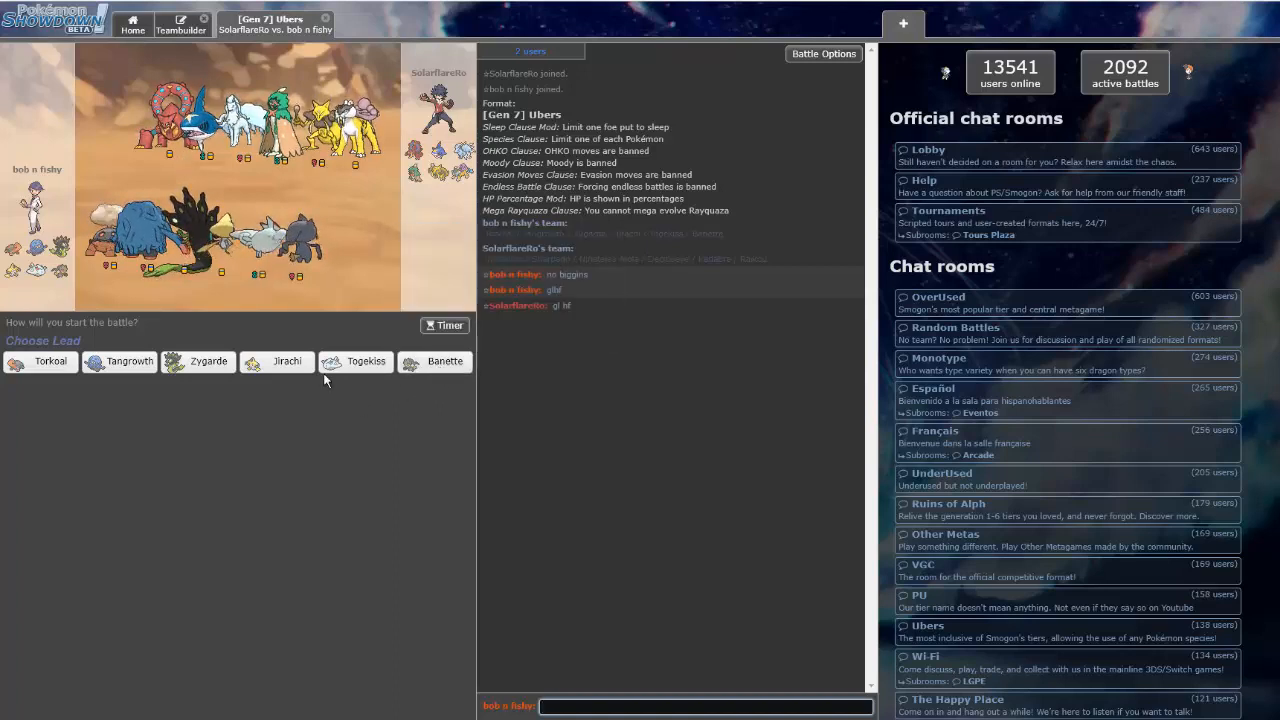
mouse_move(366, 361)
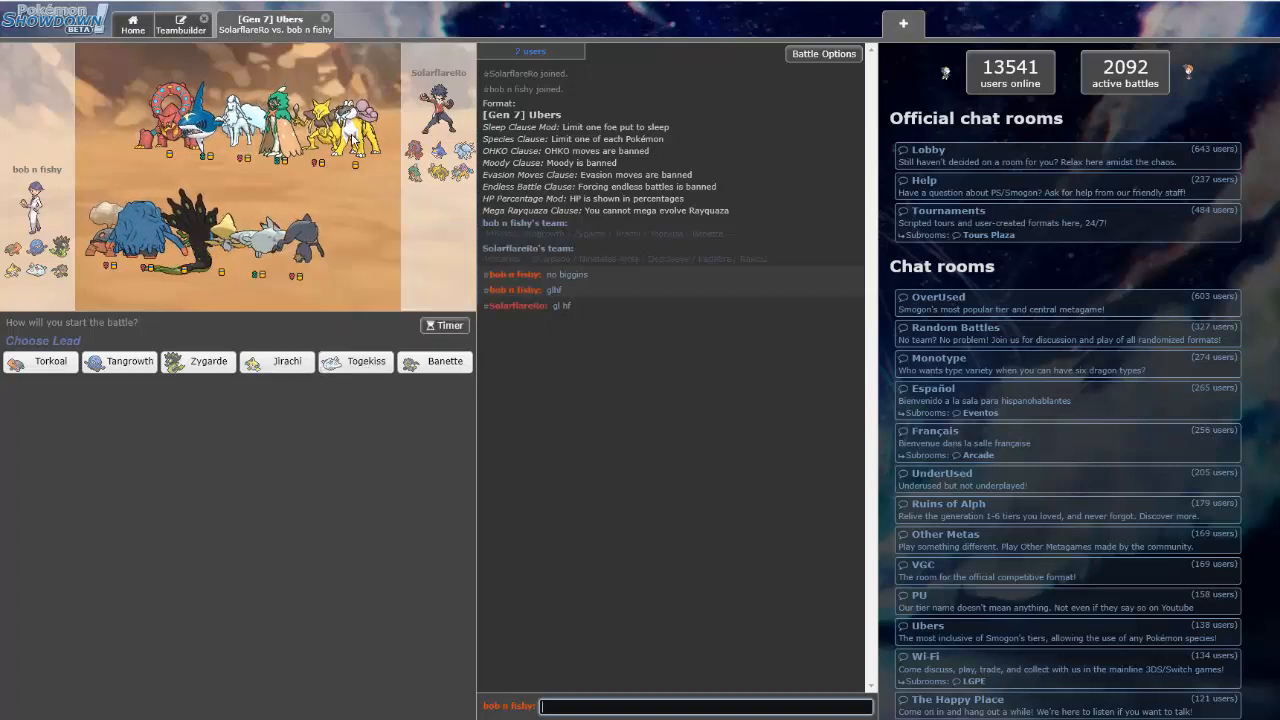
mouse_move(129, 361)
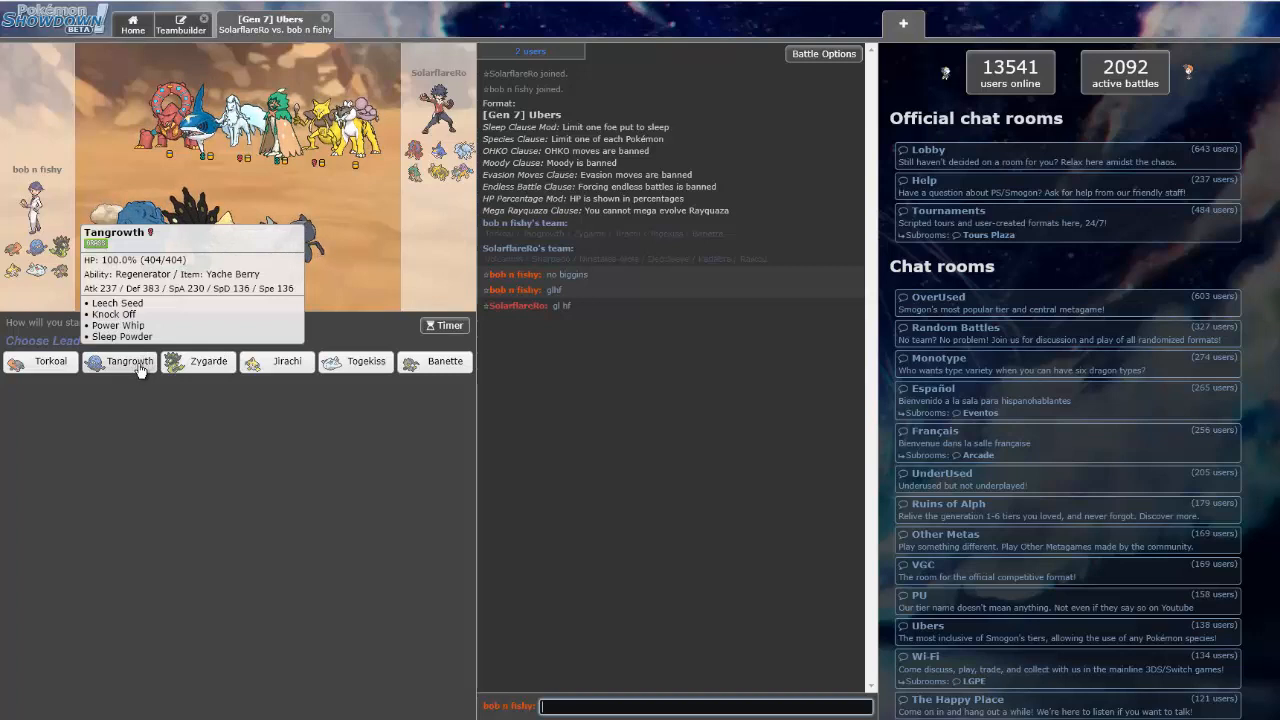
mouse_move(41, 361)
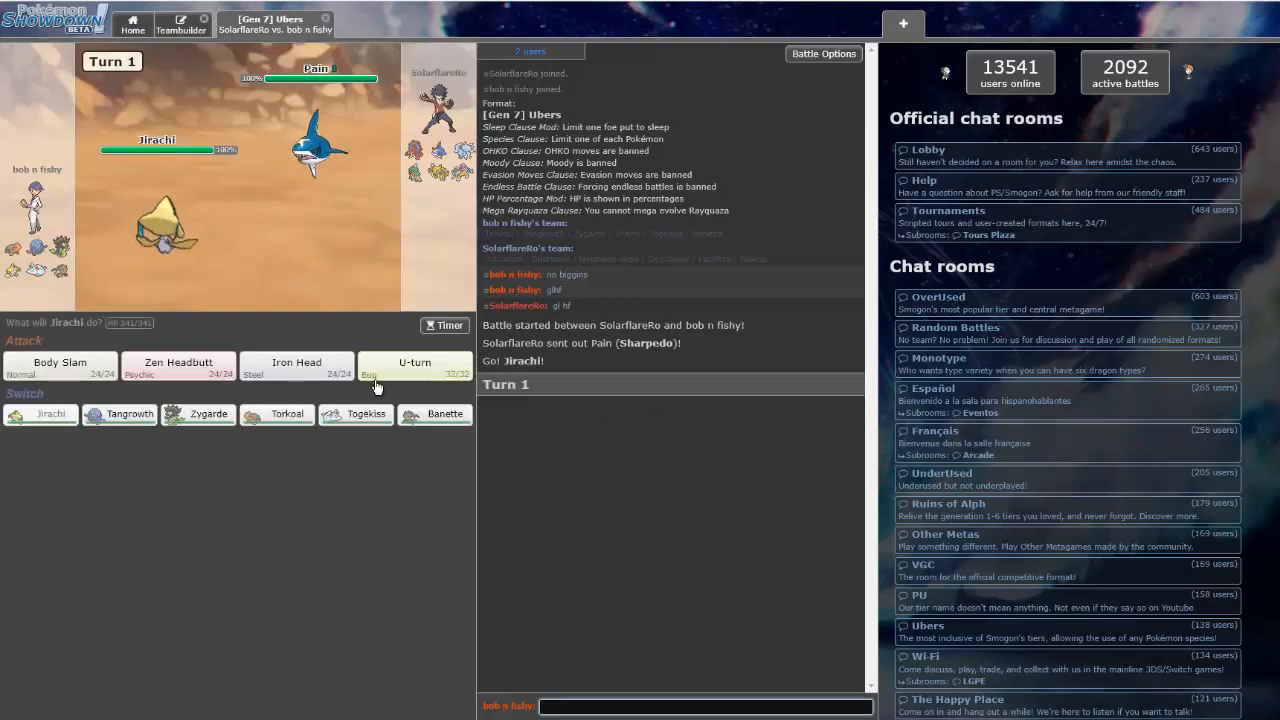
mouse_move(414, 368)
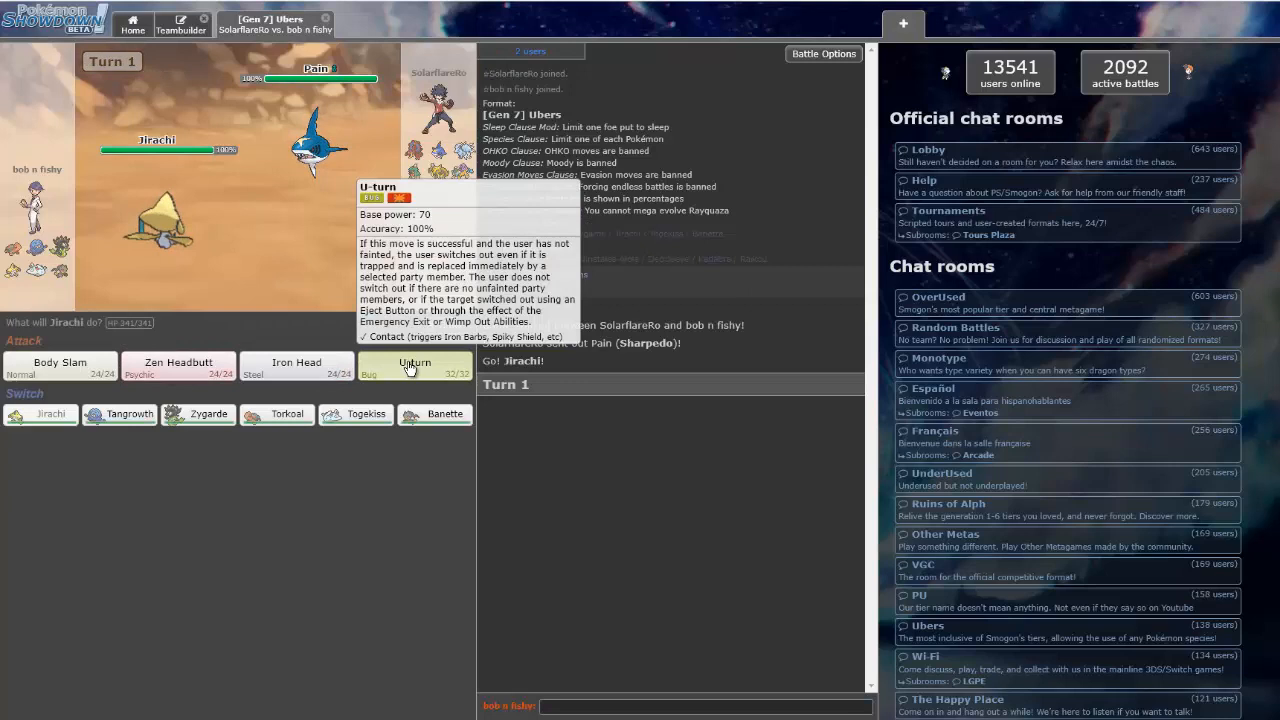
Have Jirachi use U-turn against the opposing Sharpedo
left_click(415, 365)
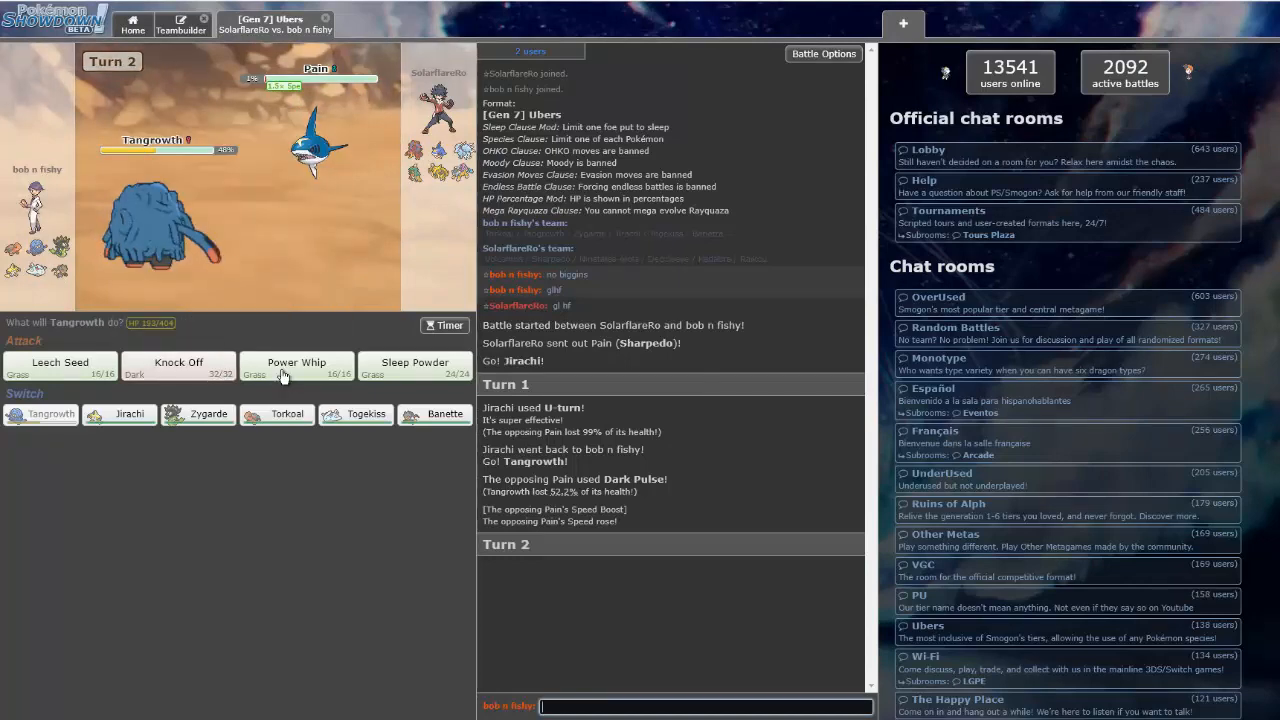
mouse_move(178, 367)
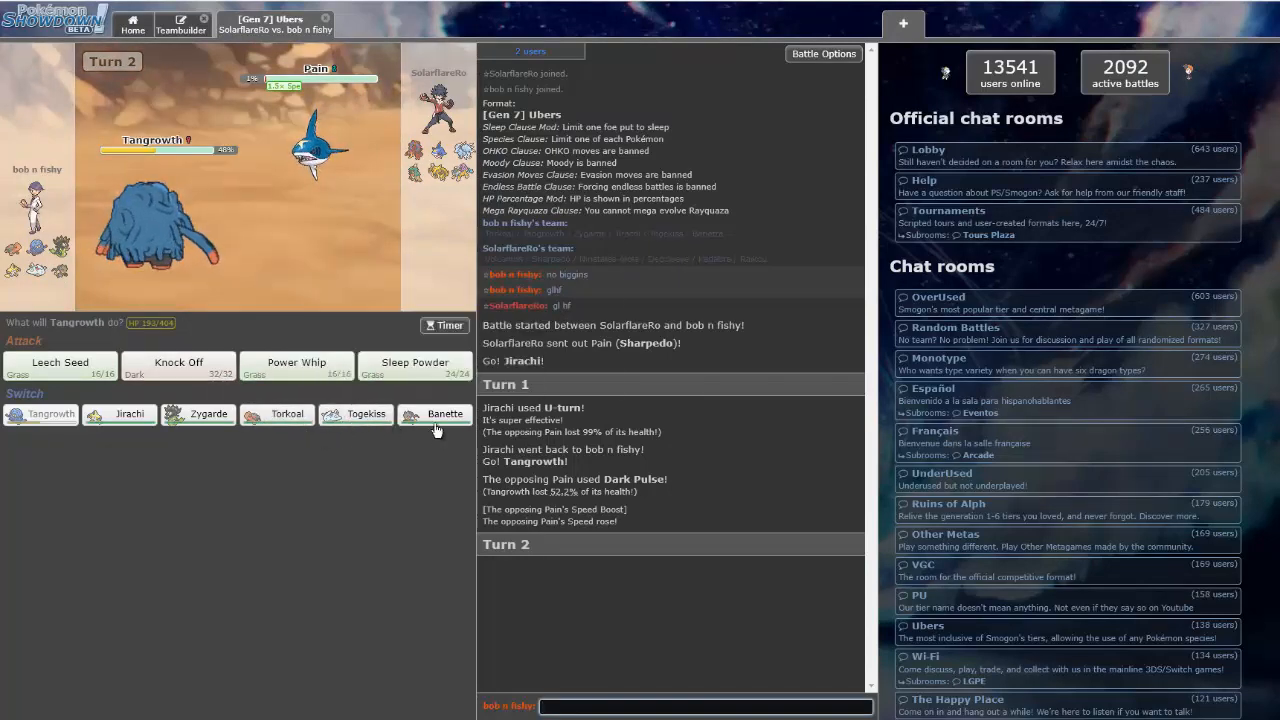
mouse_move(444, 413)
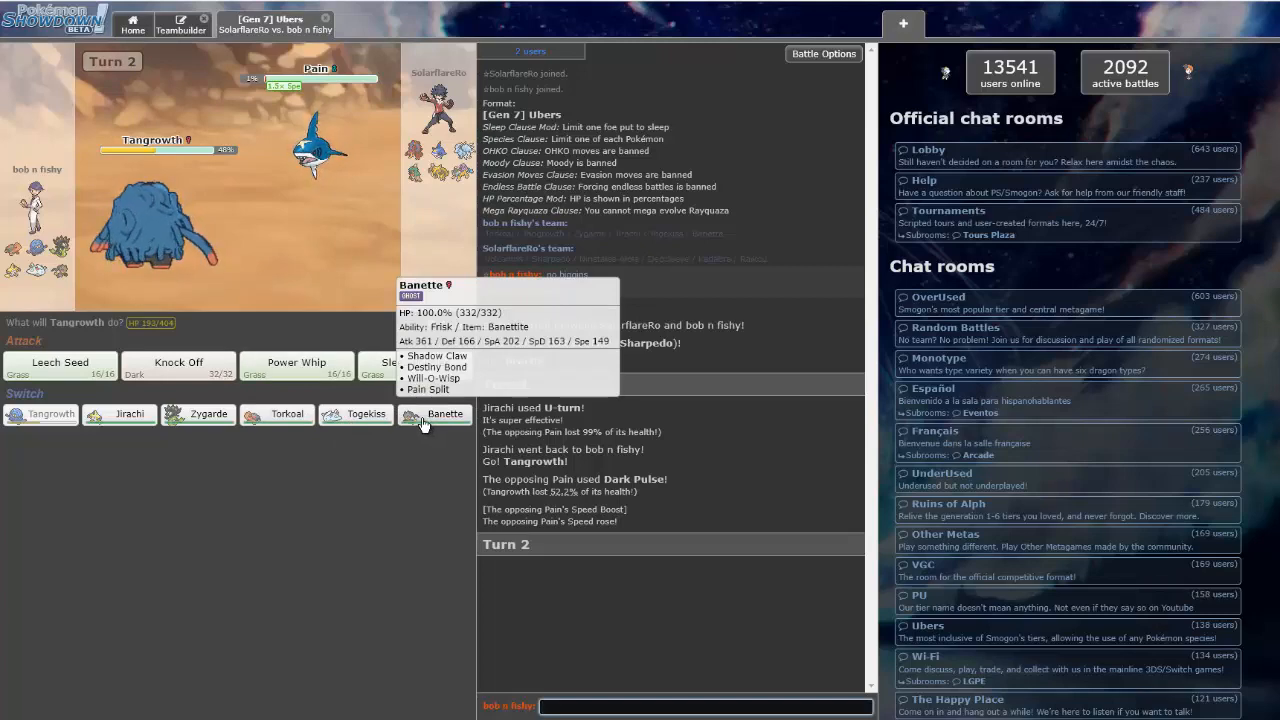
mouse_move(209, 413)
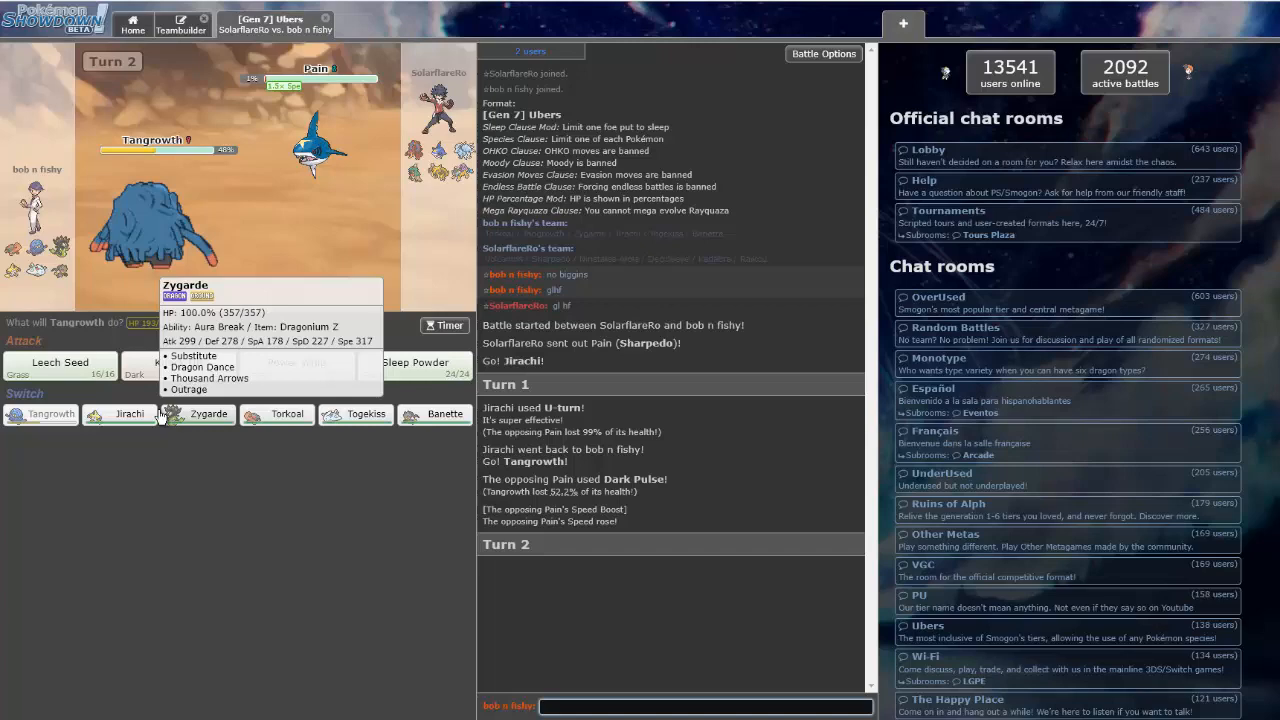
mouse_move(178, 362)
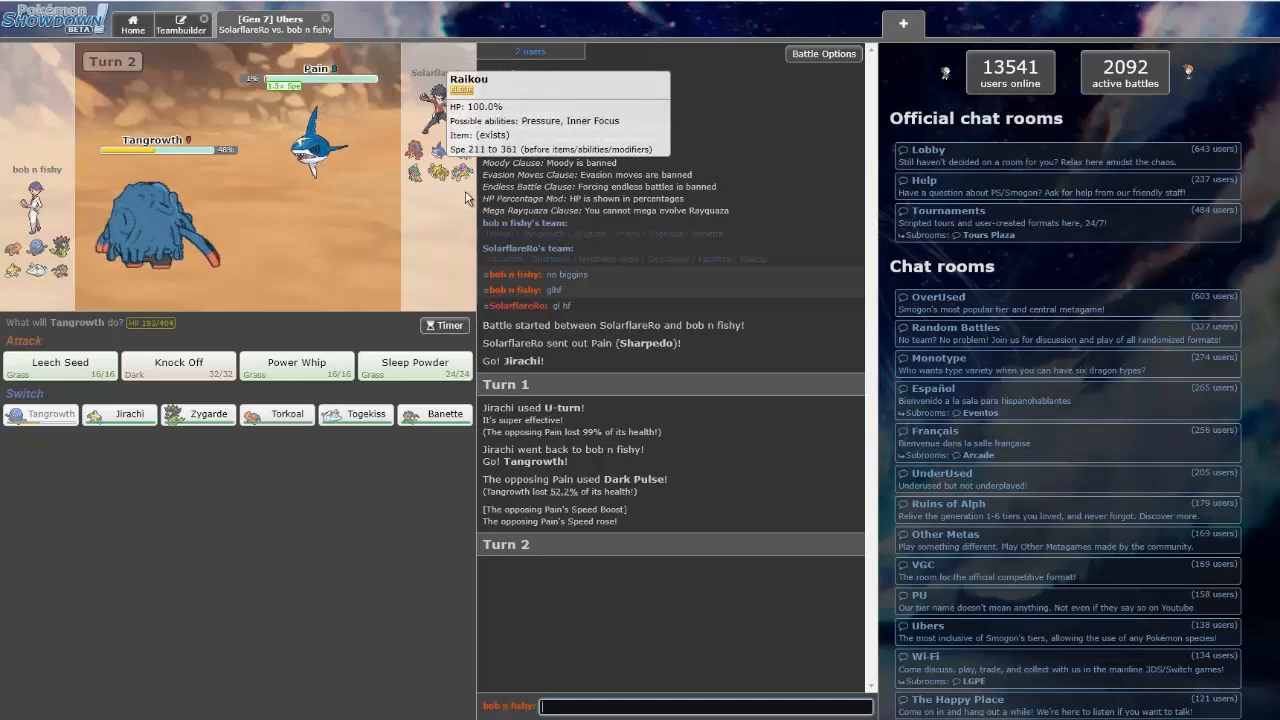
mouse_move(366, 414)
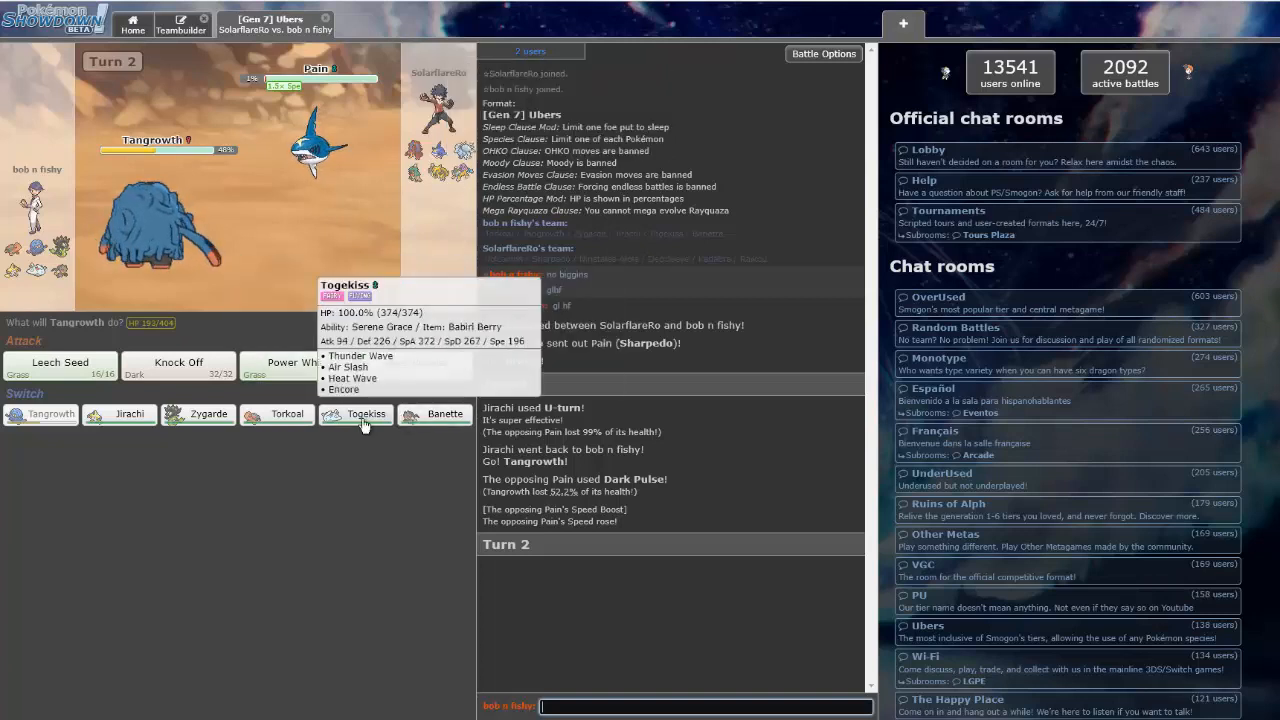
mouse_move(444, 414)
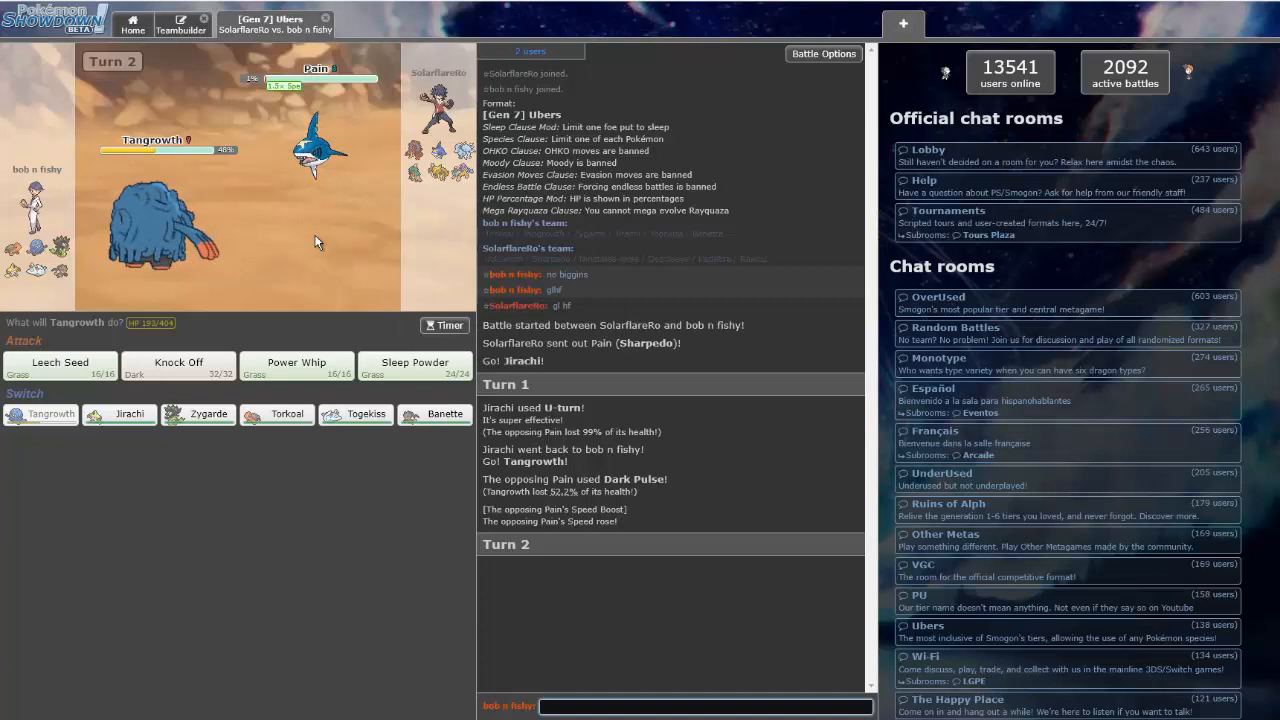
mouse_move(355, 413)
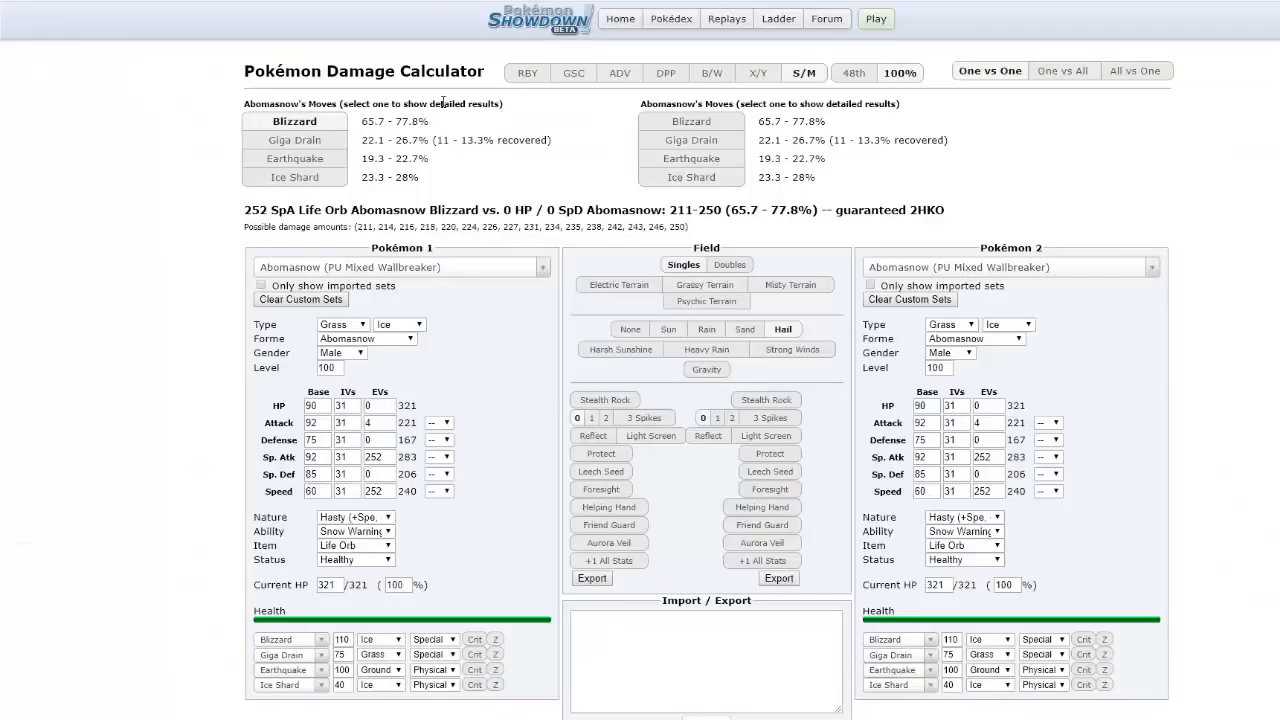
Calculate UU Cleaner Sharpedo's Dark Pulse against OU Physically Defensive Tangrowth: 32–37.9%
type("sjar")
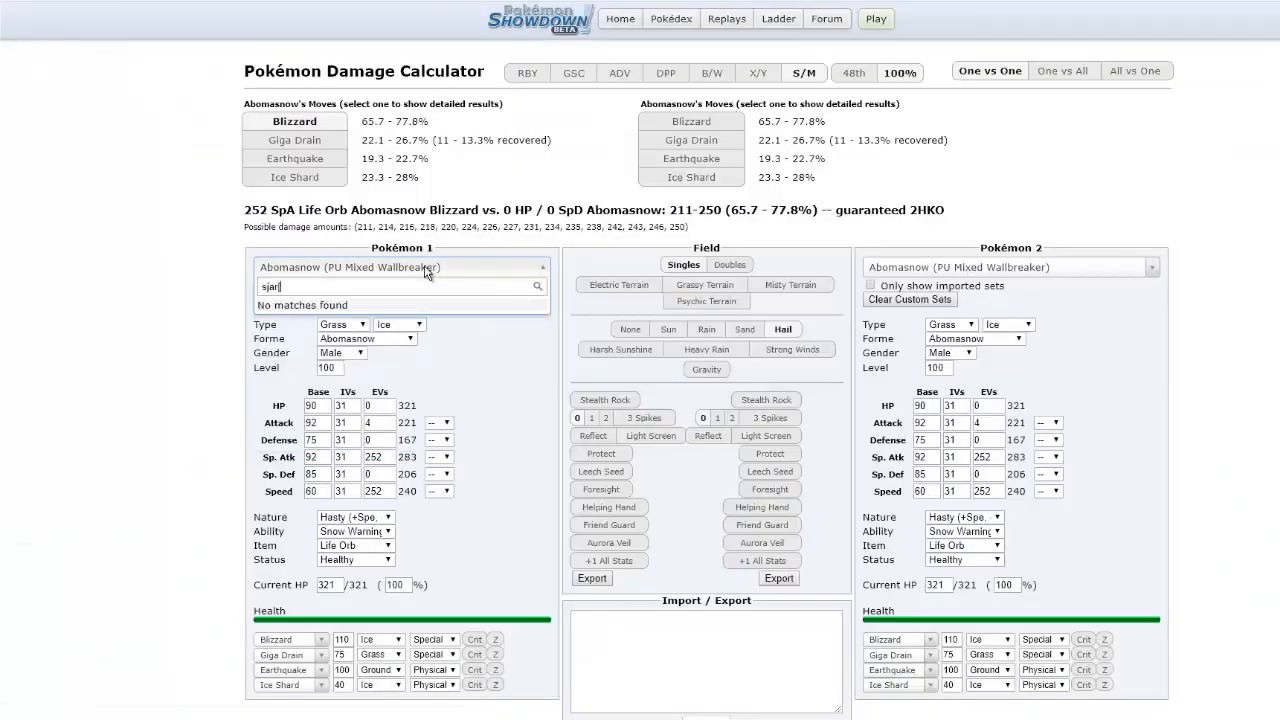
type("sharpe")
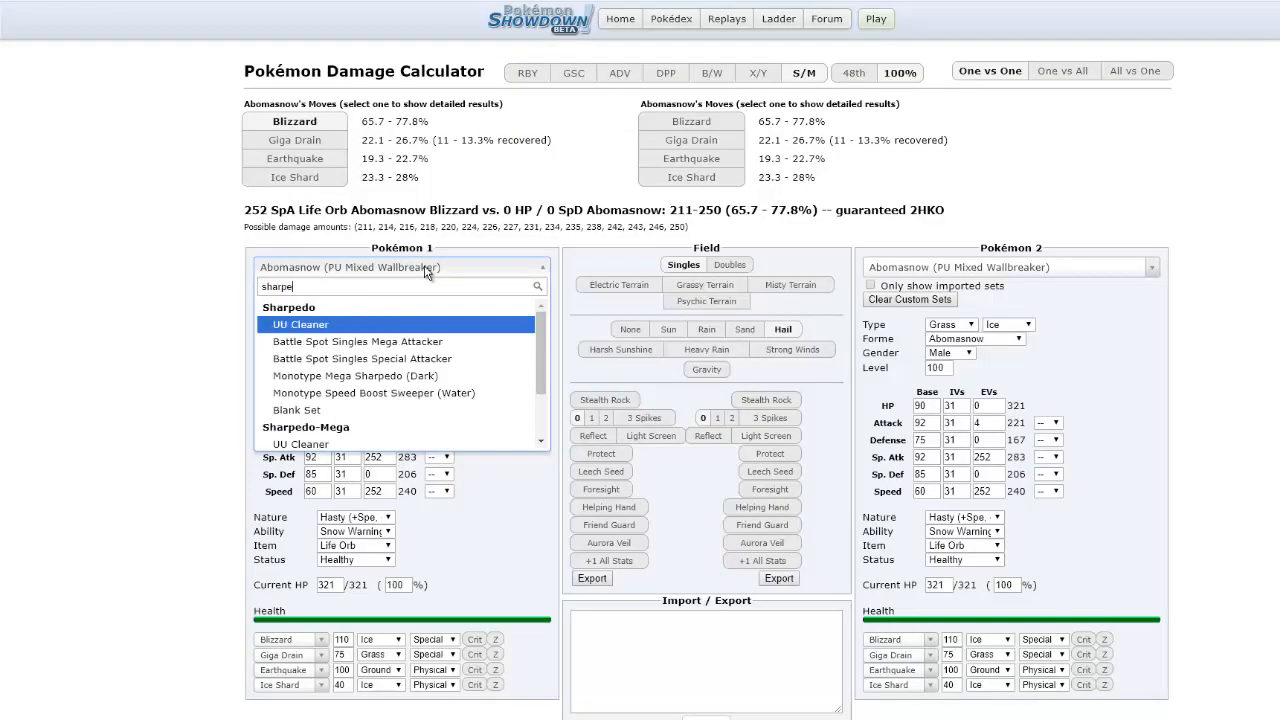
left_click(300, 324)
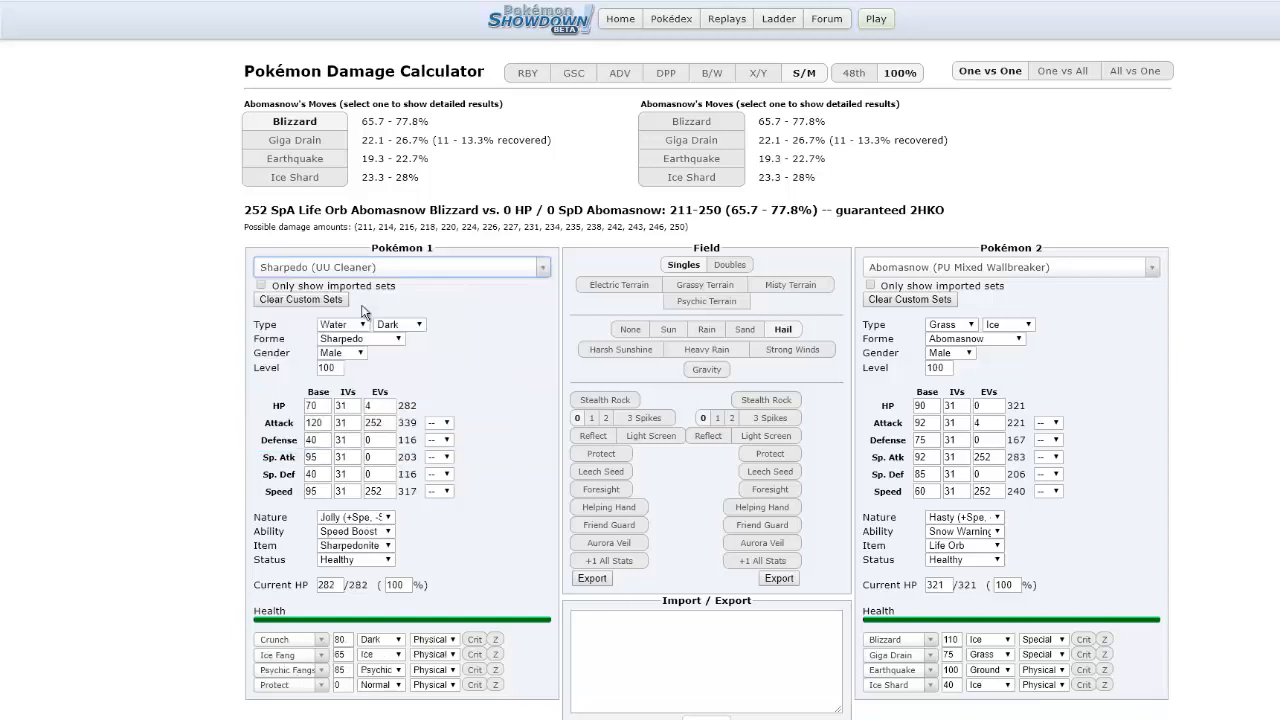
left_click(1005, 267)
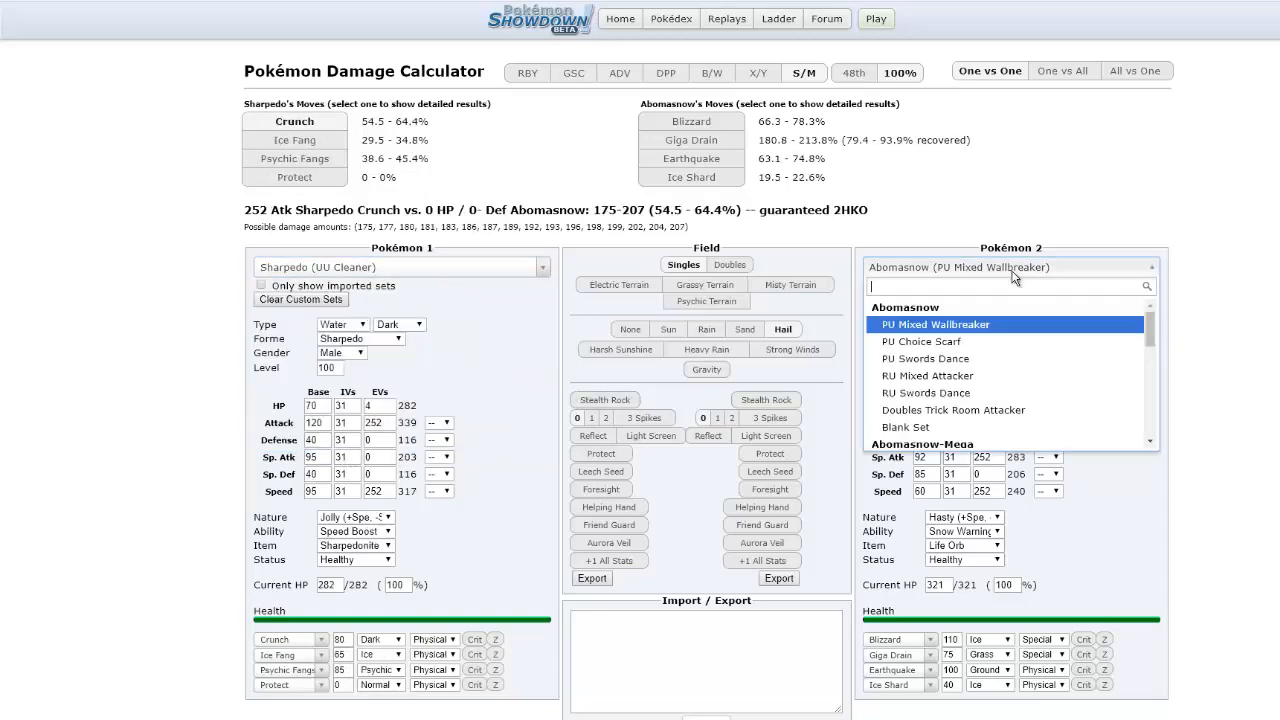
type("tangro")
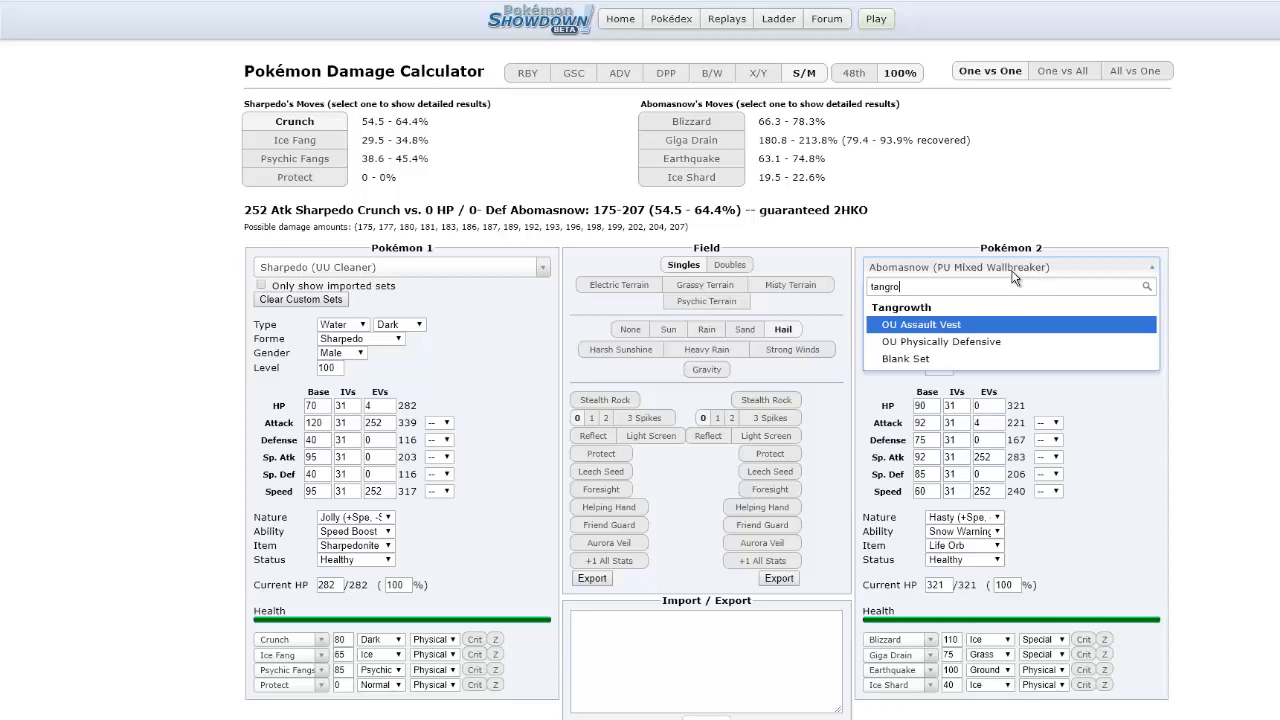
left_click(940, 341)
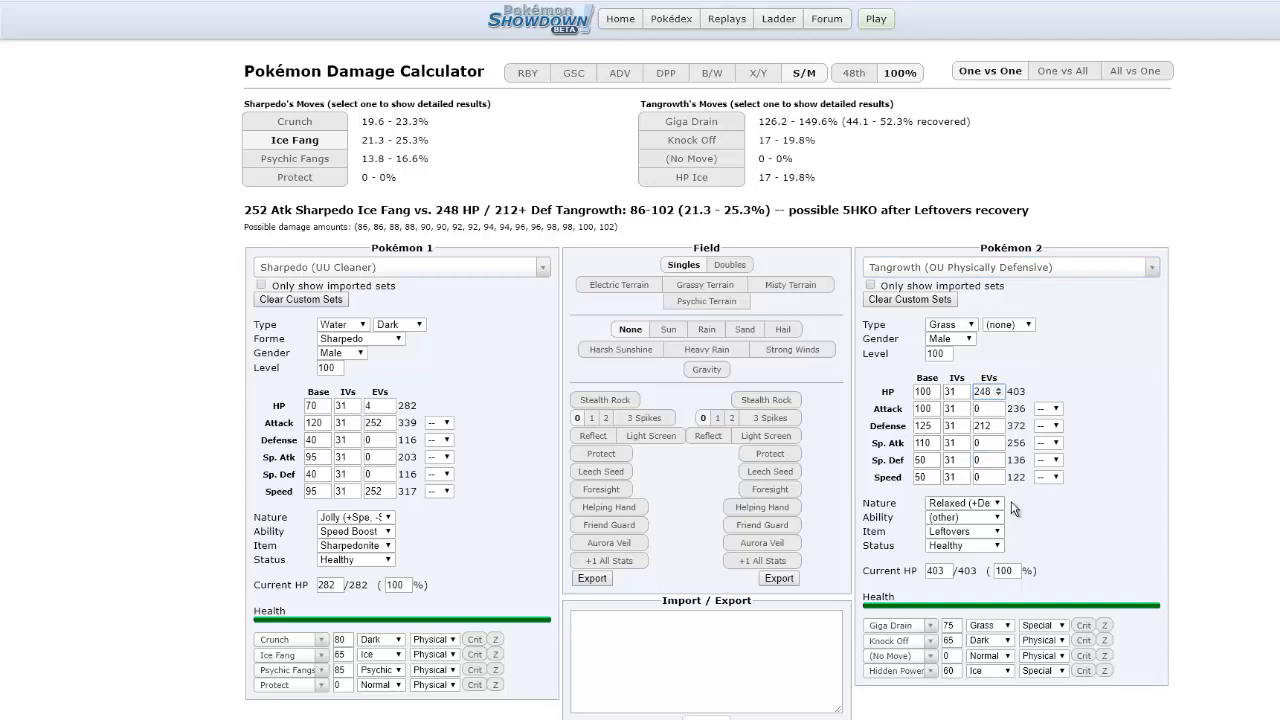
mouse_move(338, 606)
type("dar")
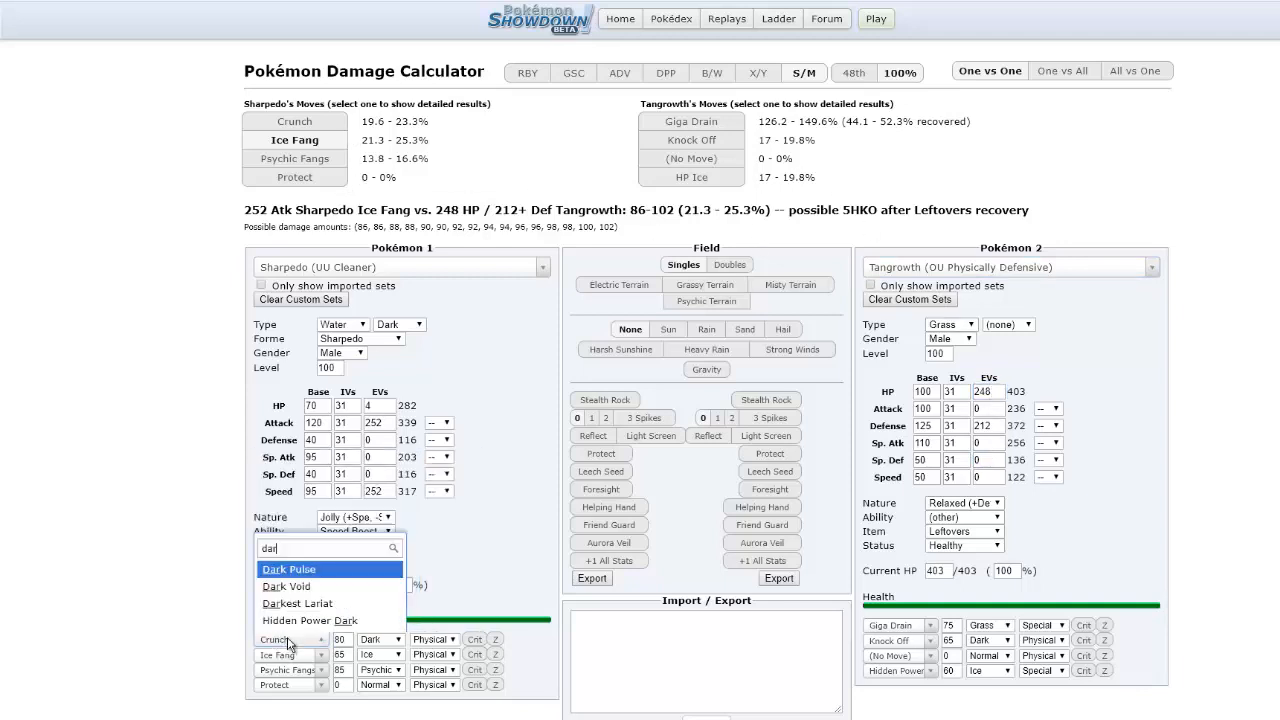
left_click(290, 568)
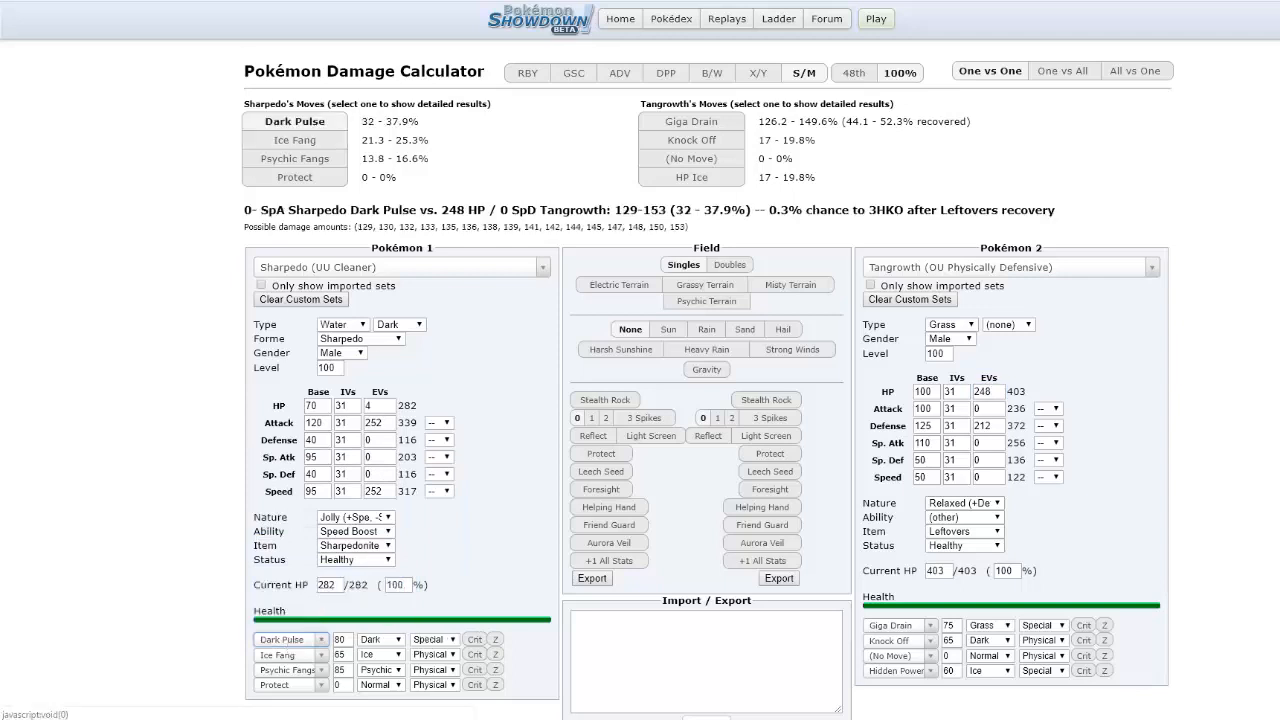
left_click(366, 457)
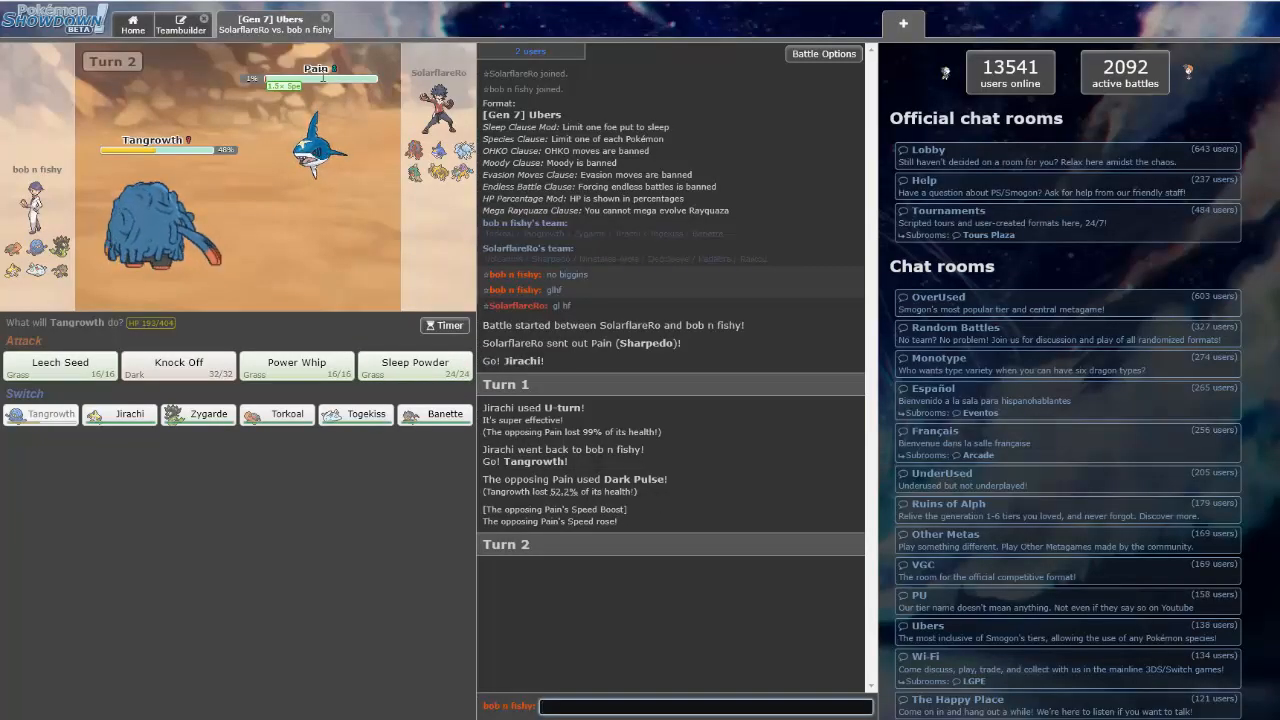
mouse_move(178, 362)
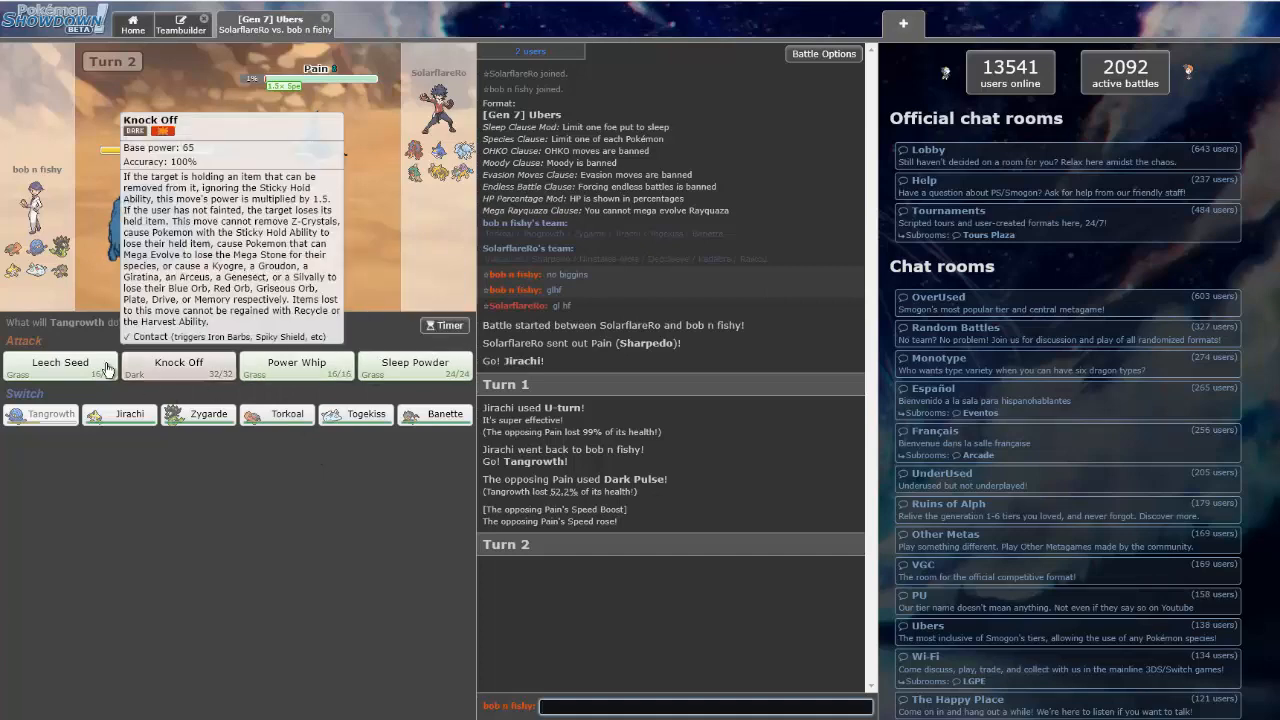
mouse_move(343, 231)
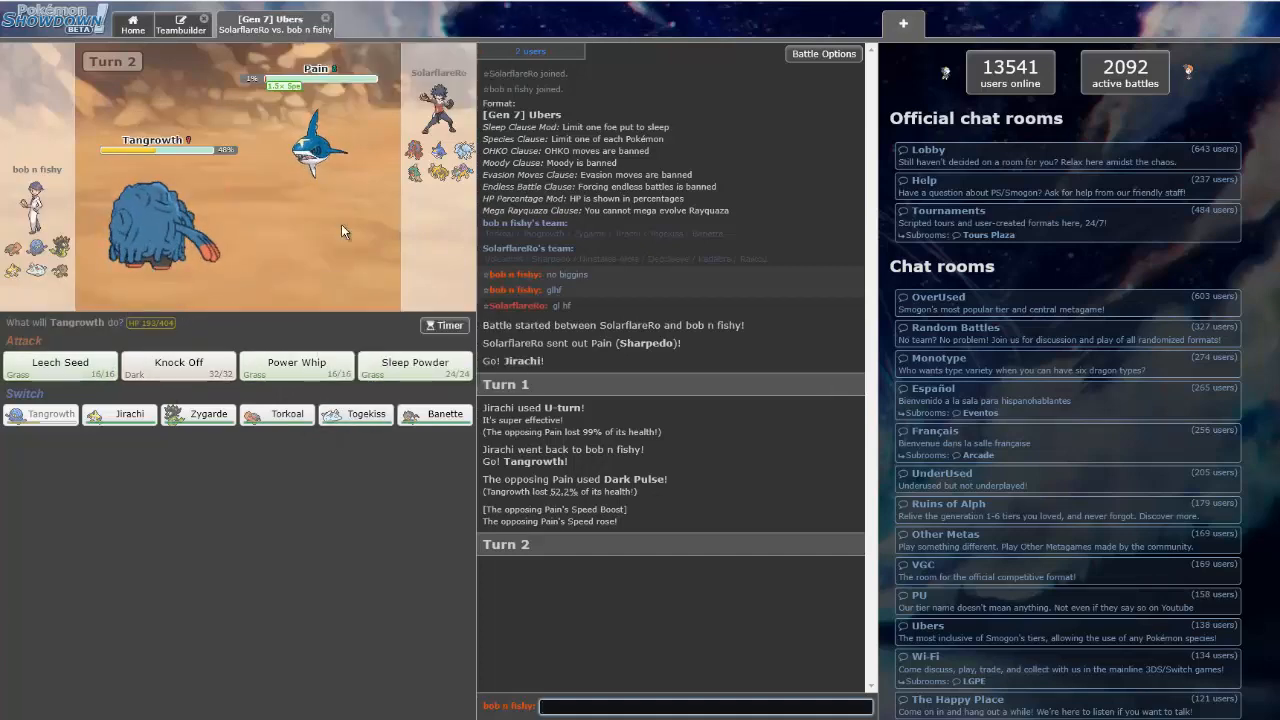
mouse_move(255, 400)
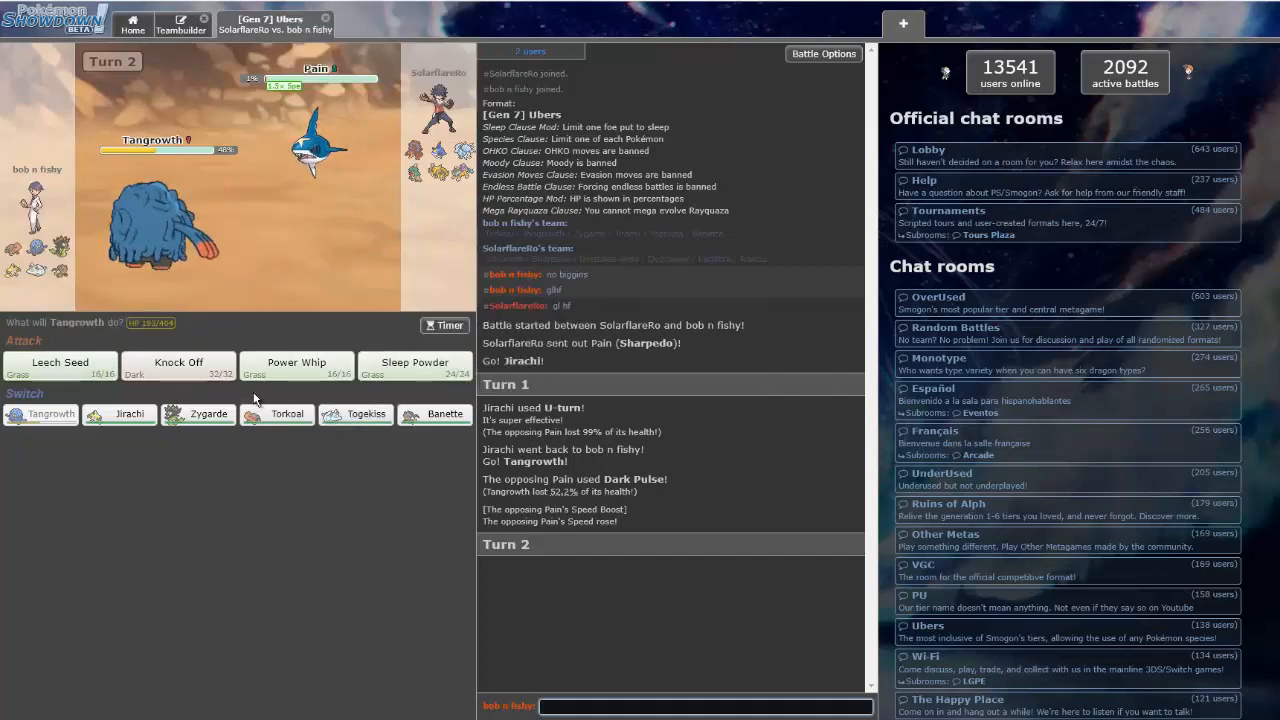
mouse_move(287, 414)
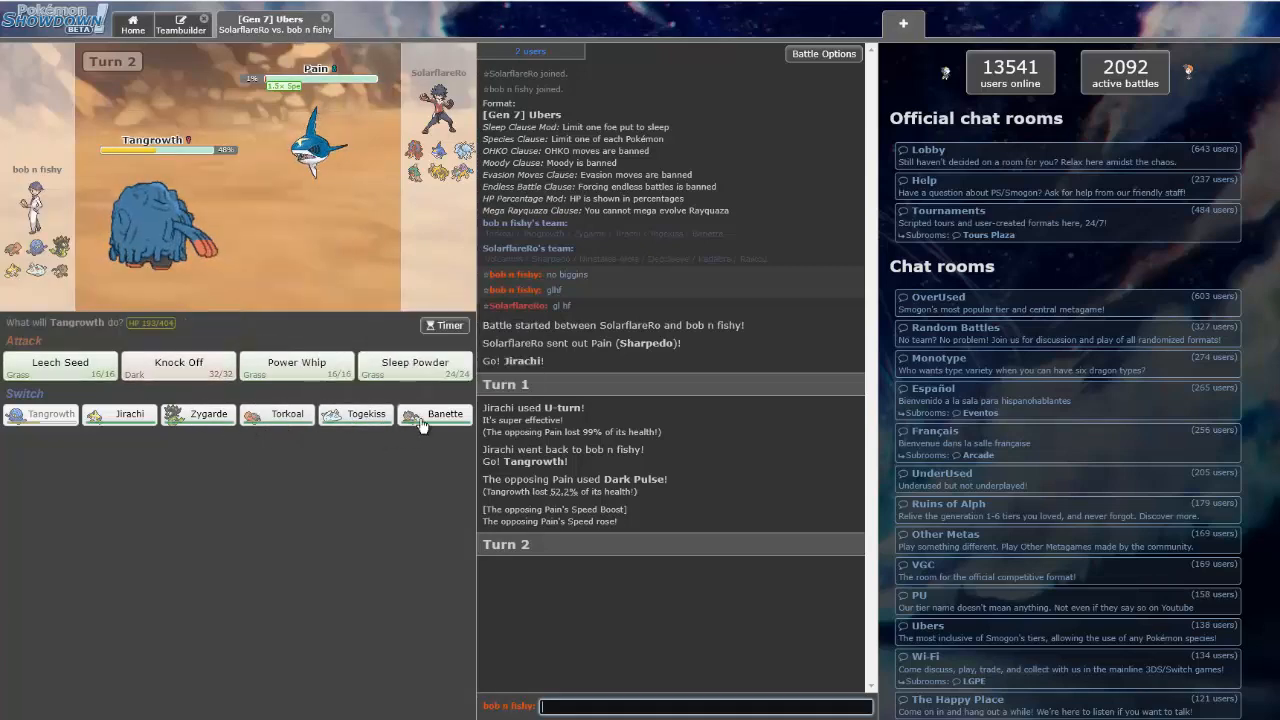
mouse_move(444, 413)
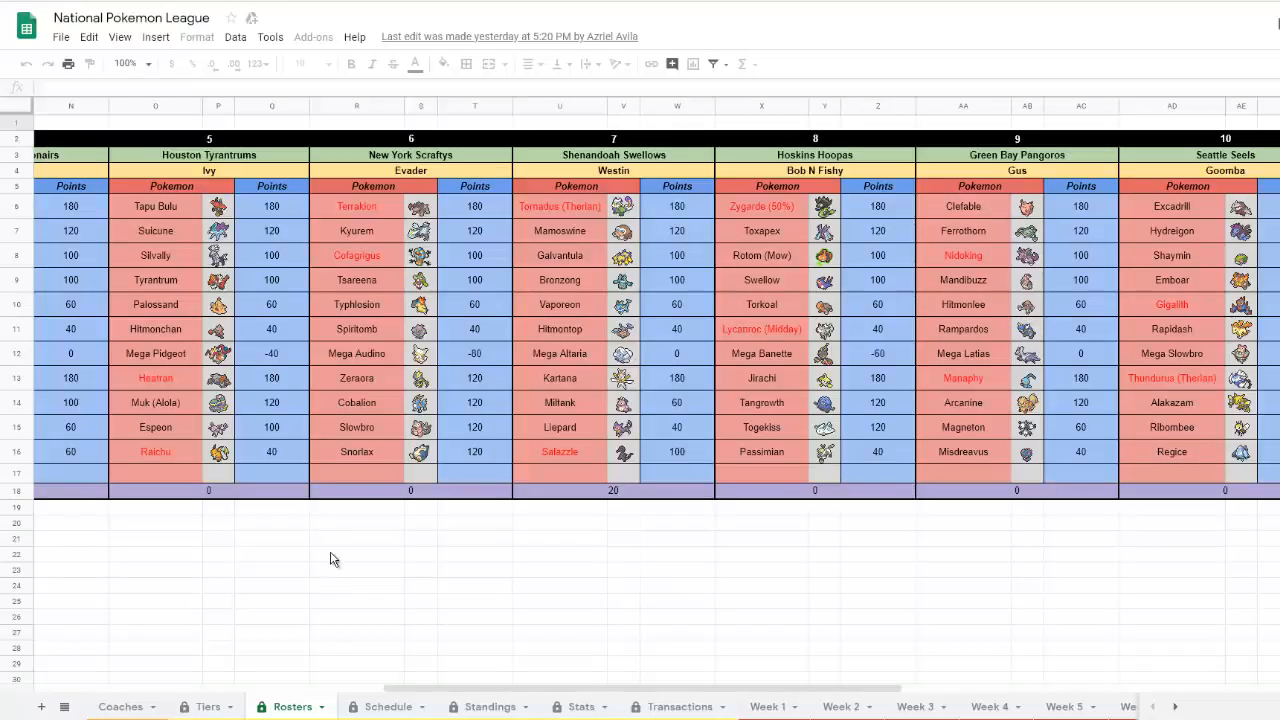
mouse_move(1196, 710)
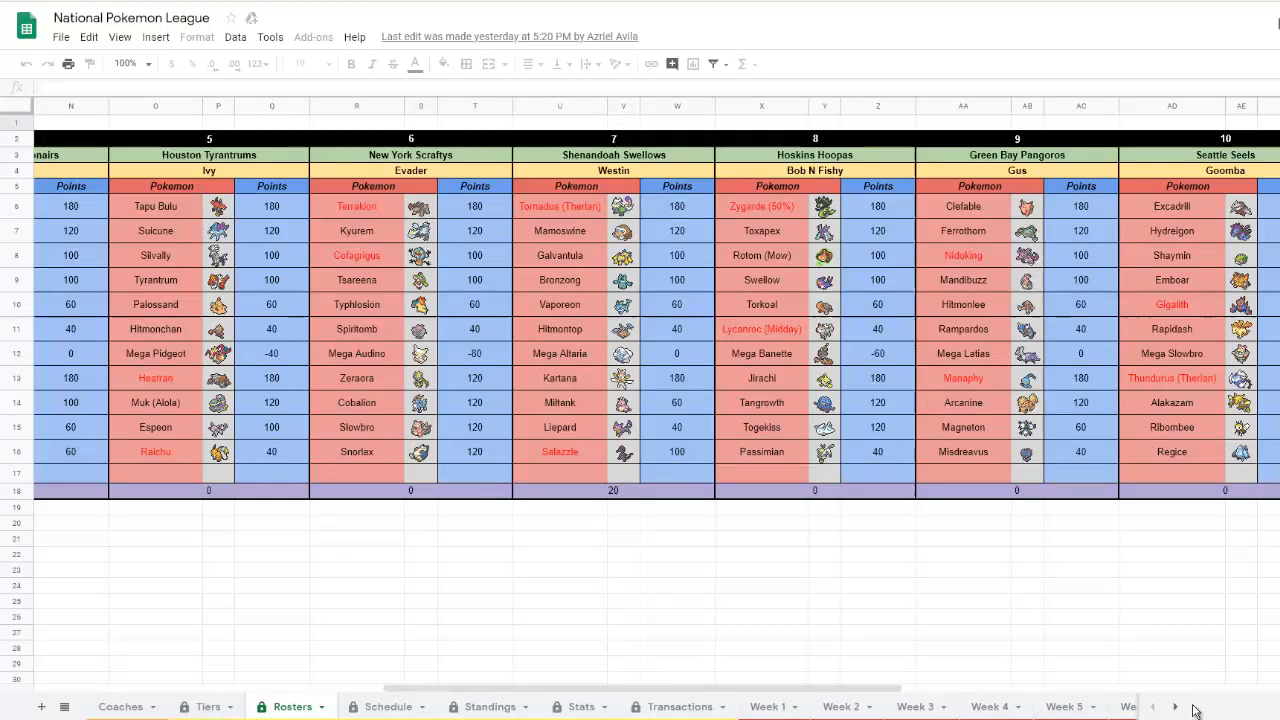
Move past the Resource Sheet to the Data Sheet and scroll its weekly knockouts
left_click(1175, 707)
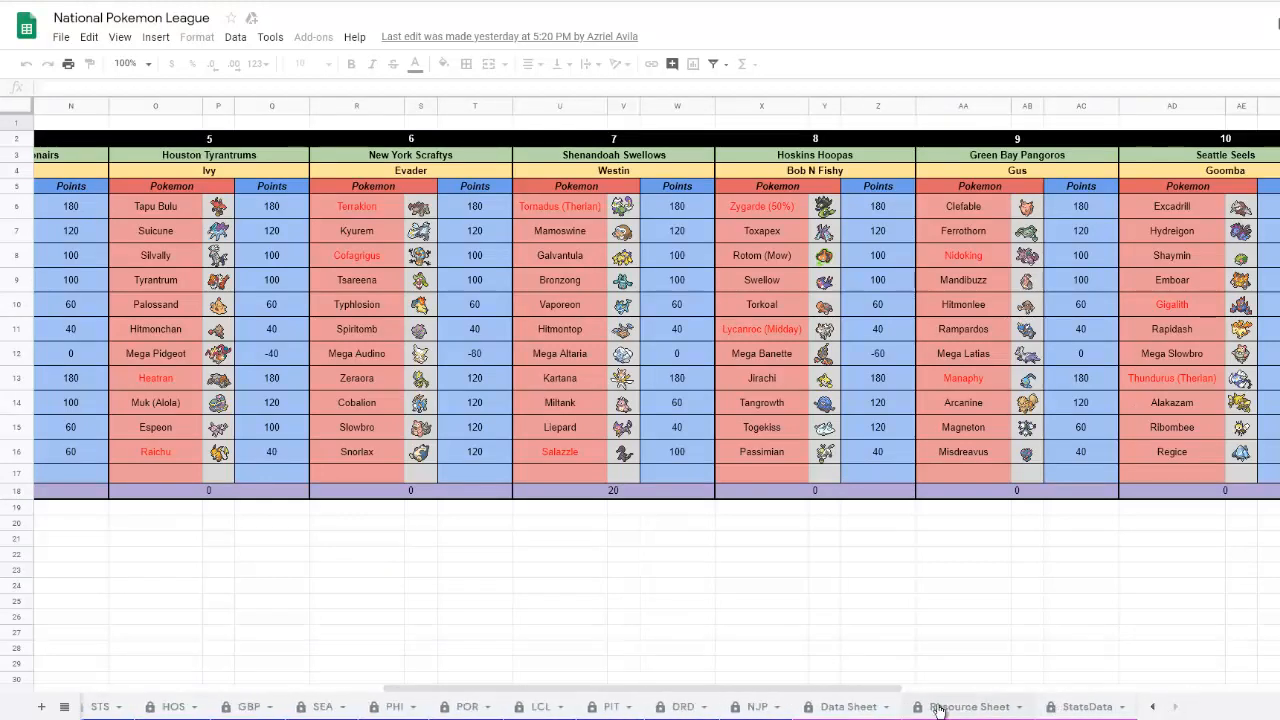
left_click(966, 706)
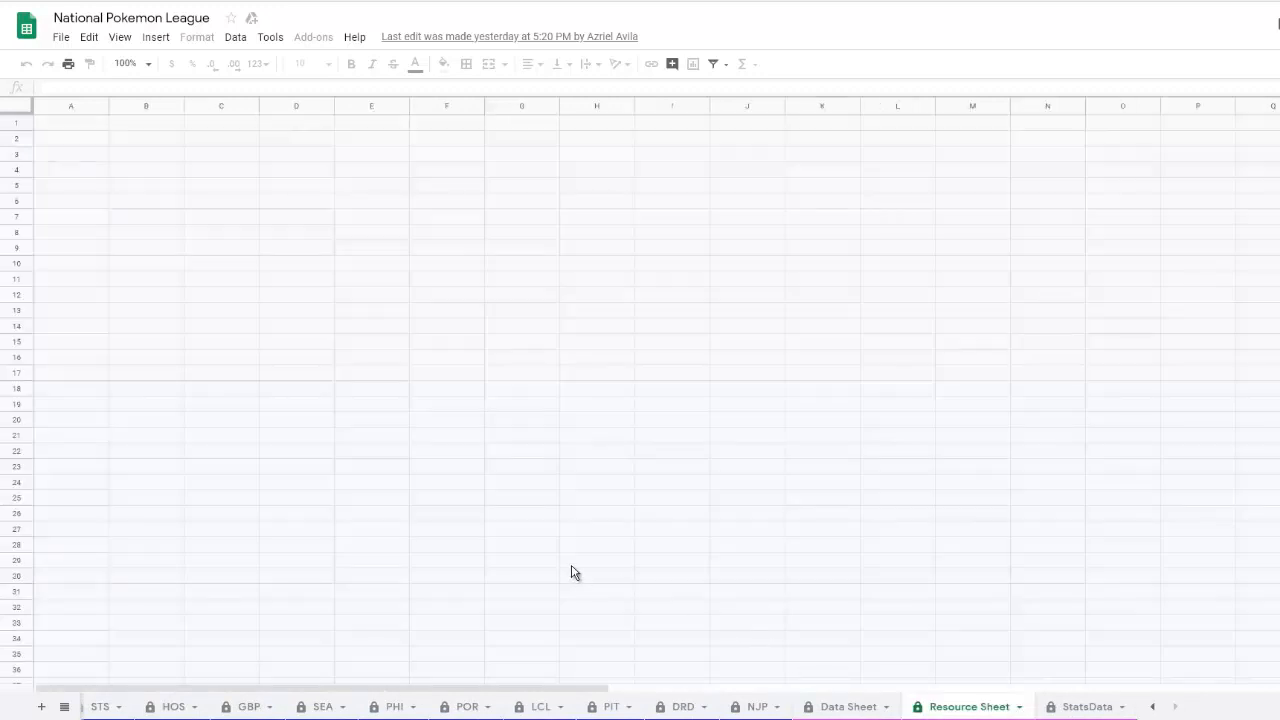
left_click(848, 706)
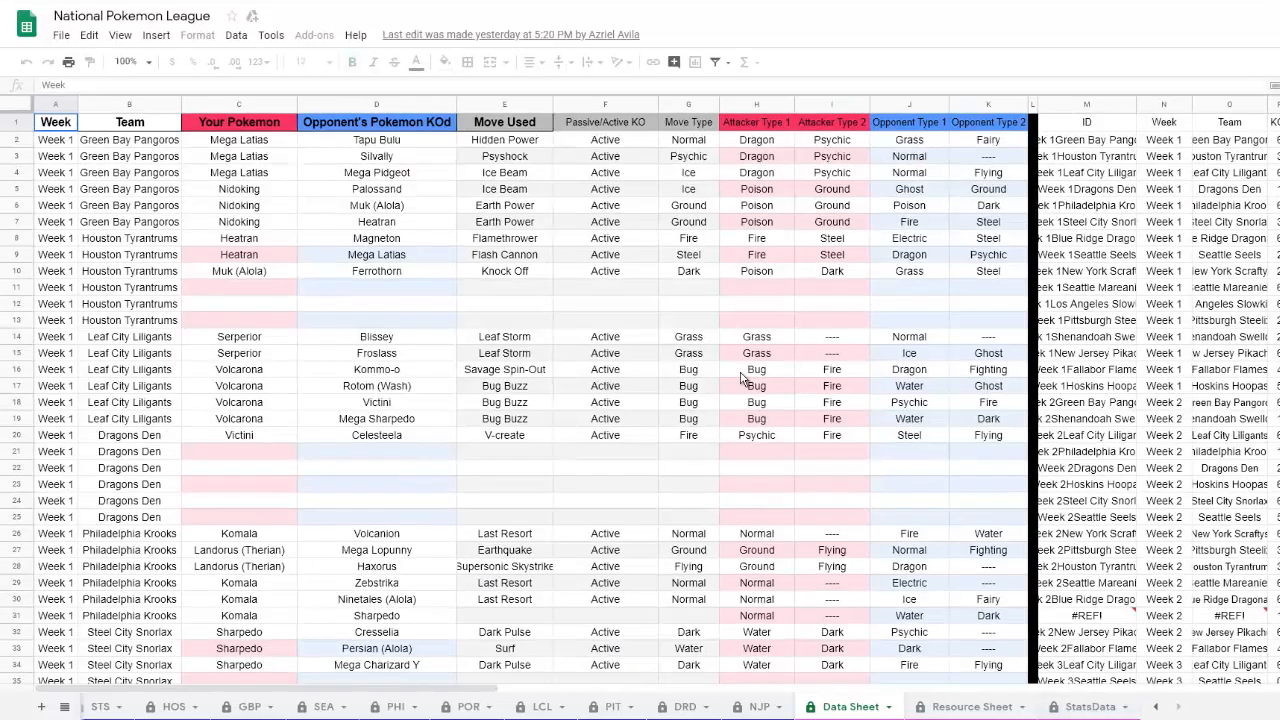
scroll("down", 3)
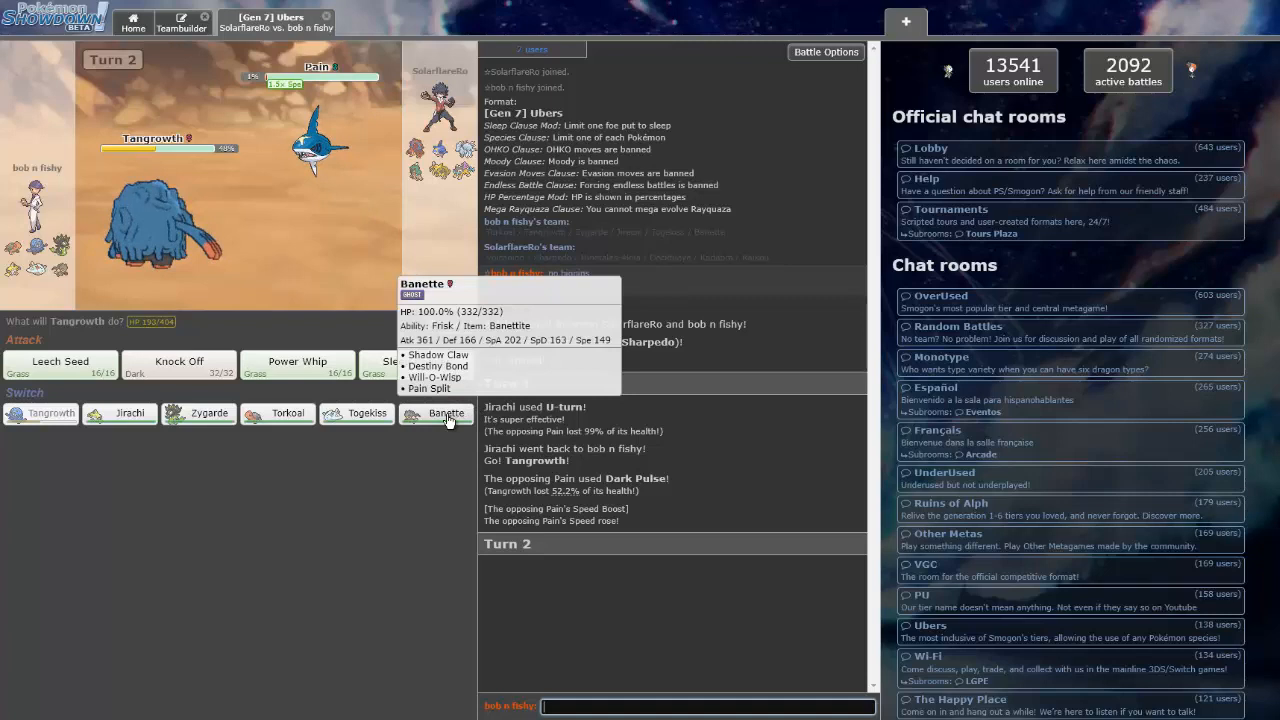
Switch Tangrowth out for Banette and use Will-O-Wisp on Ninetales-Alola
left_click(444, 413)
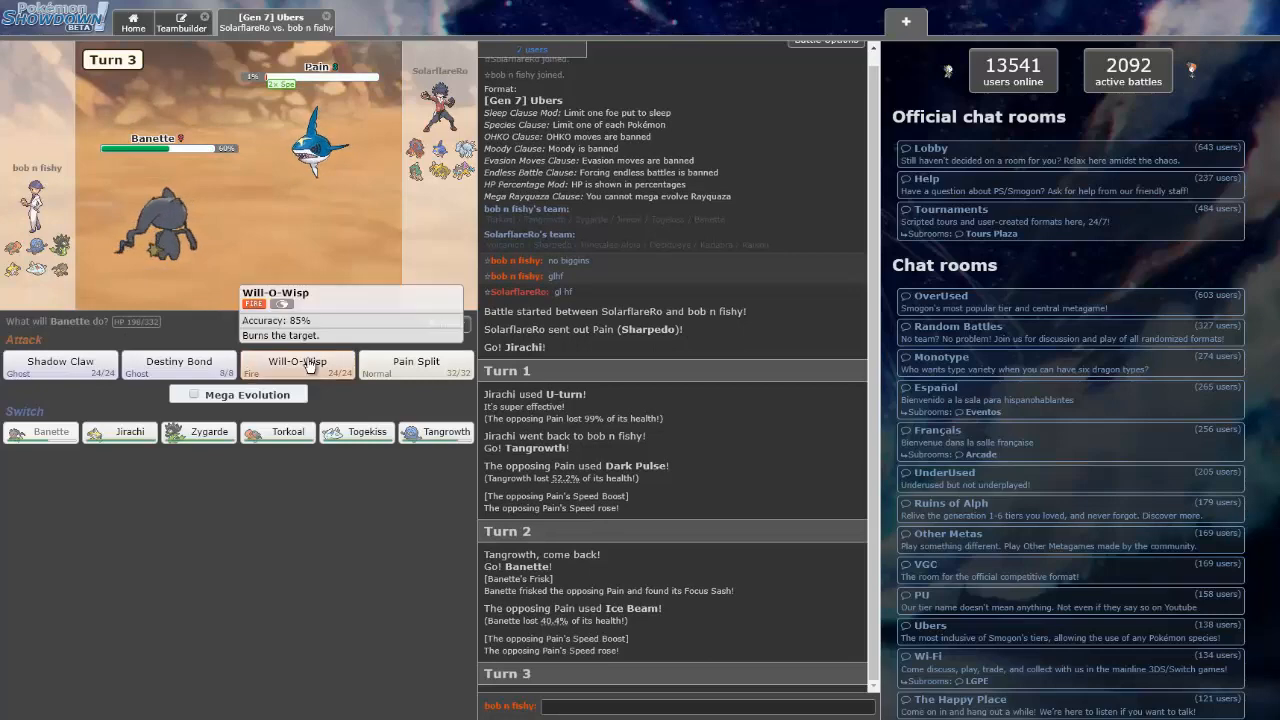
left_click(297, 361)
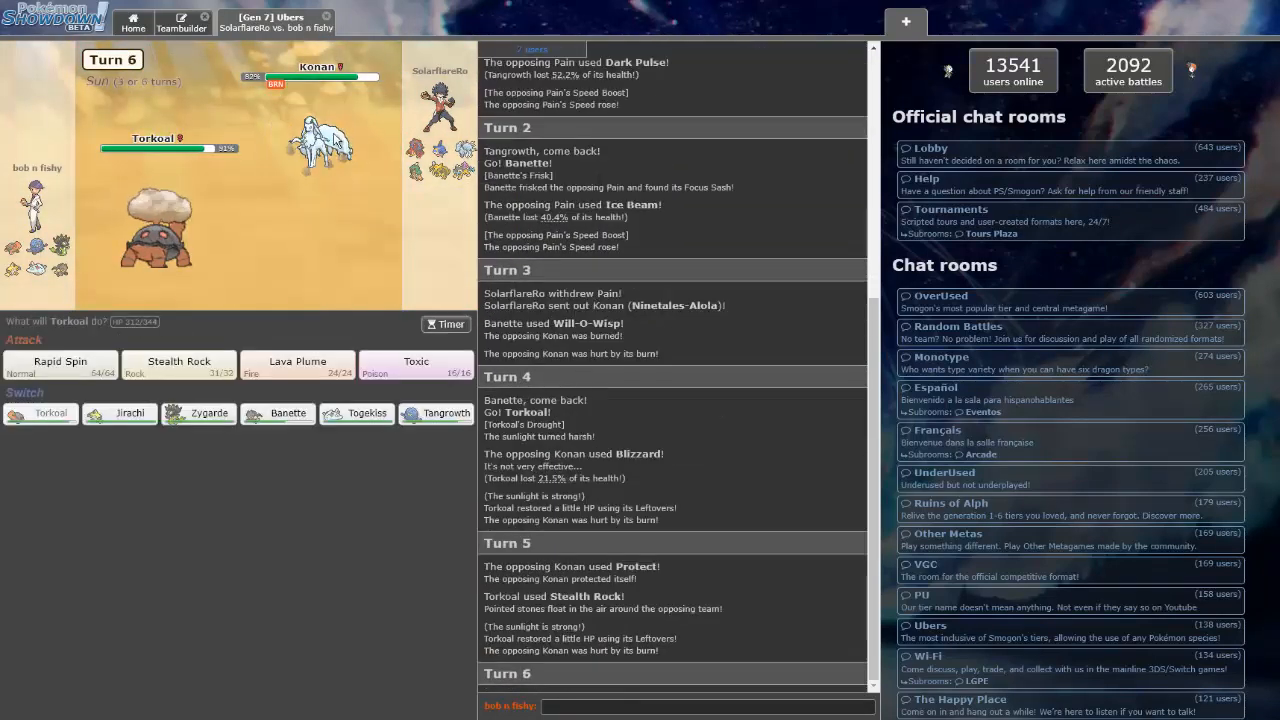
mouse_move(417, 362)
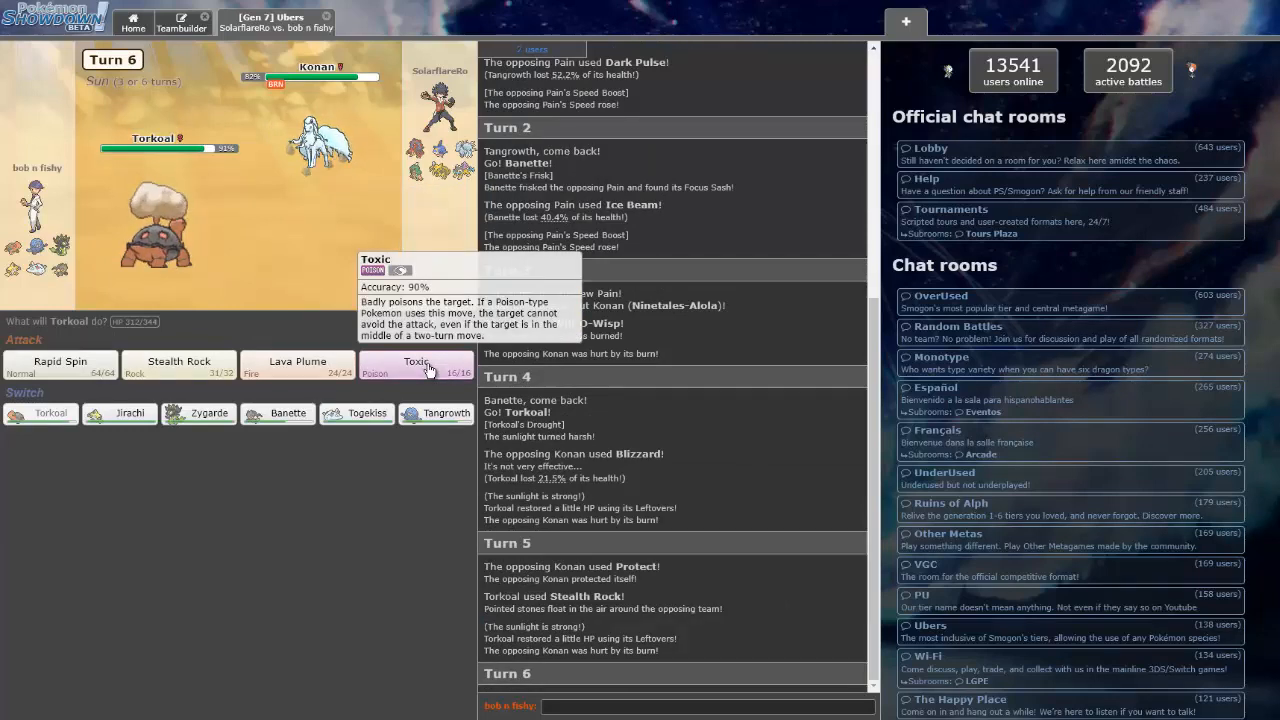
Have Torkoal use Toxic on the opposing Ninetales-Alola
left_click(417, 366)
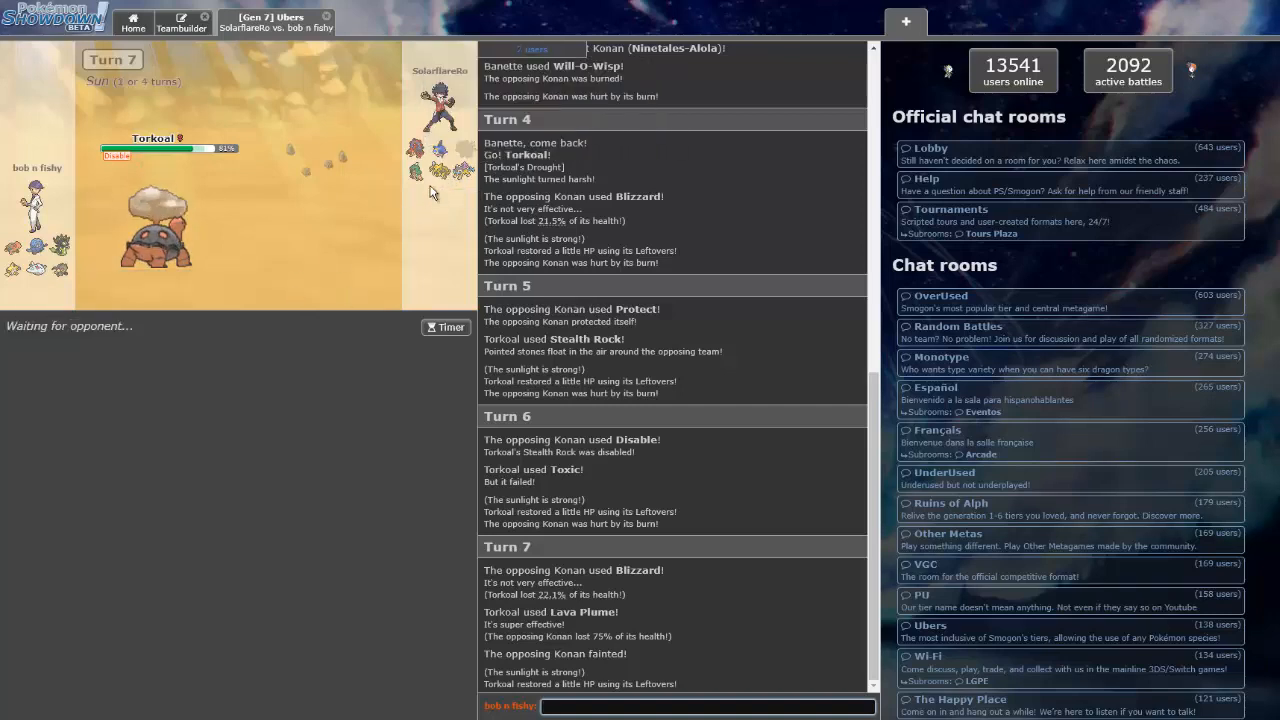
mouse_move(440, 175)
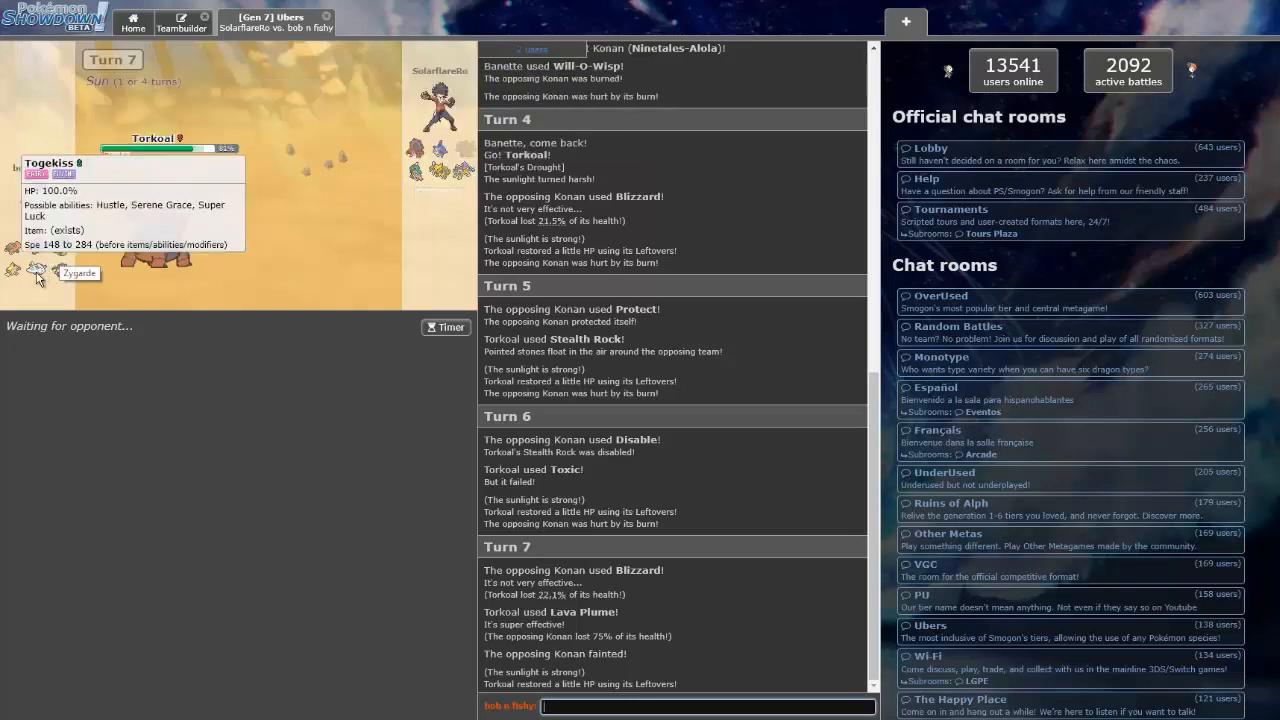
mouse_move(667, 338)
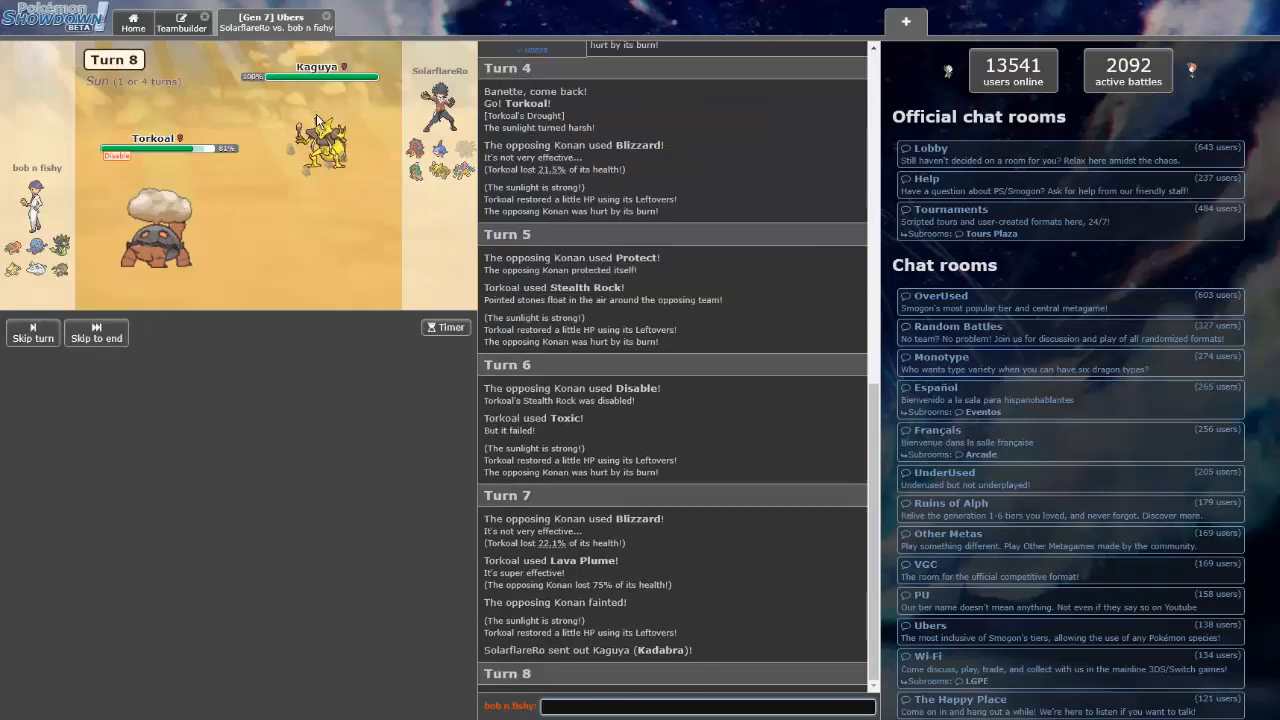
mouse_move(297, 361)
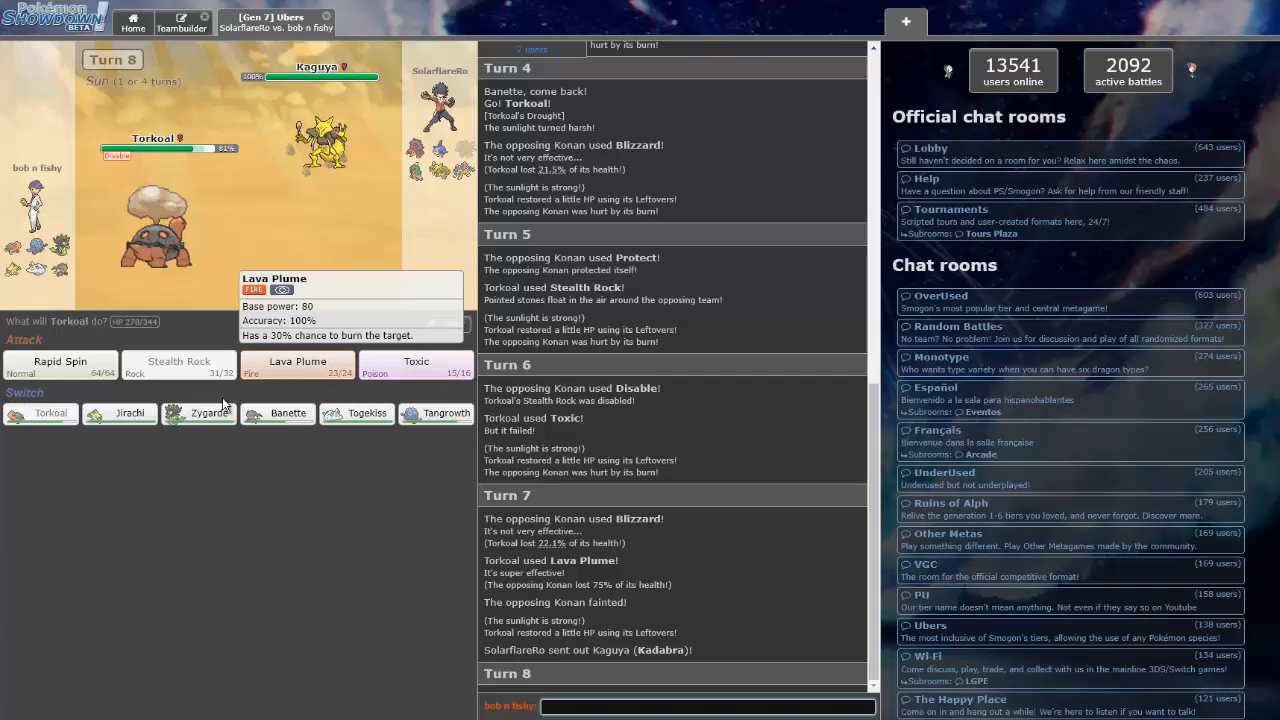
mouse_move(430, 433)
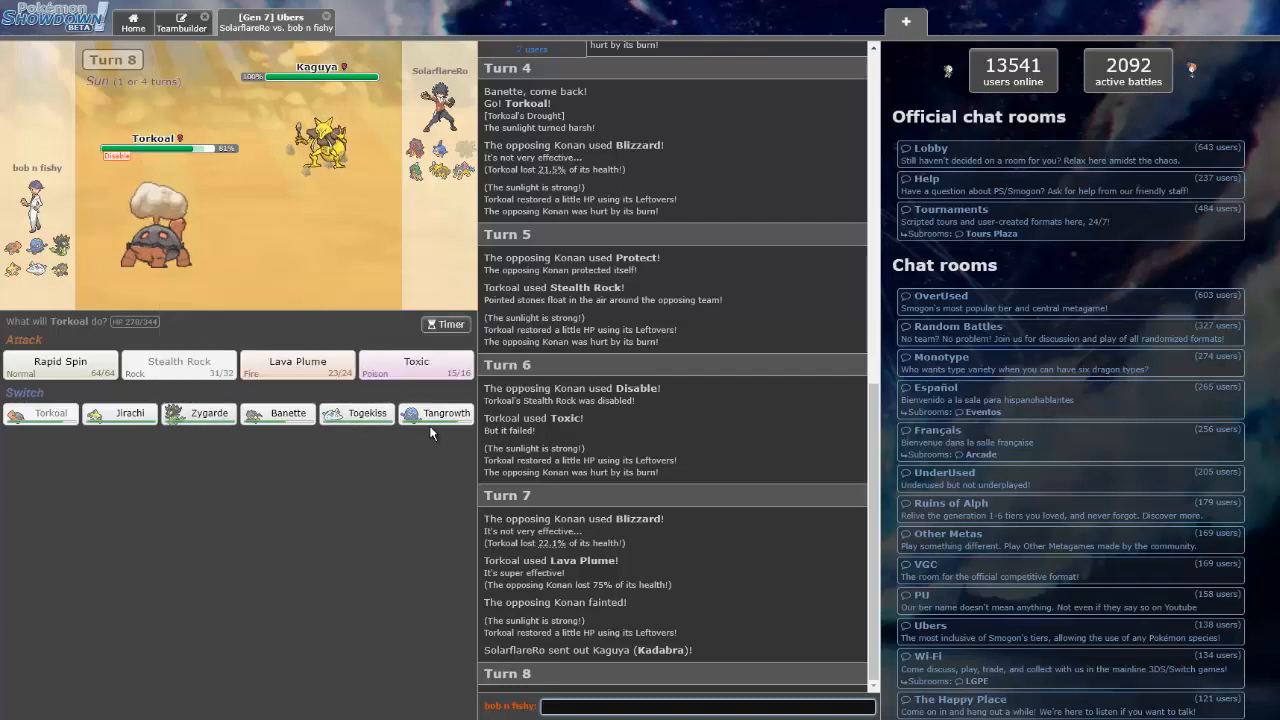
mouse_move(357, 413)
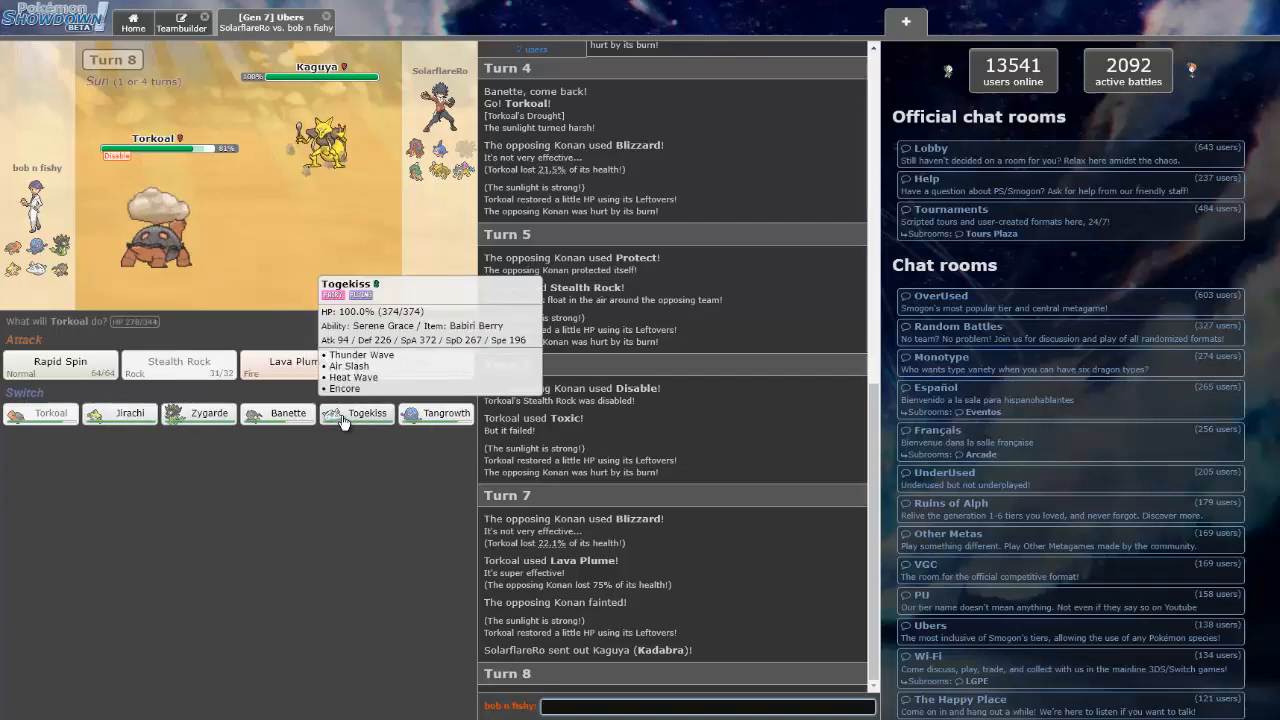
Switch Torkoal out for Togekiss, then bring back Banette and Mega Evolve it
left_click(367, 413)
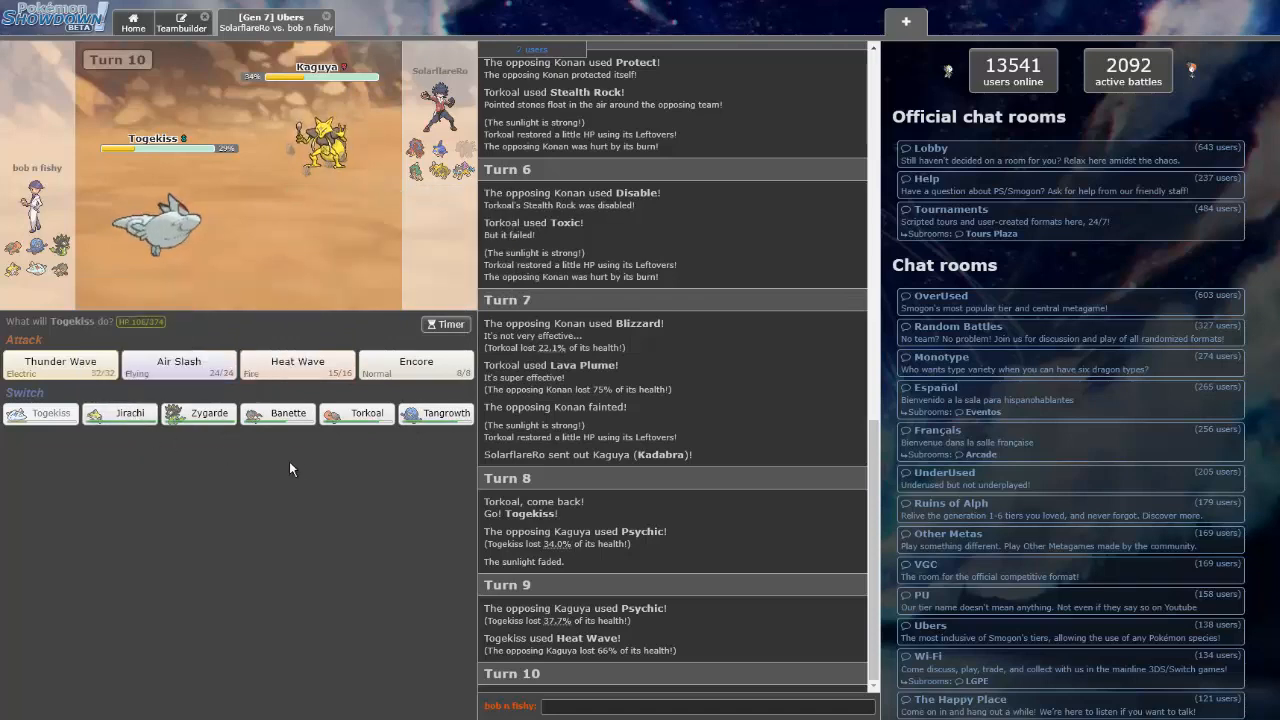
mouse_move(60, 362)
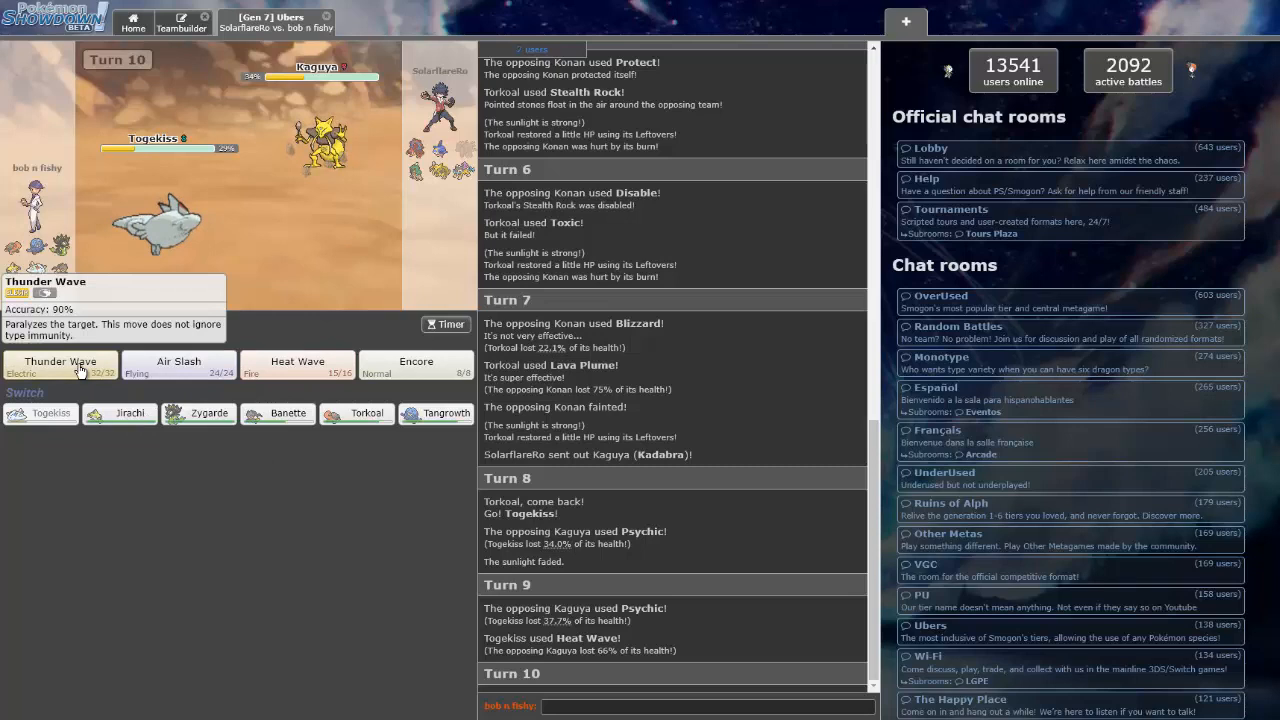
mouse_move(178, 368)
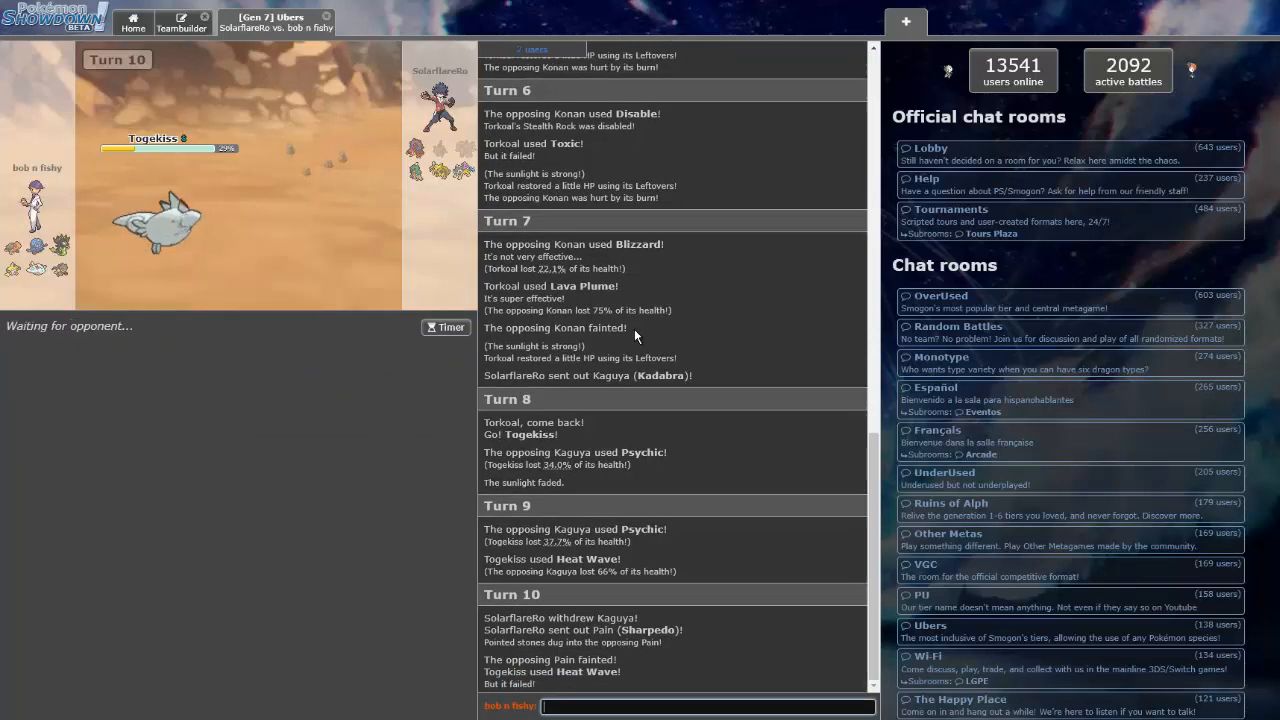
mouse_move(492, 62)
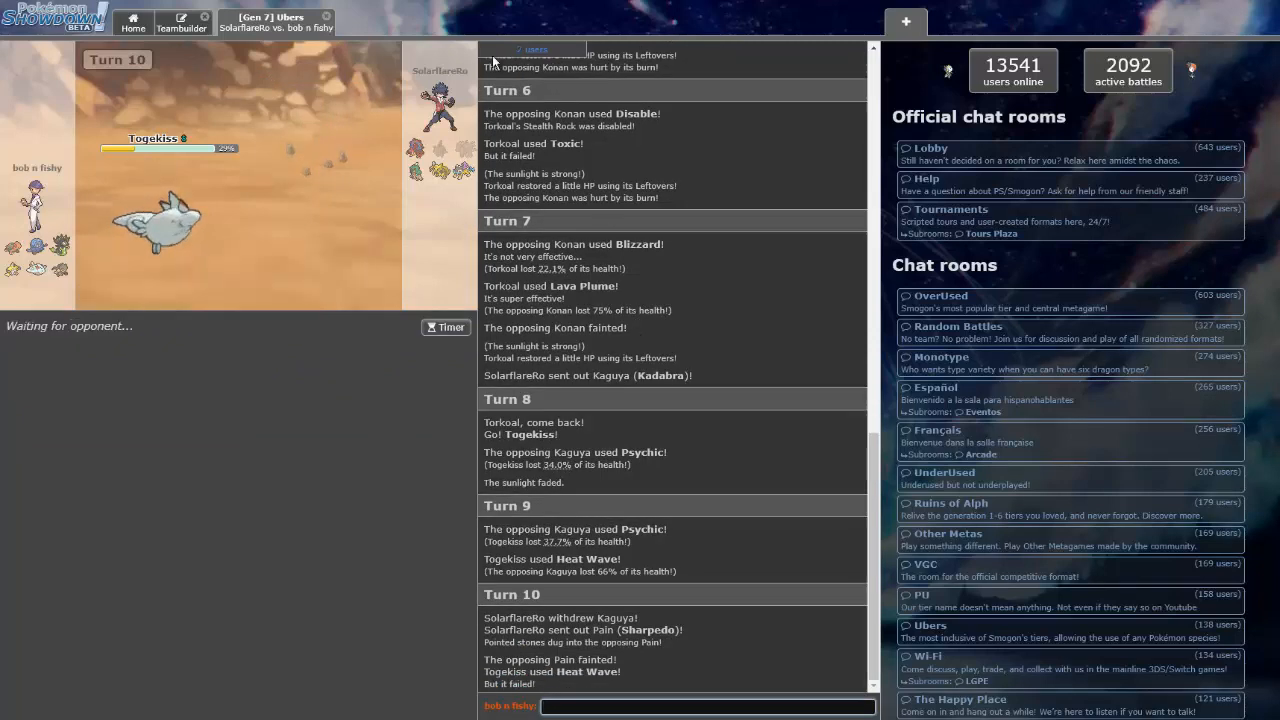
mouse_move(437, 150)
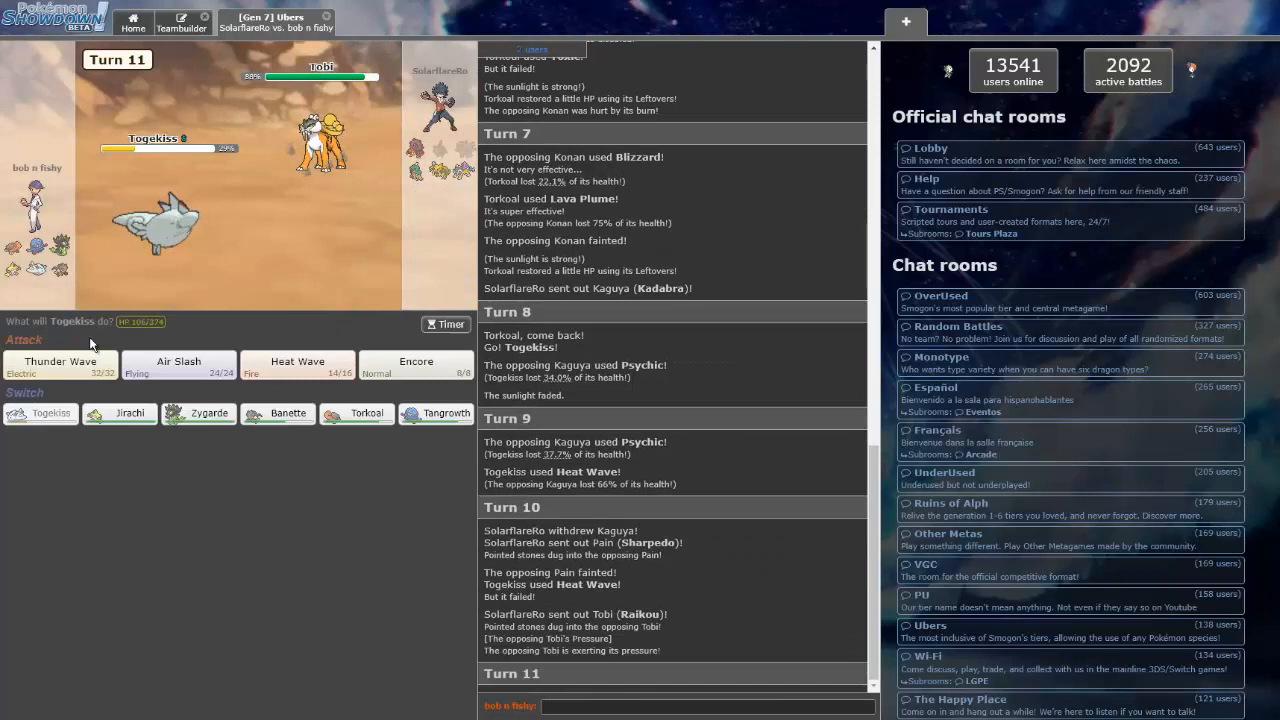
mouse_move(357, 413)
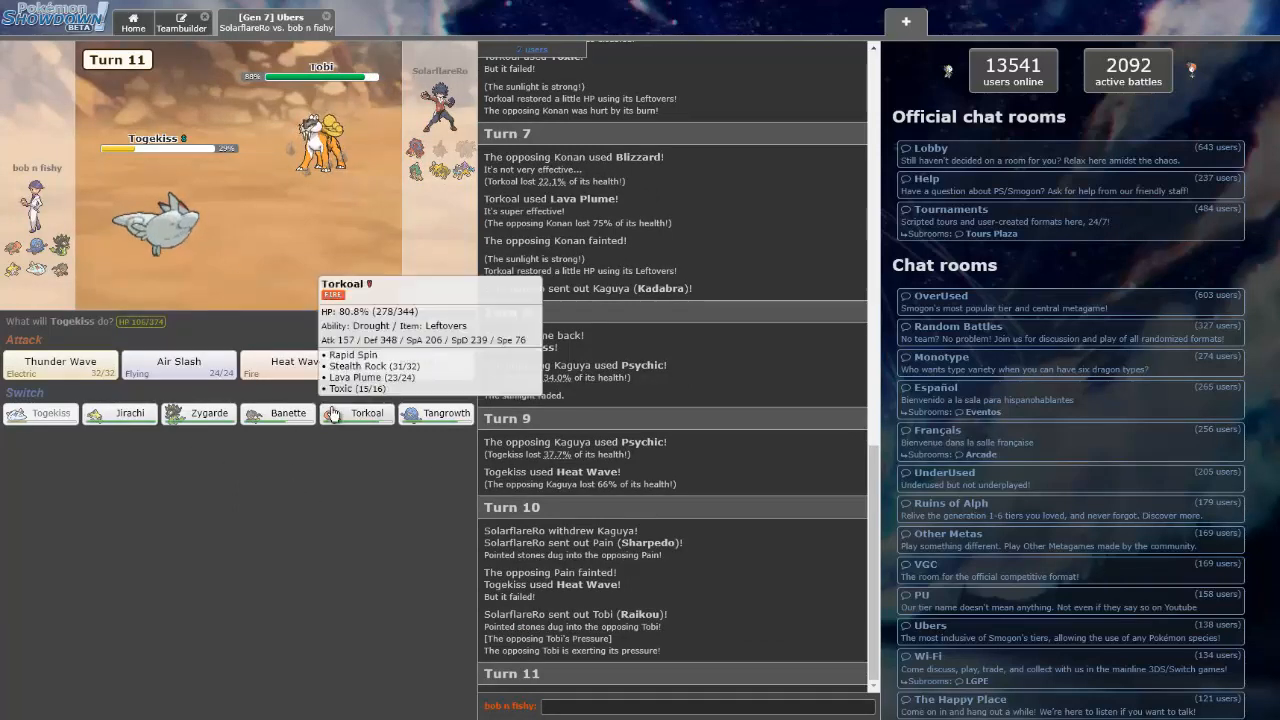
mouse_move(288, 413)
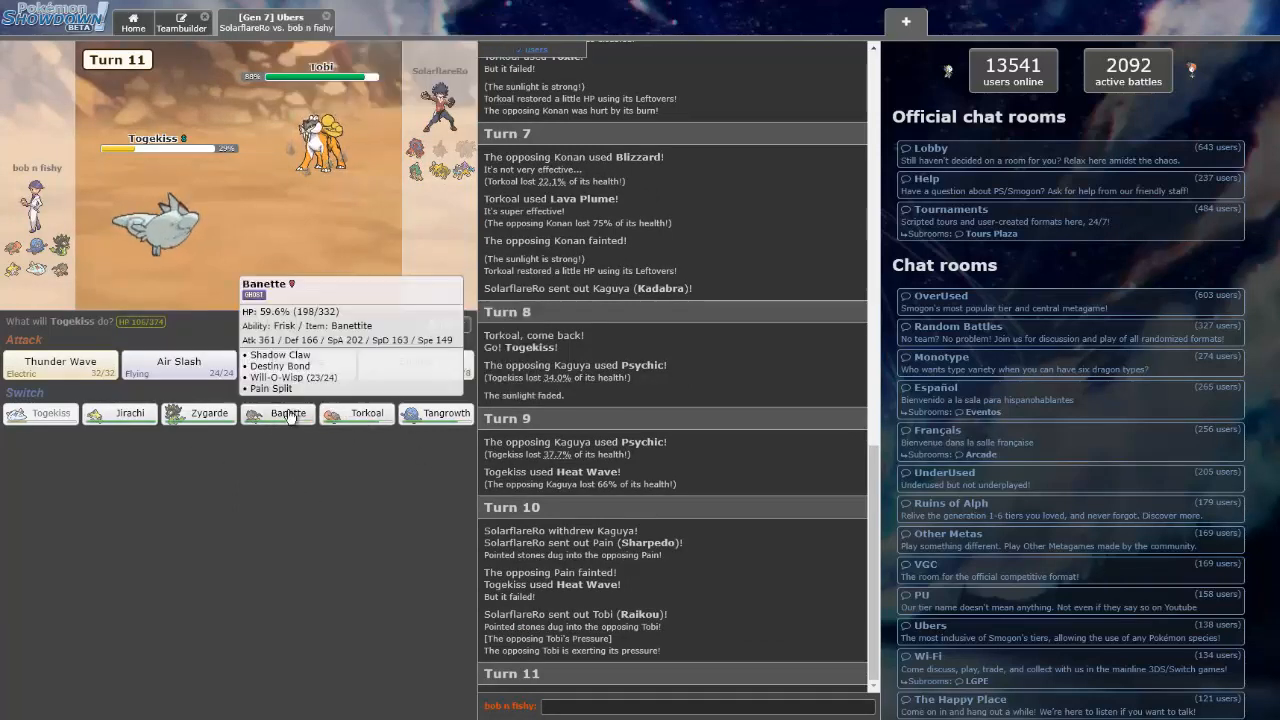
left_click(288, 413)
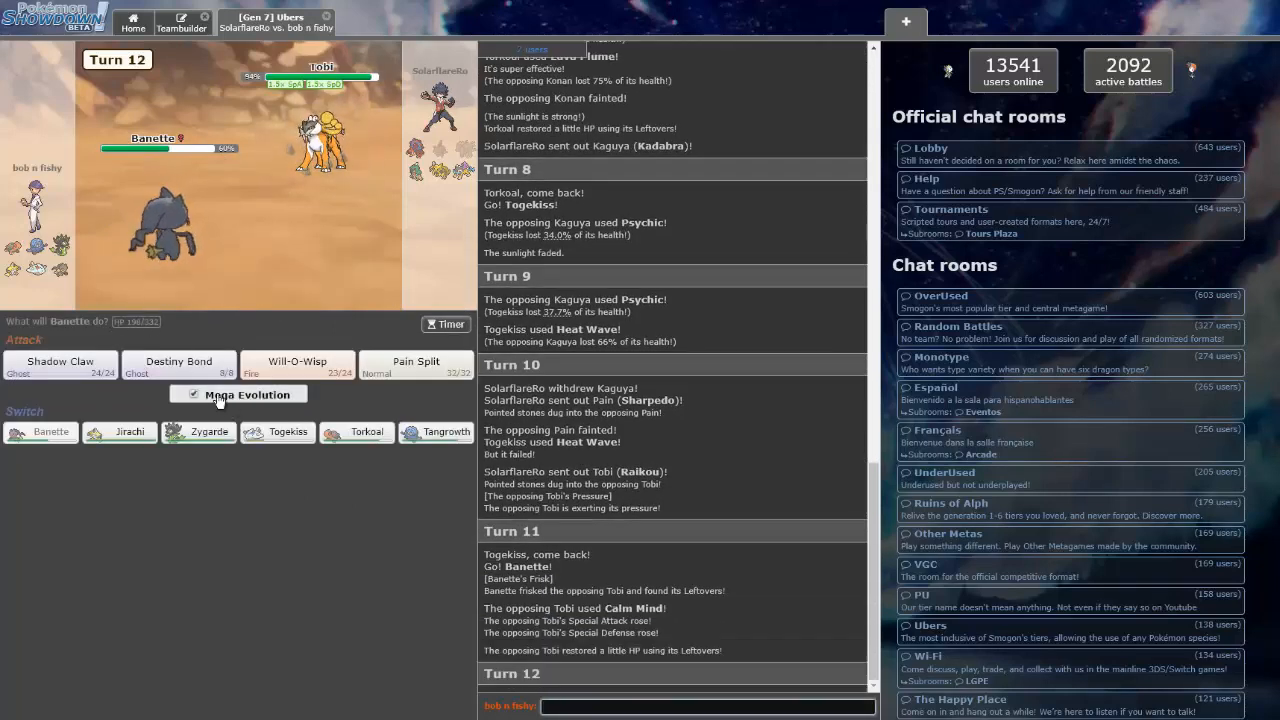
left_click(60, 364)
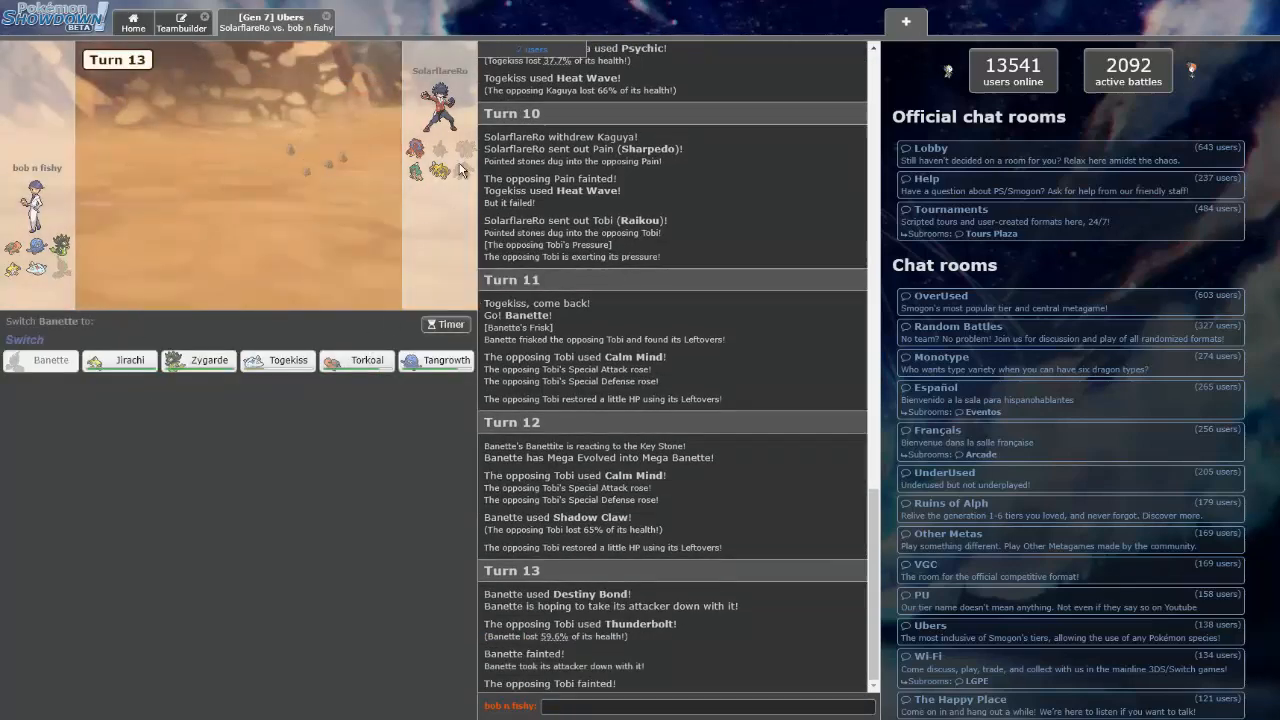
mouse_move(198, 360)
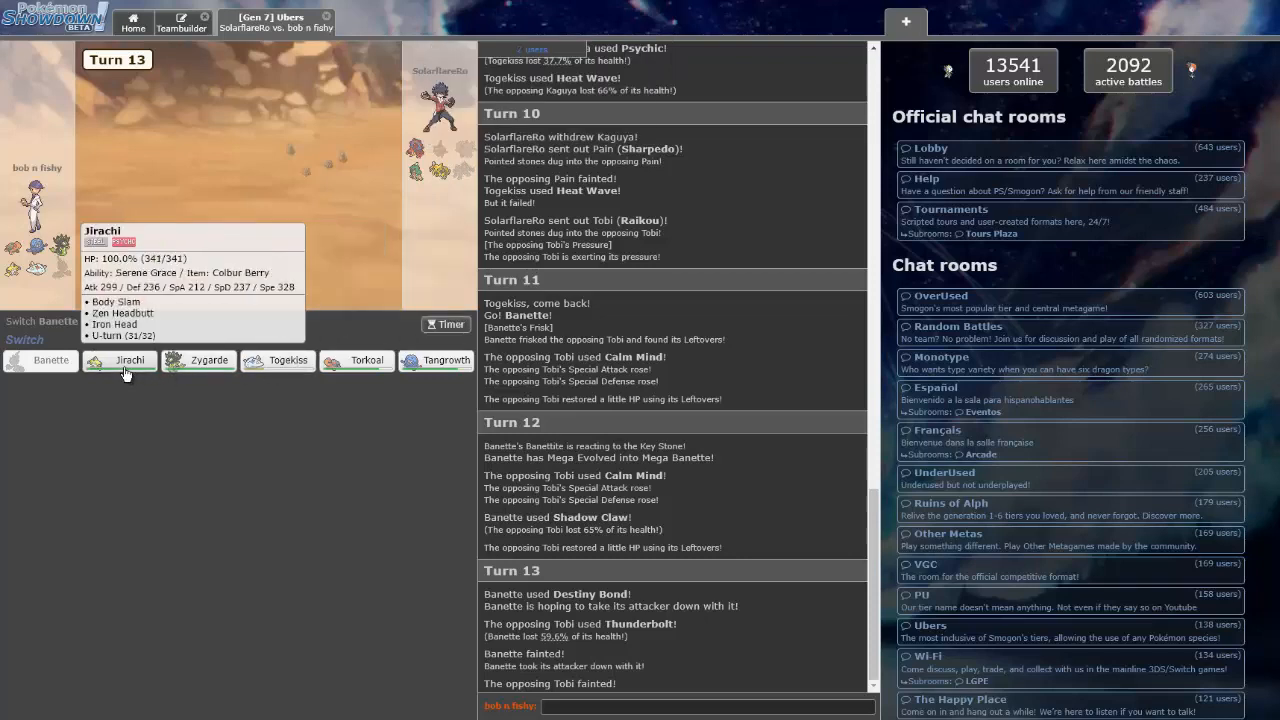
mouse_move(277, 360)
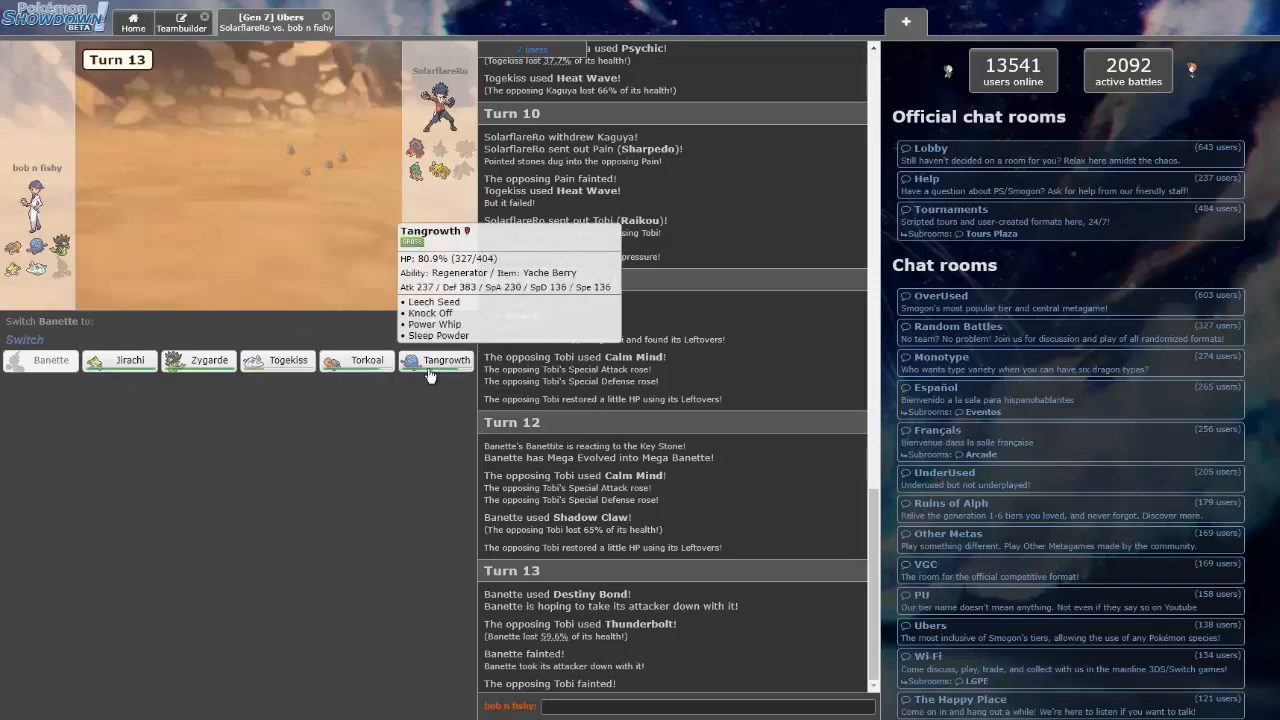
mouse_move(412, 372)
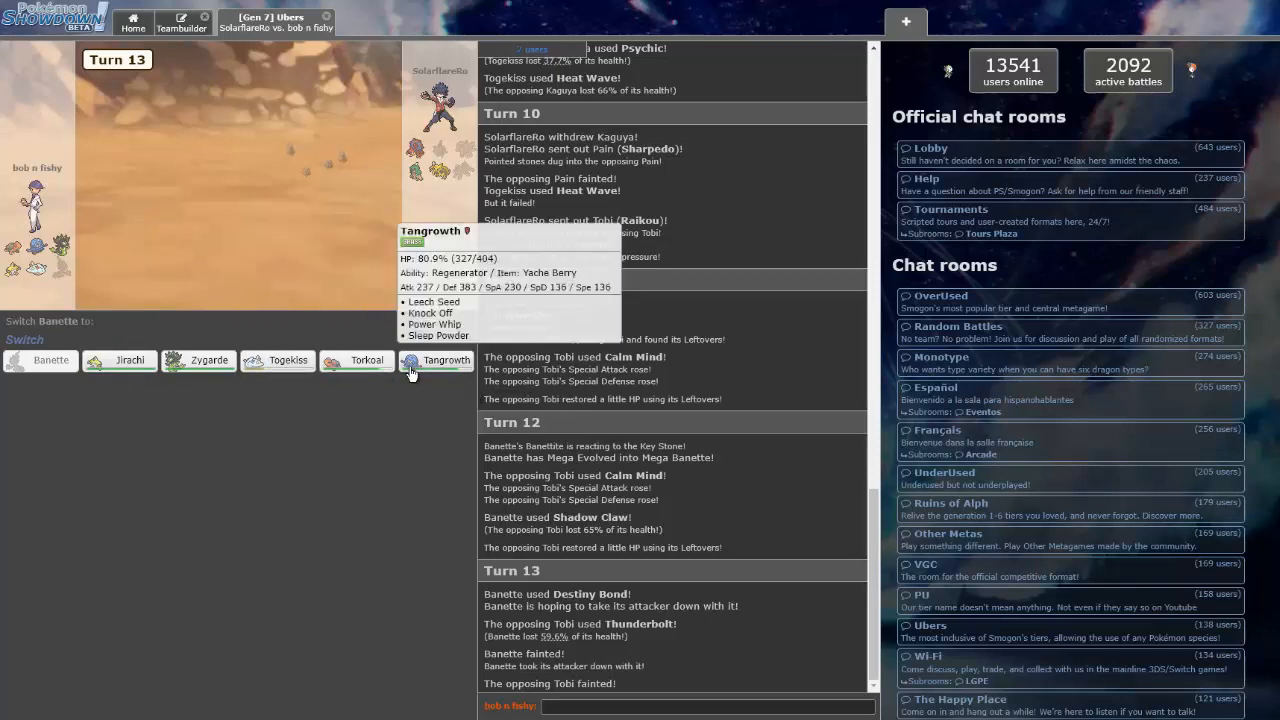
mouse_move(285, 360)
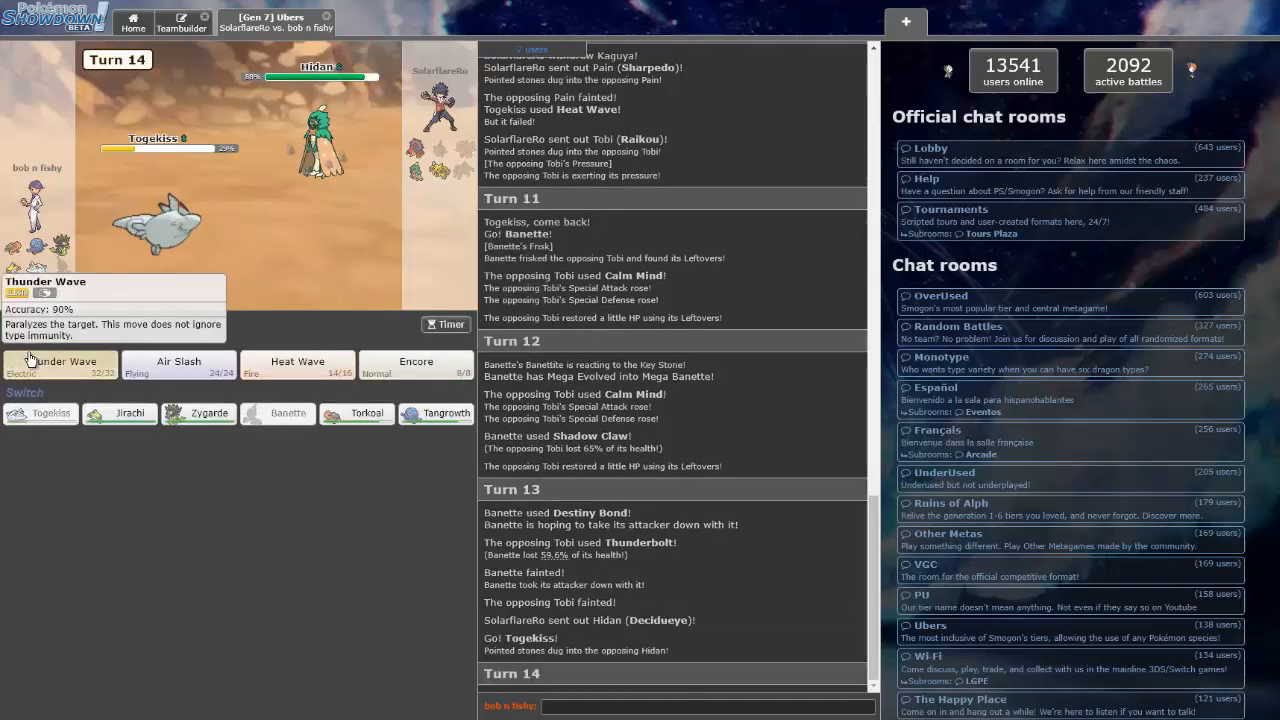
Choose Thunder Wave for Togekiss on turn 14
left_click(56, 361)
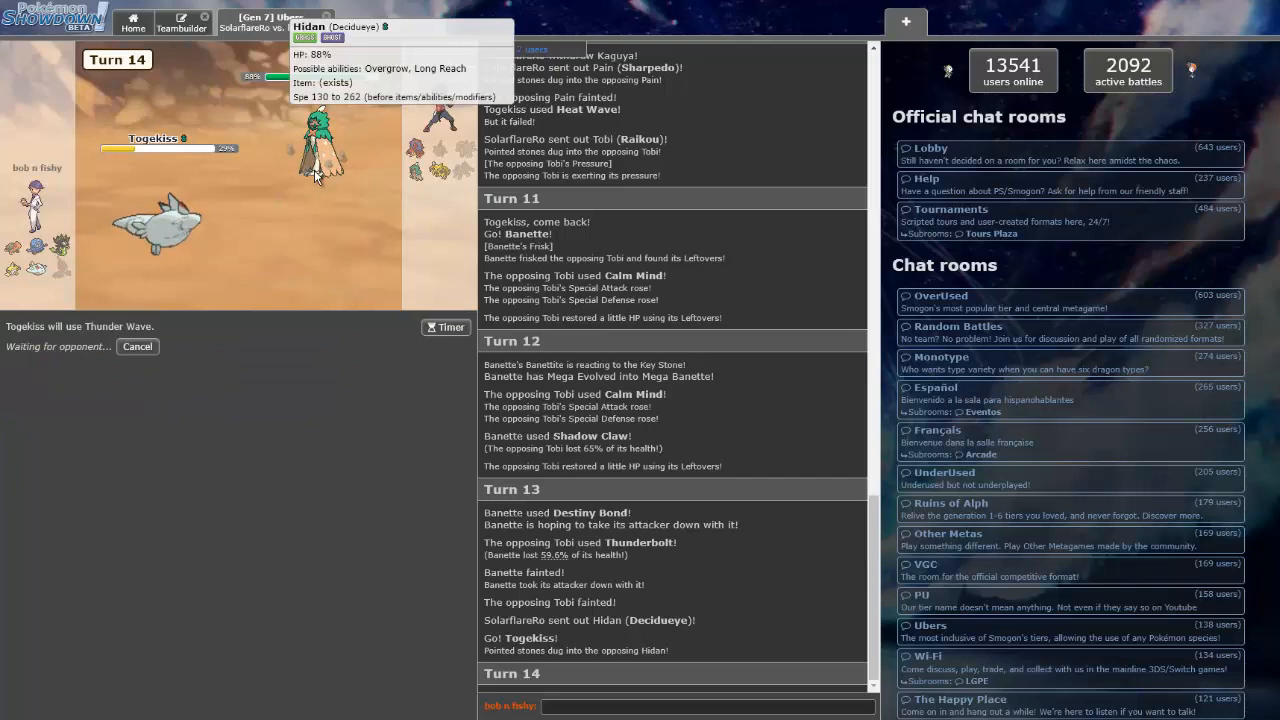
mouse_move(358, 164)
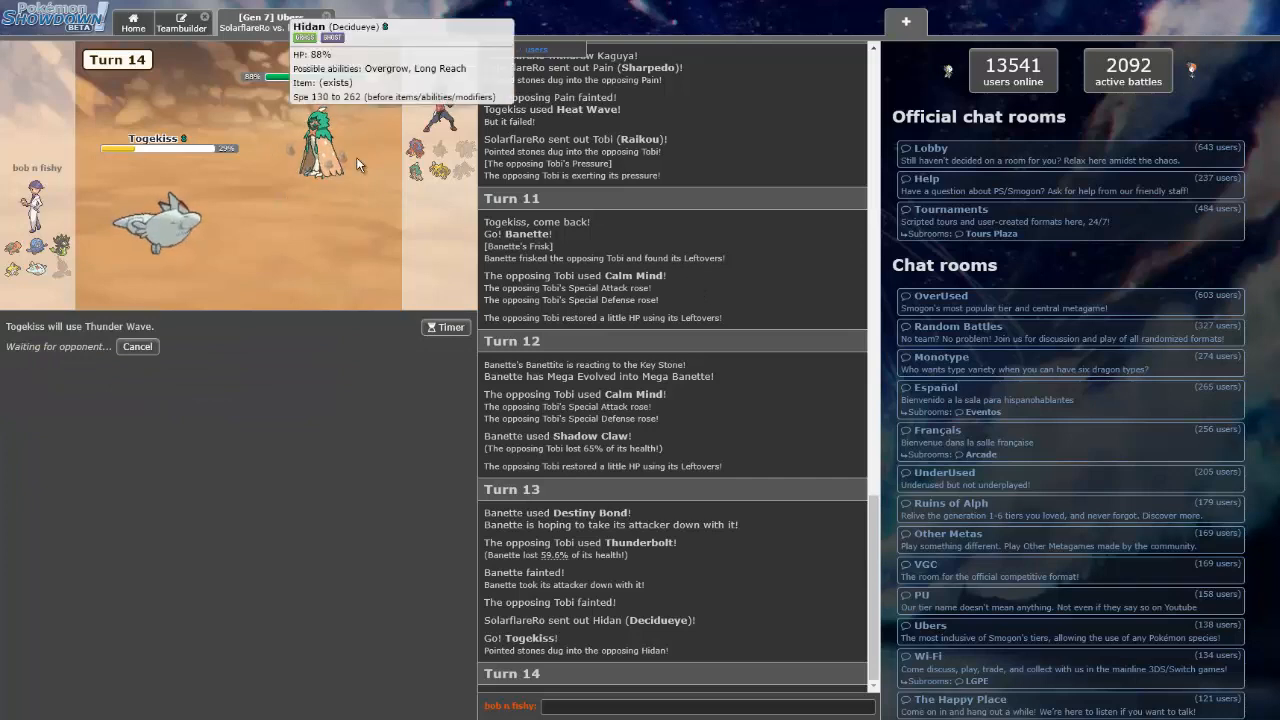
mouse_move(588, 407)
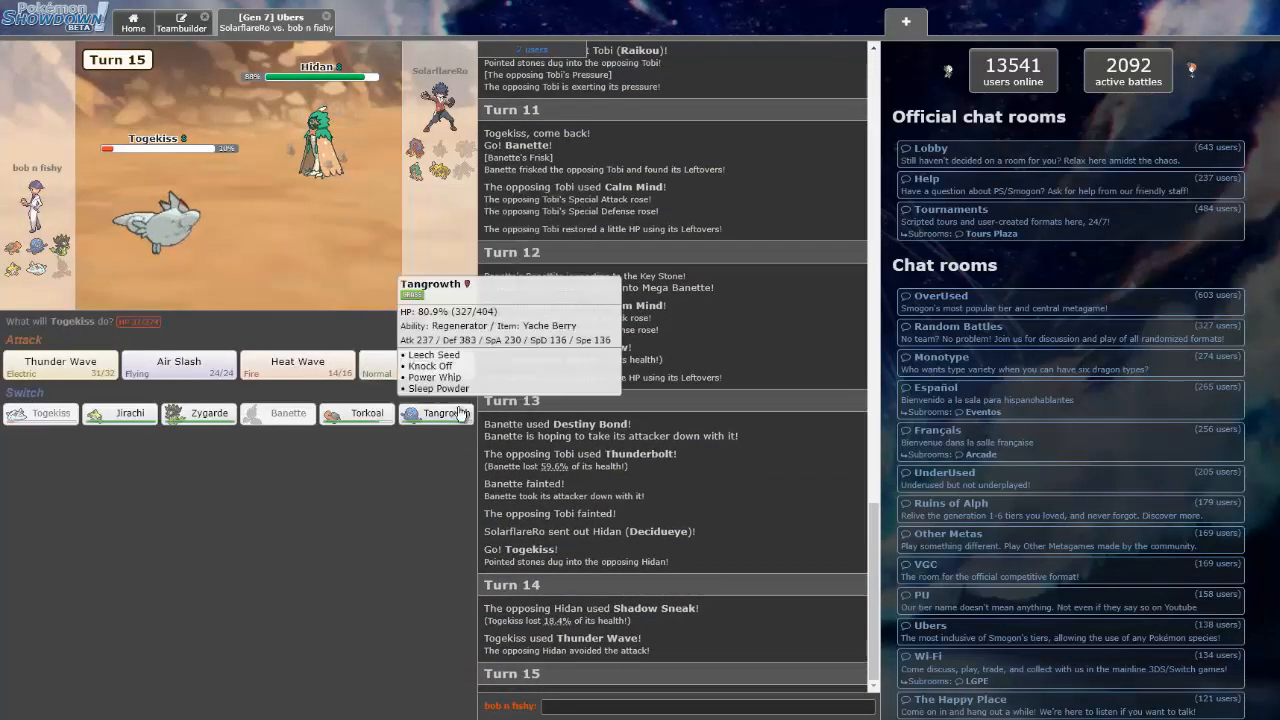
mouse_move(120, 413)
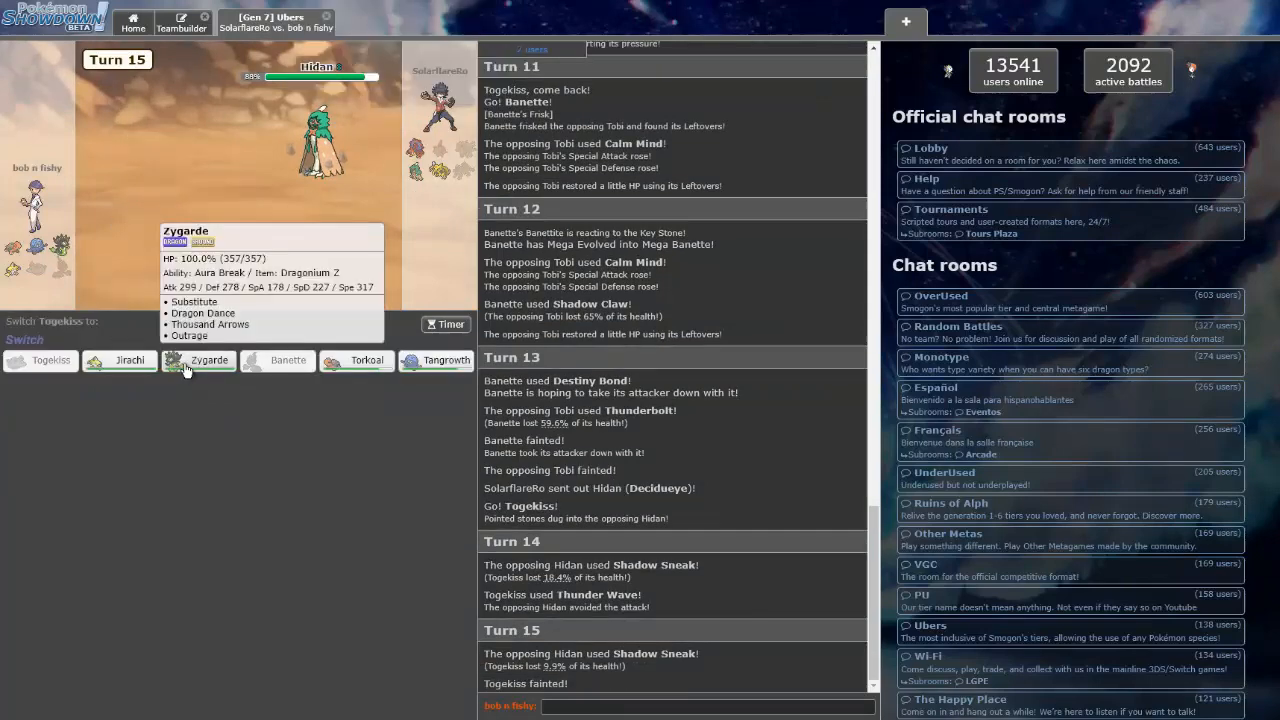
Bring Zygarde in for the fainted Togekiss, choose Dragon Dance, then cancel that choice
left_click(209, 360)
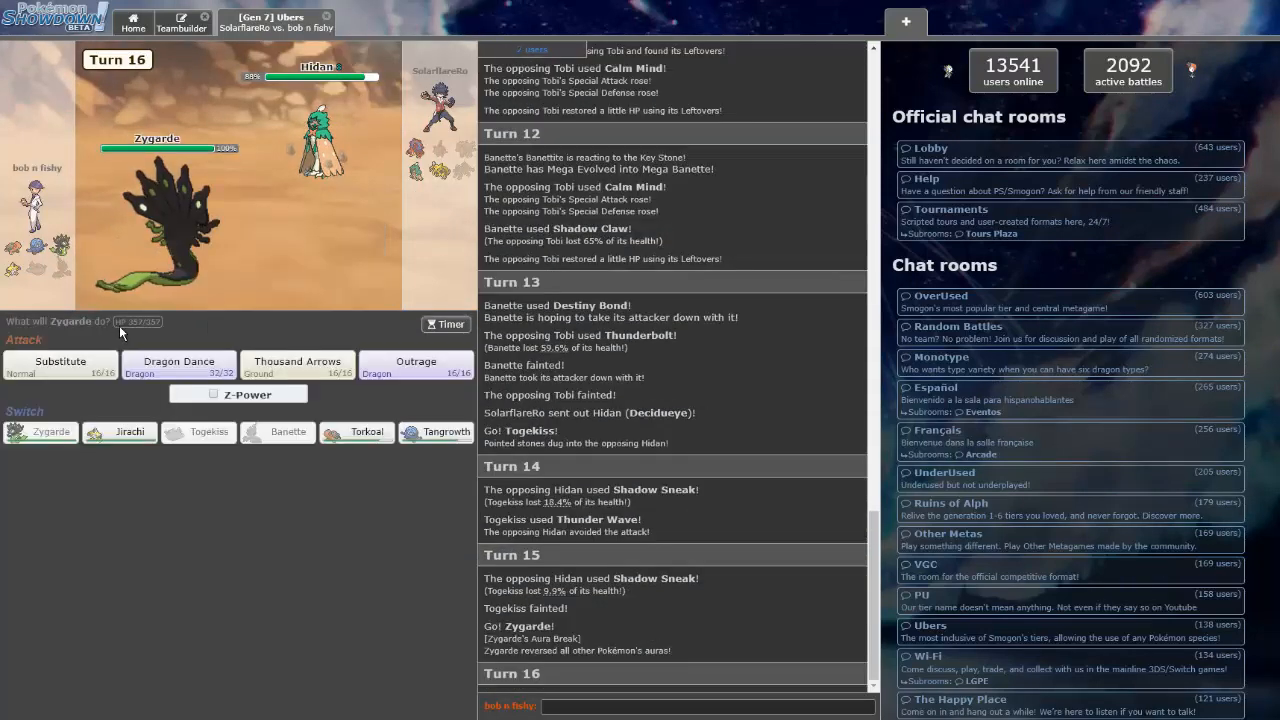
left_click(179, 362)
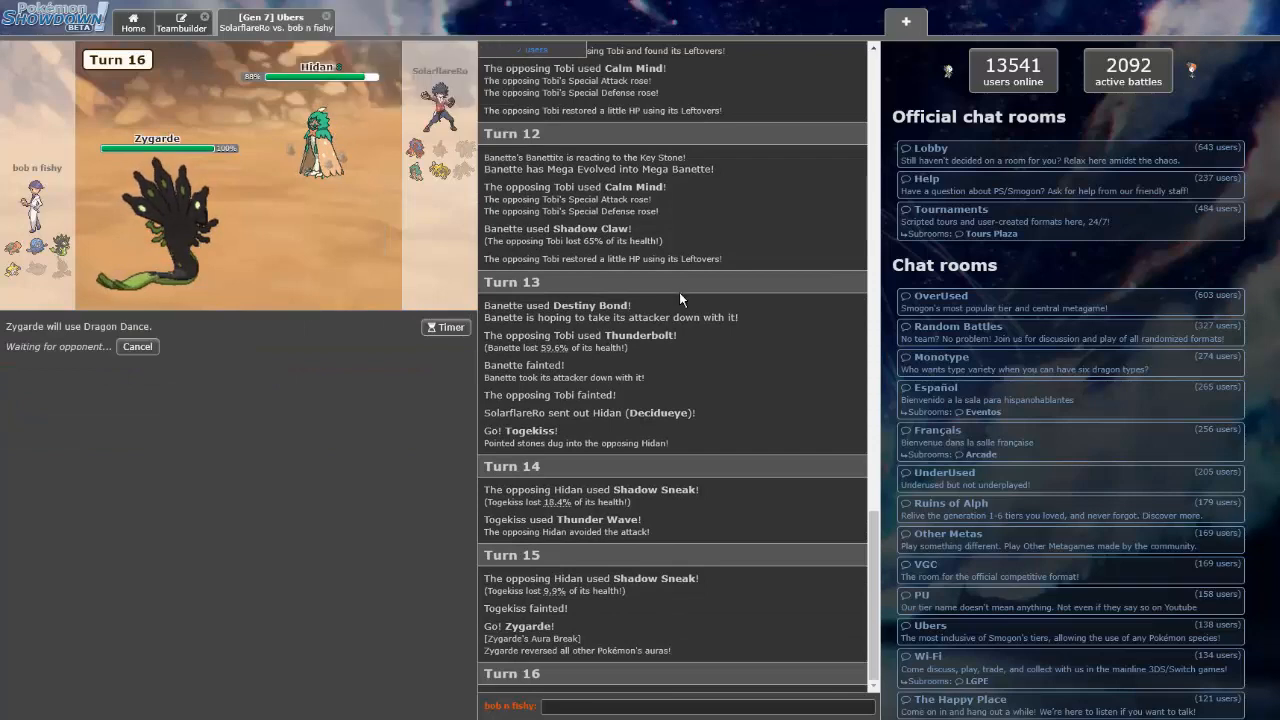
mouse_move(445, 175)
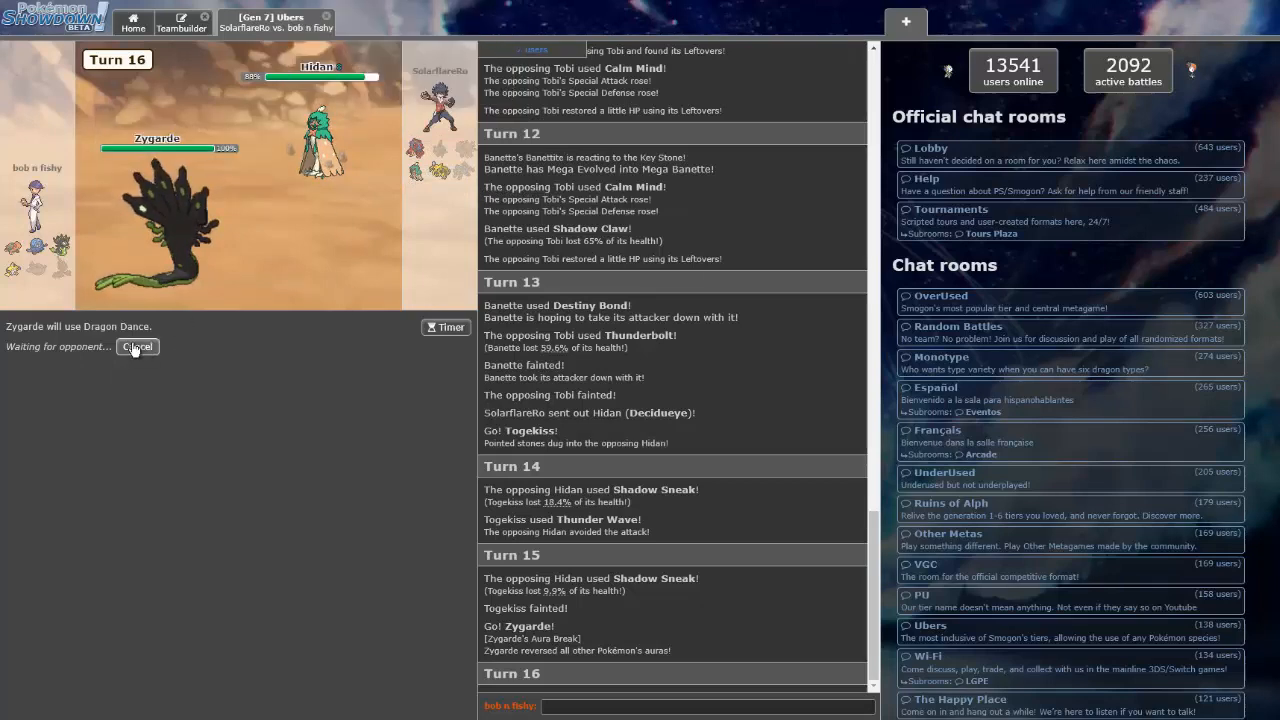
left_click(137, 346)
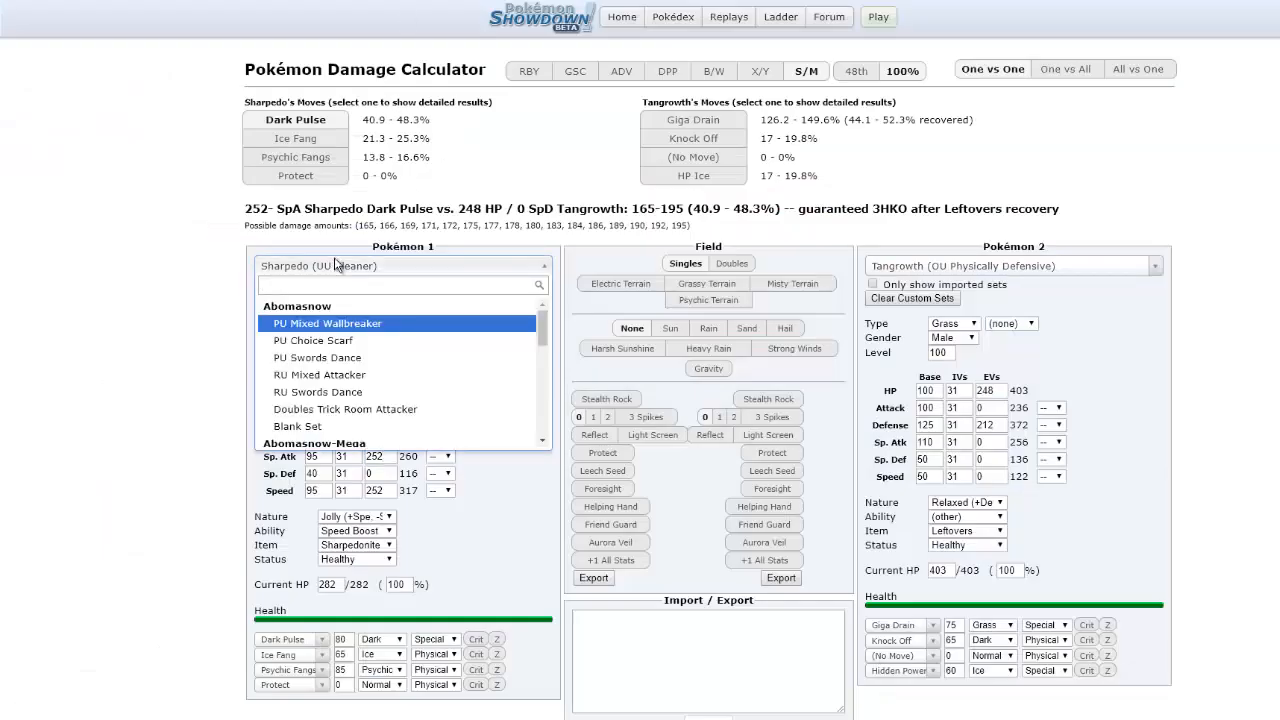
Calculate Decidueye versus a Zygarde set with Outrage in the damage calculator
type("ded")
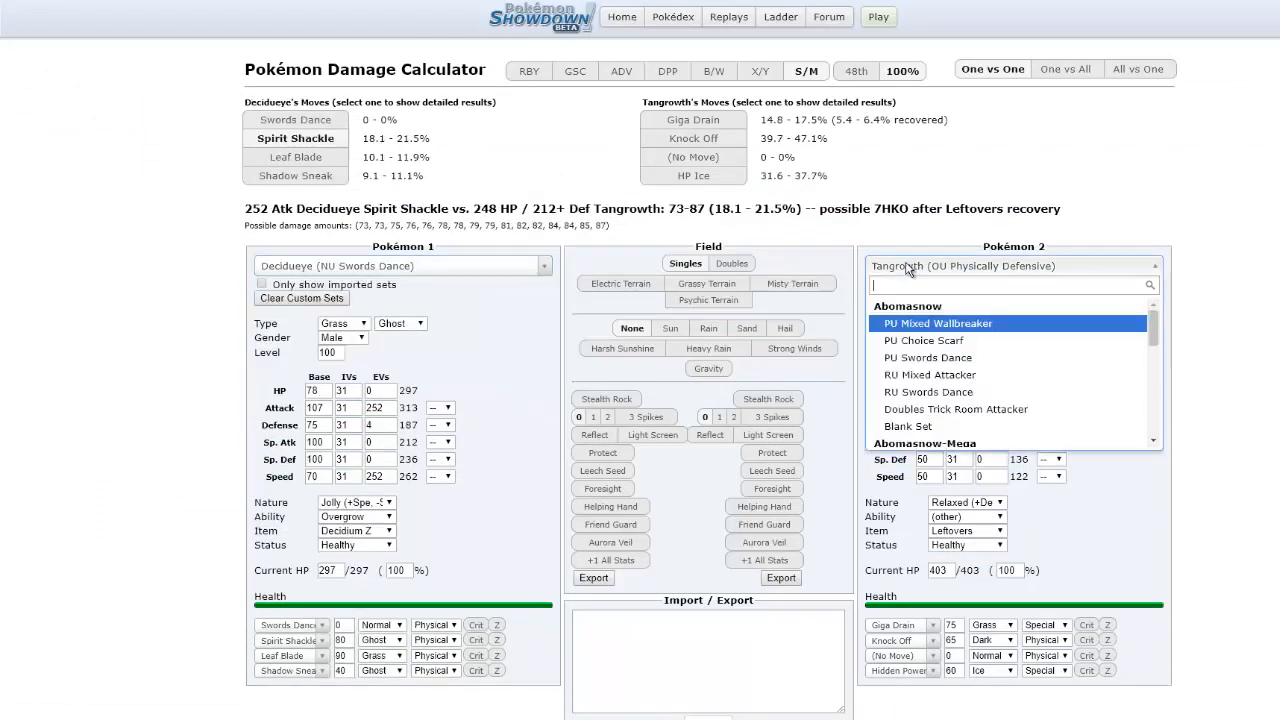
type("zygarde")
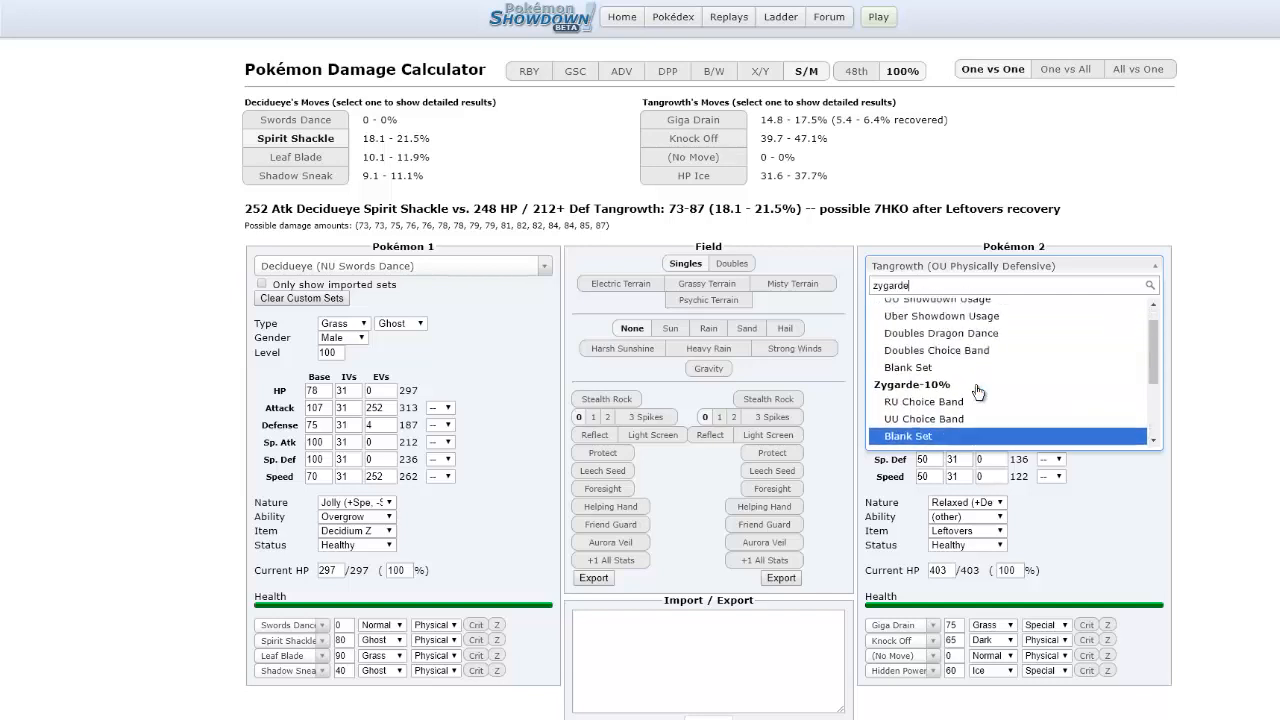
left_click(940, 333)
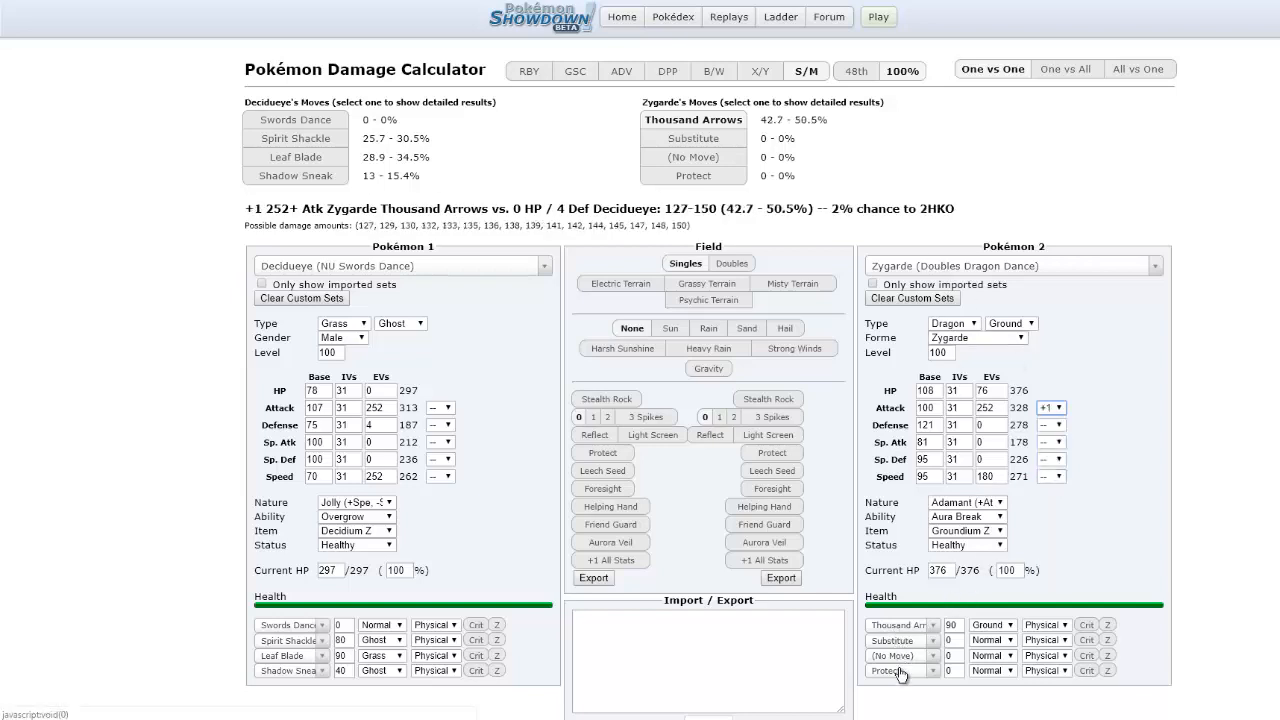
left_click(895, 655)
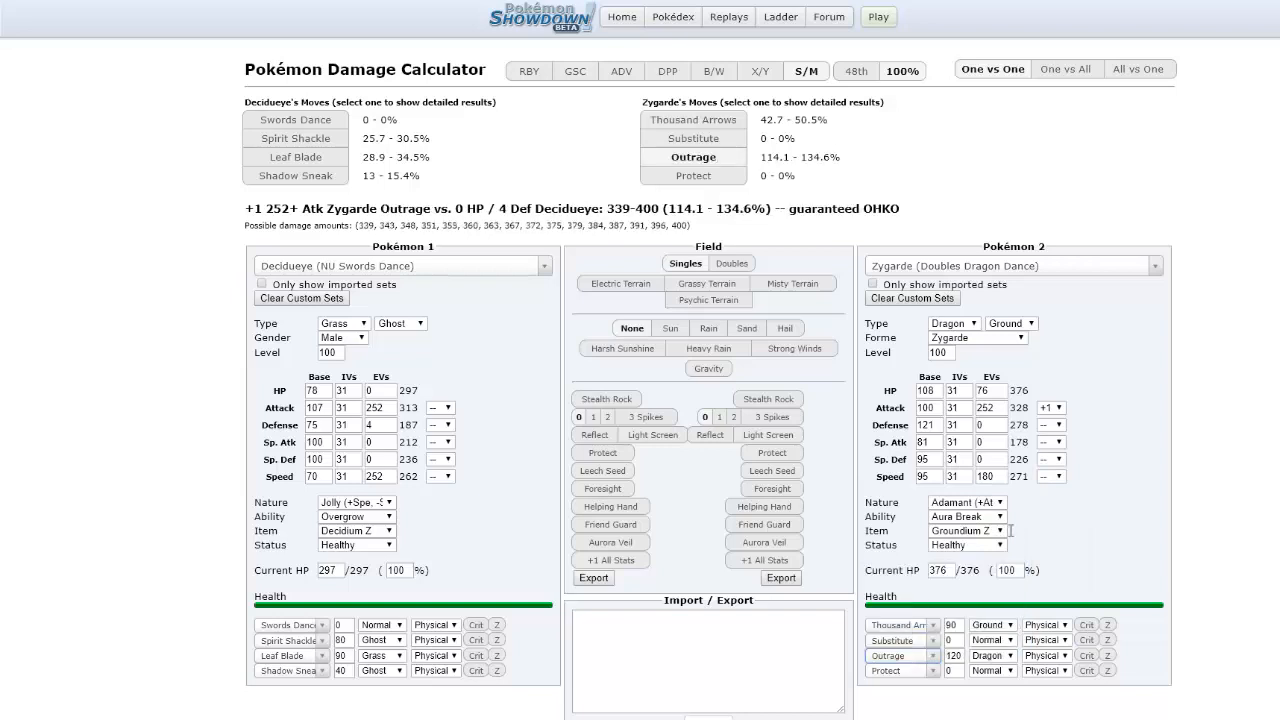
left_click(965, 531)
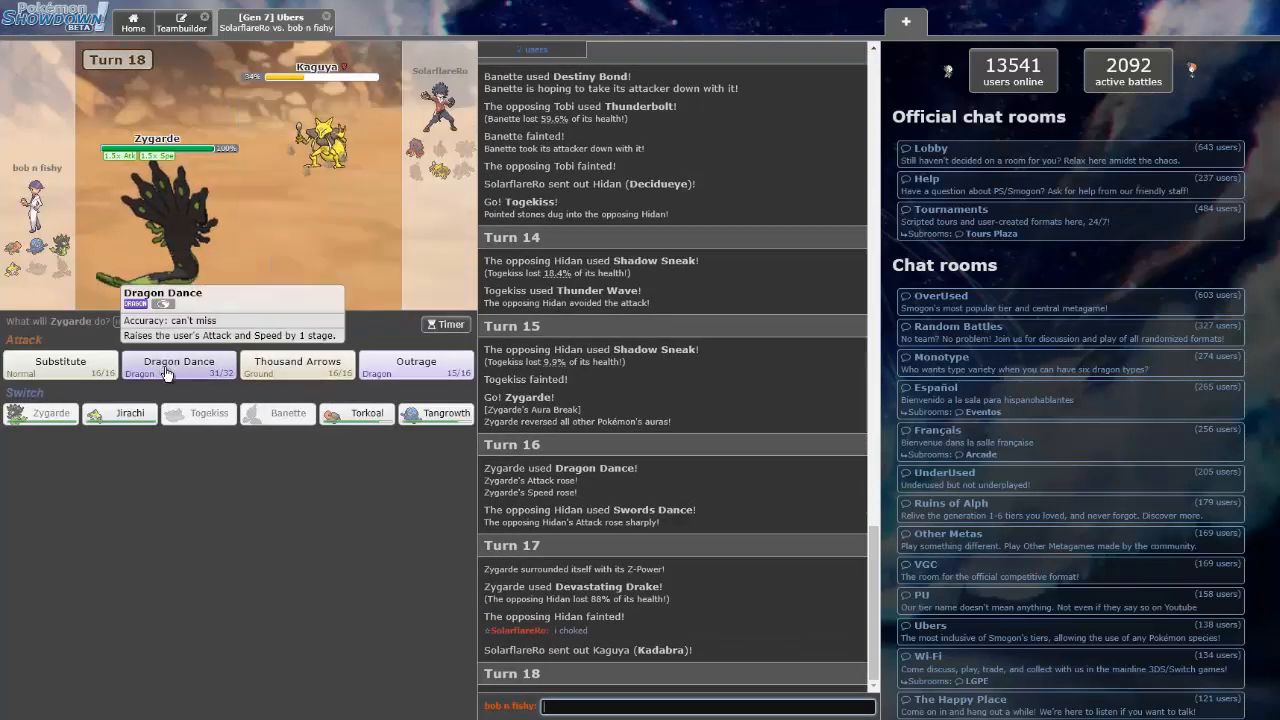
Use Thousand Arrows on turns 18 and 19 to knock out Kaguya and Akatsuki
left_click(296, 362)
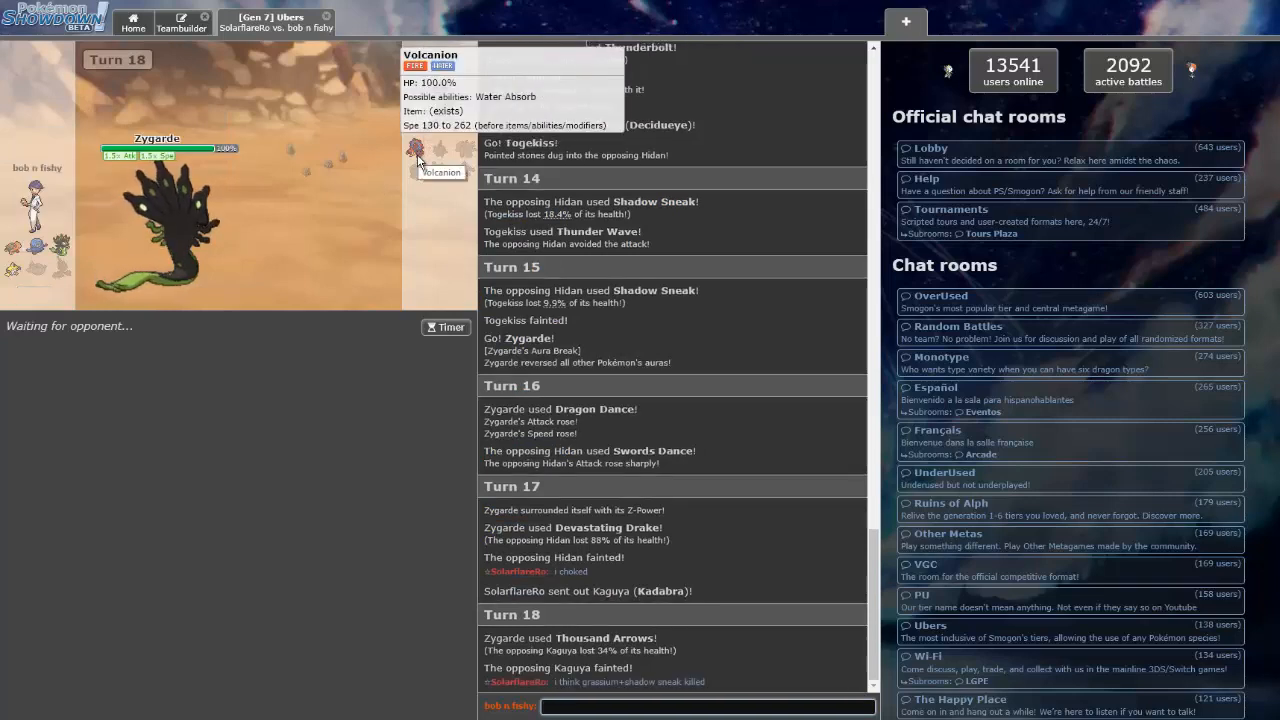
mouse_move(638, 322)
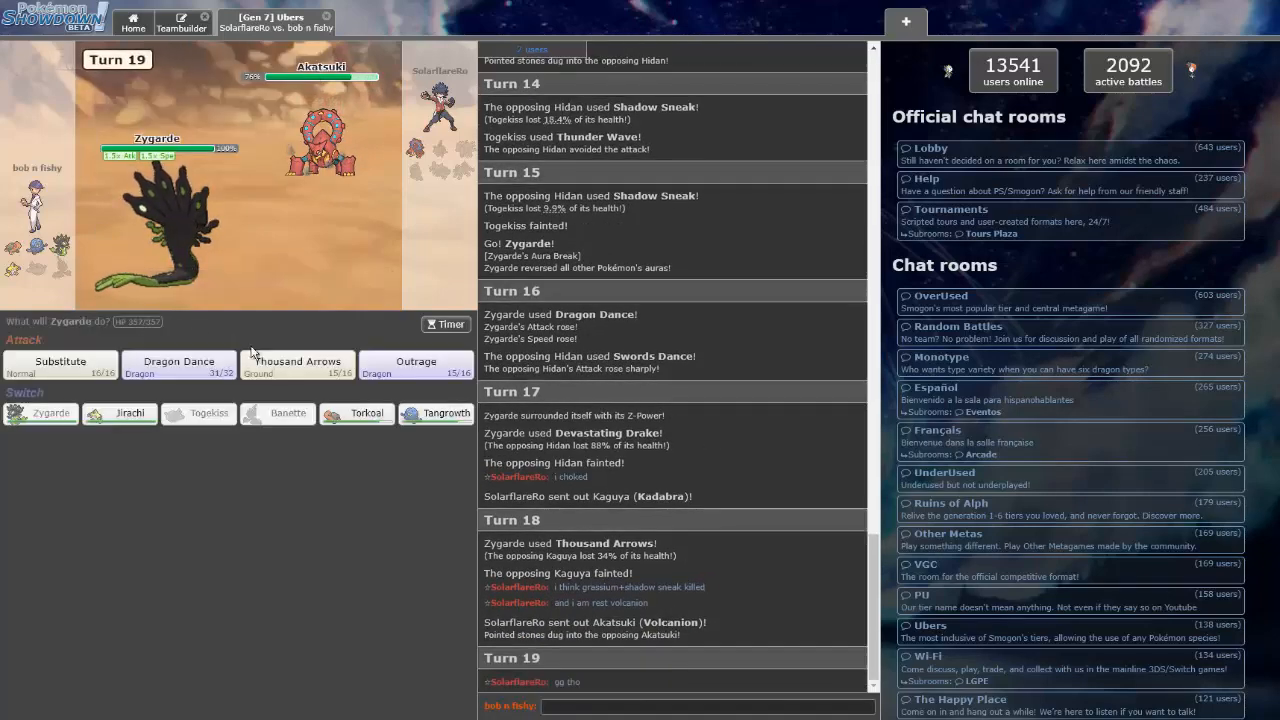
left_click(296, 361)
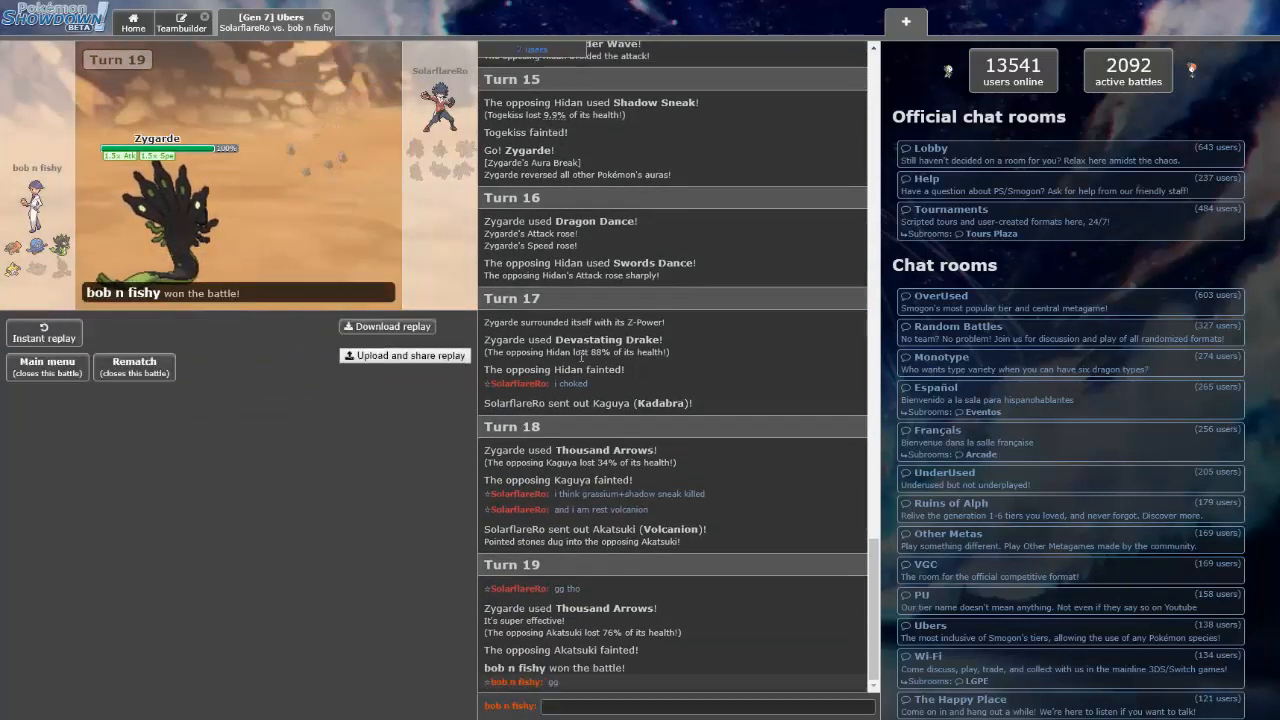
Upload the battle replay and dismiss the confirmation popup
left_click(405, 355)
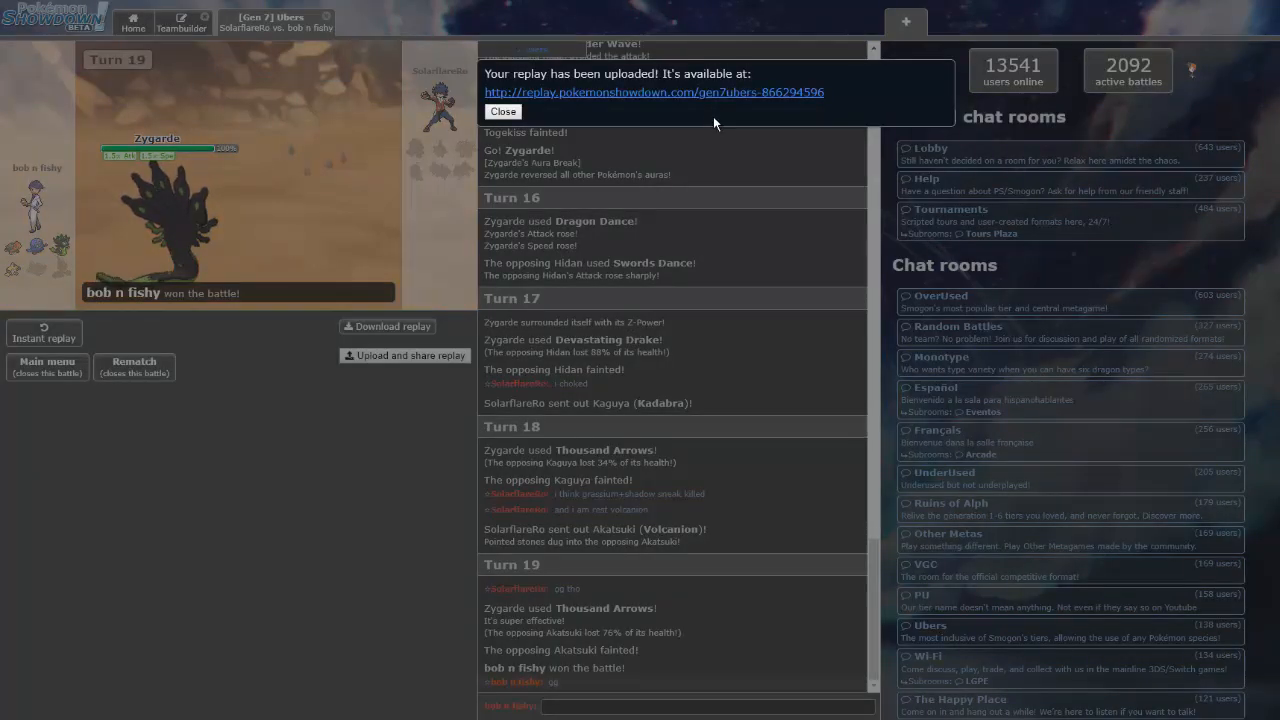
left_click(503, 111)
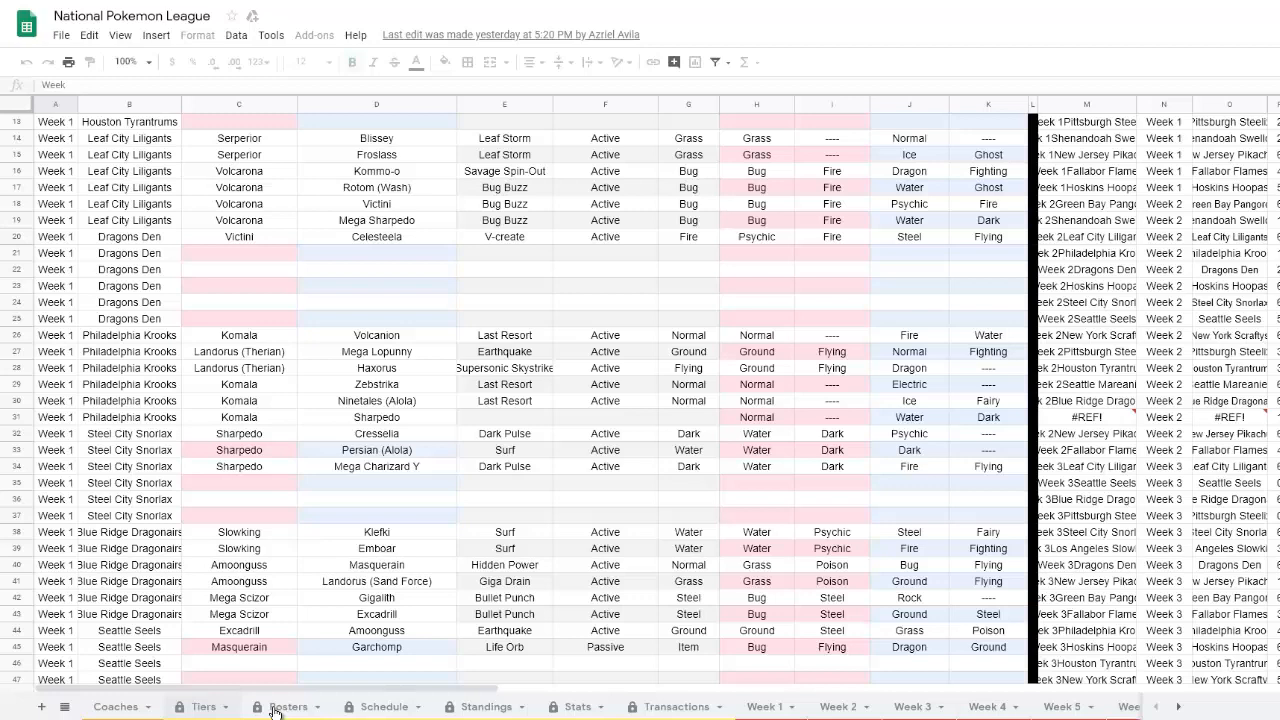
Open the league workbook's Schedule sheet and scroll back to column A
left_click(384, 706)
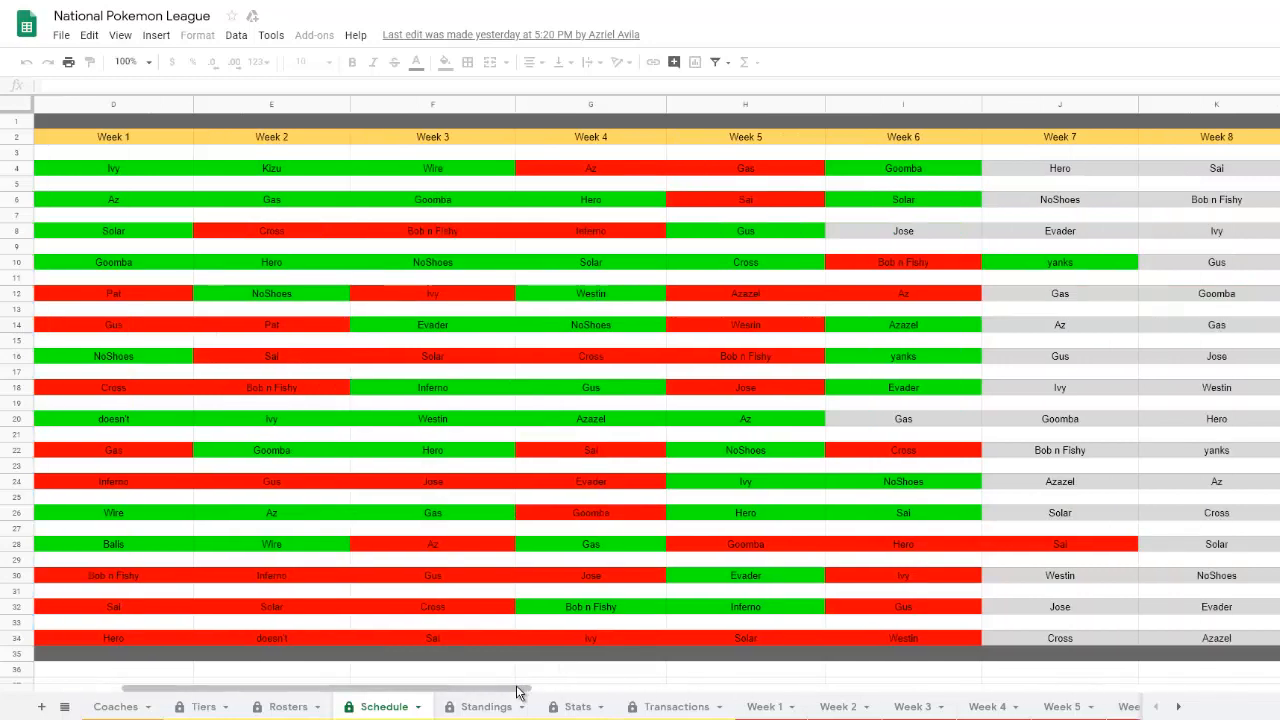
scroll("left", 3)
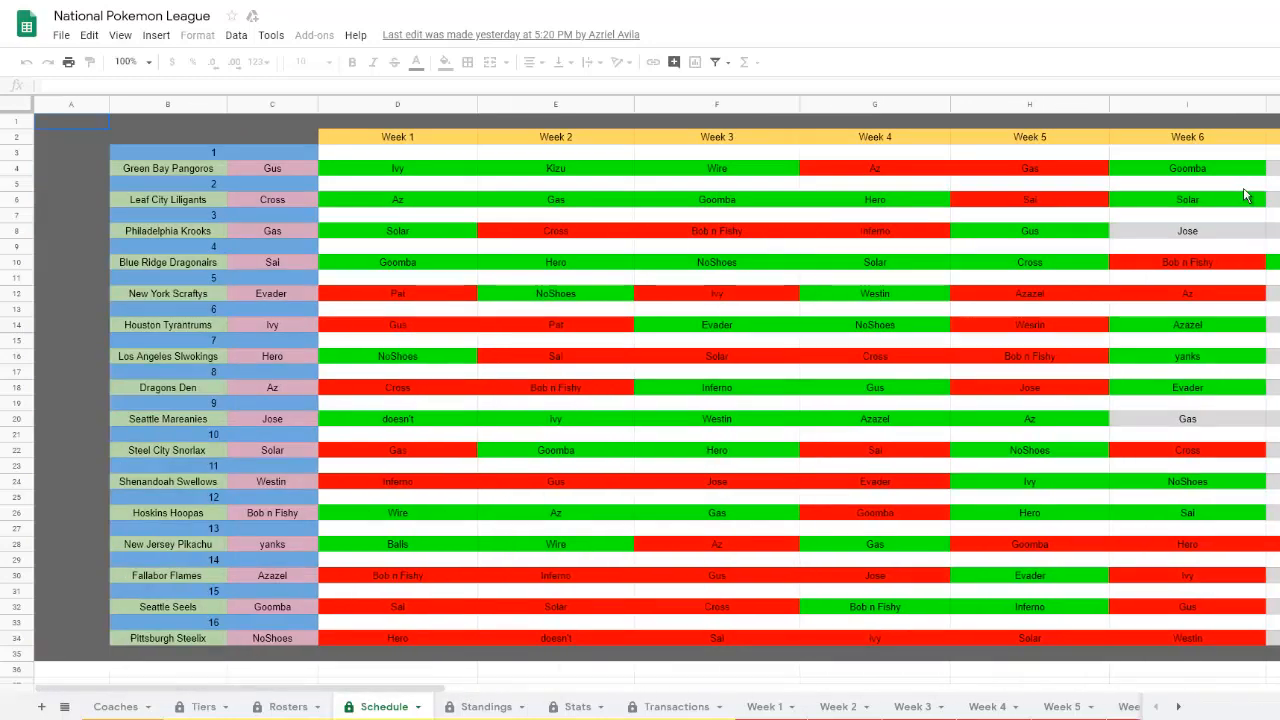
mouse_move(1032, 261)
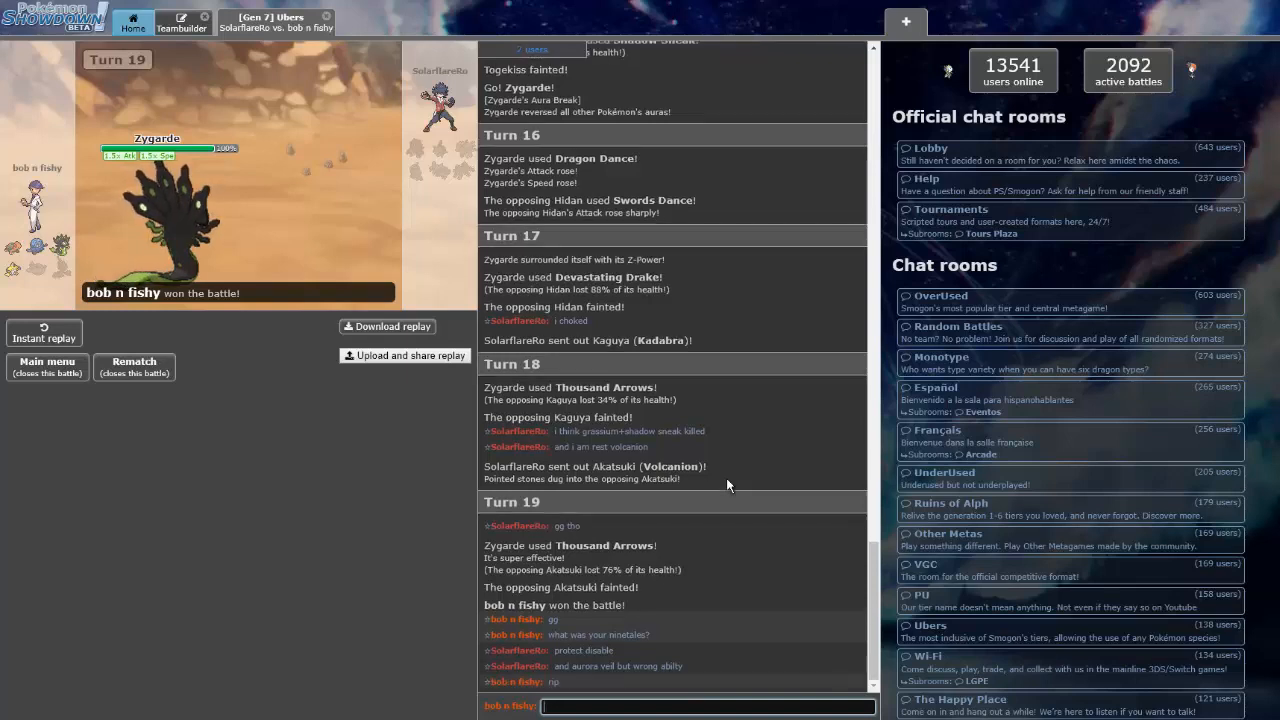
Send "that's a cool set though" in the battle chat
type("that's a cool")
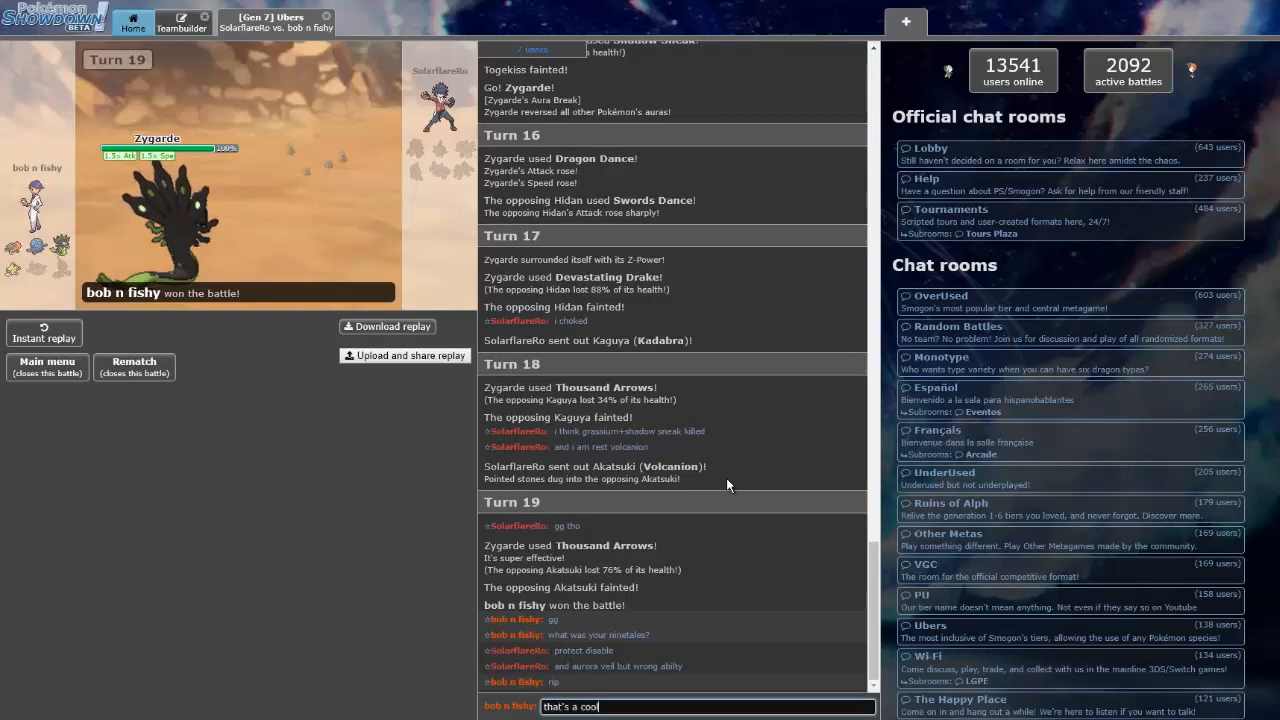
key("enter")
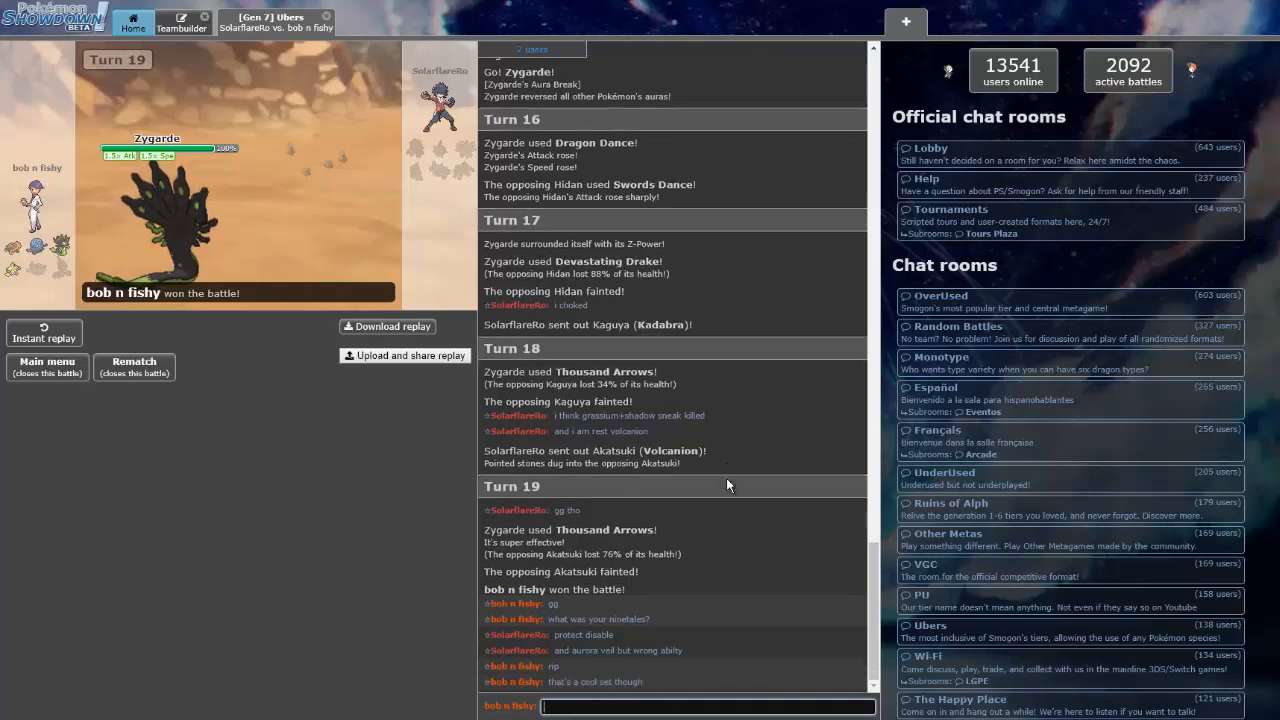